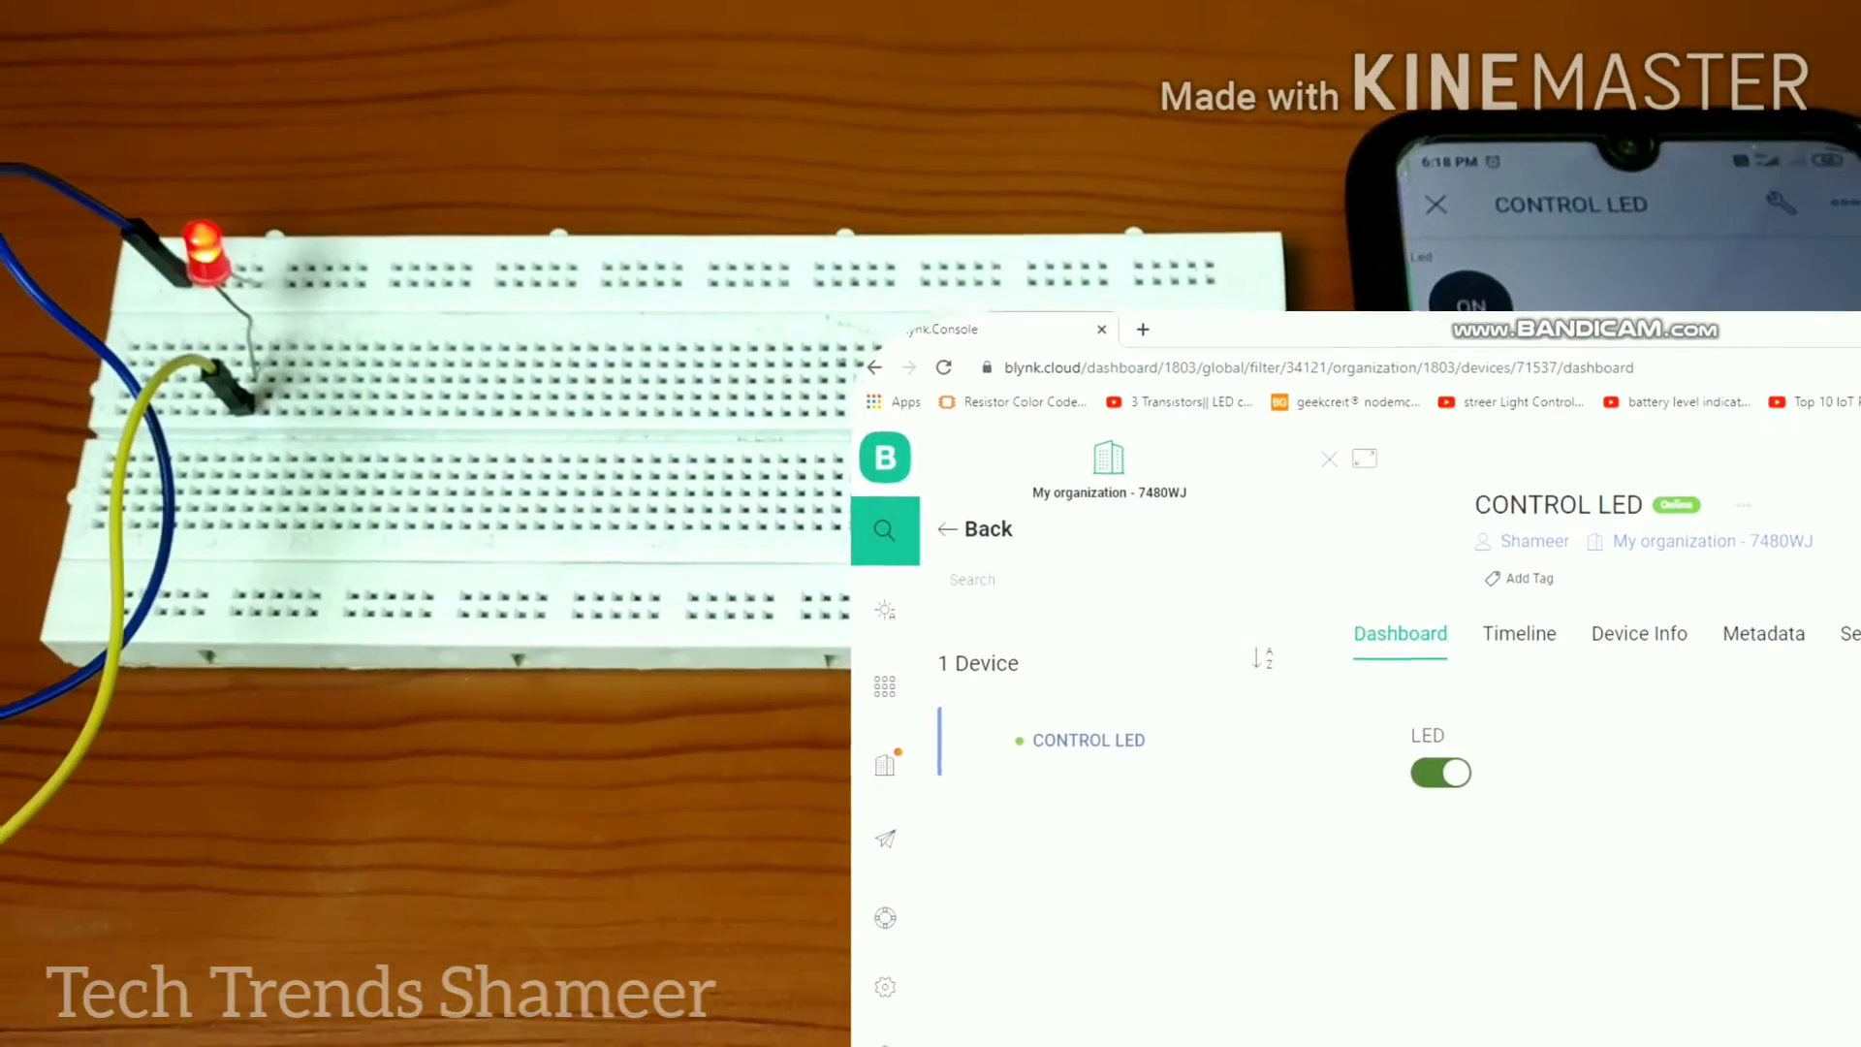
Step: Toggle the LED switch widget off and on nine times, the breadboard LED following each click
left_click(1441, 774)
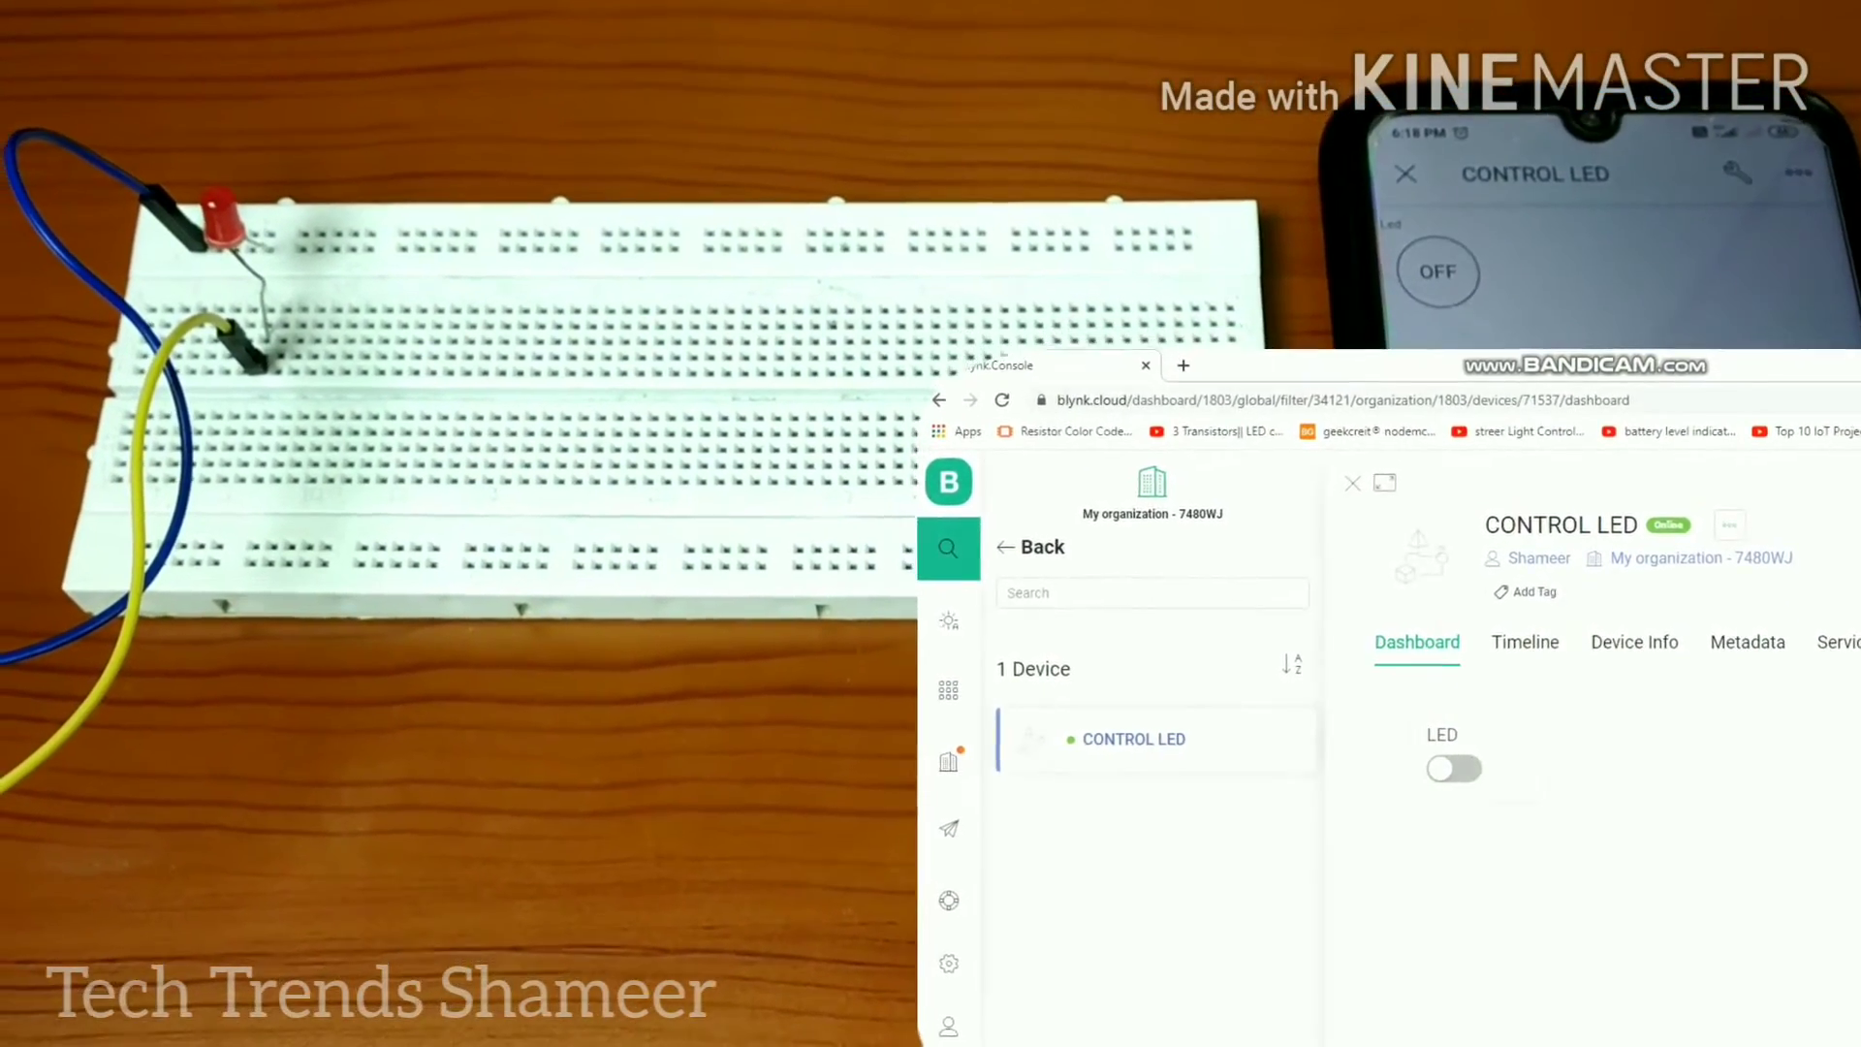
left_click(1454, 768)
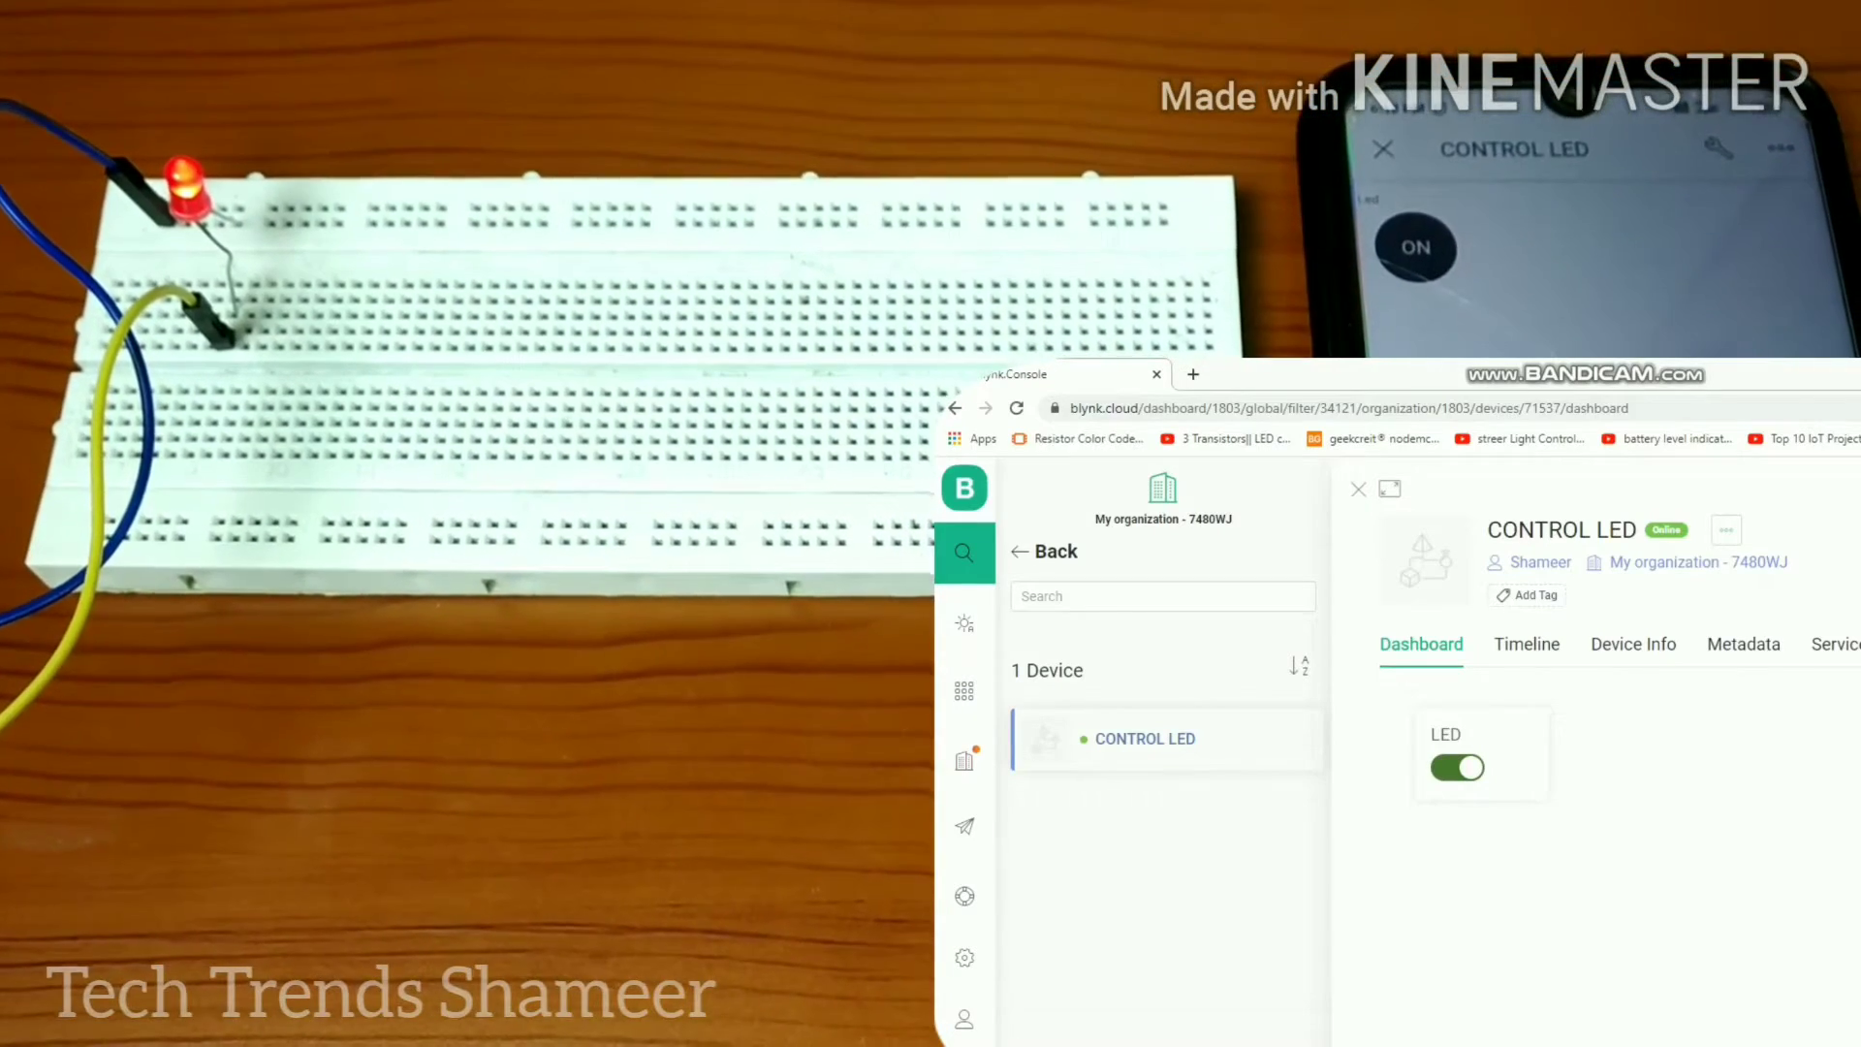
left_click(1456, 768)
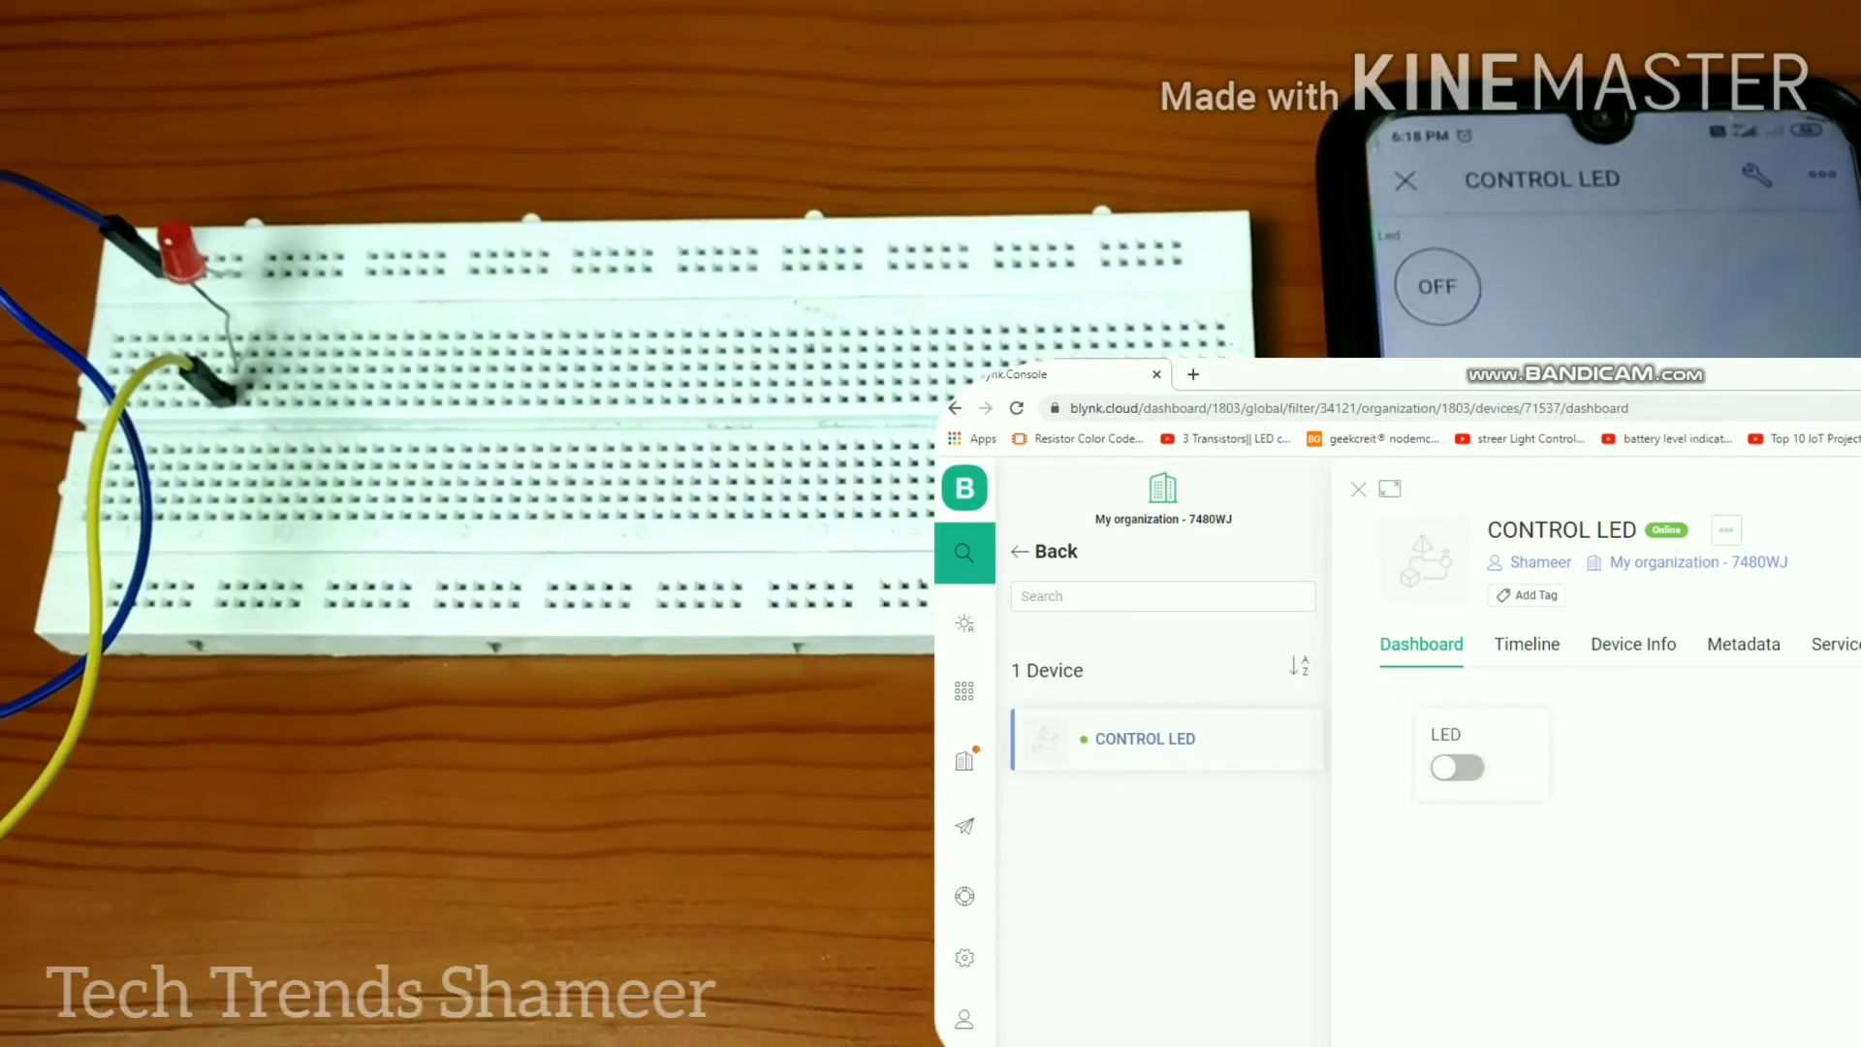
left_click(1456, 768)
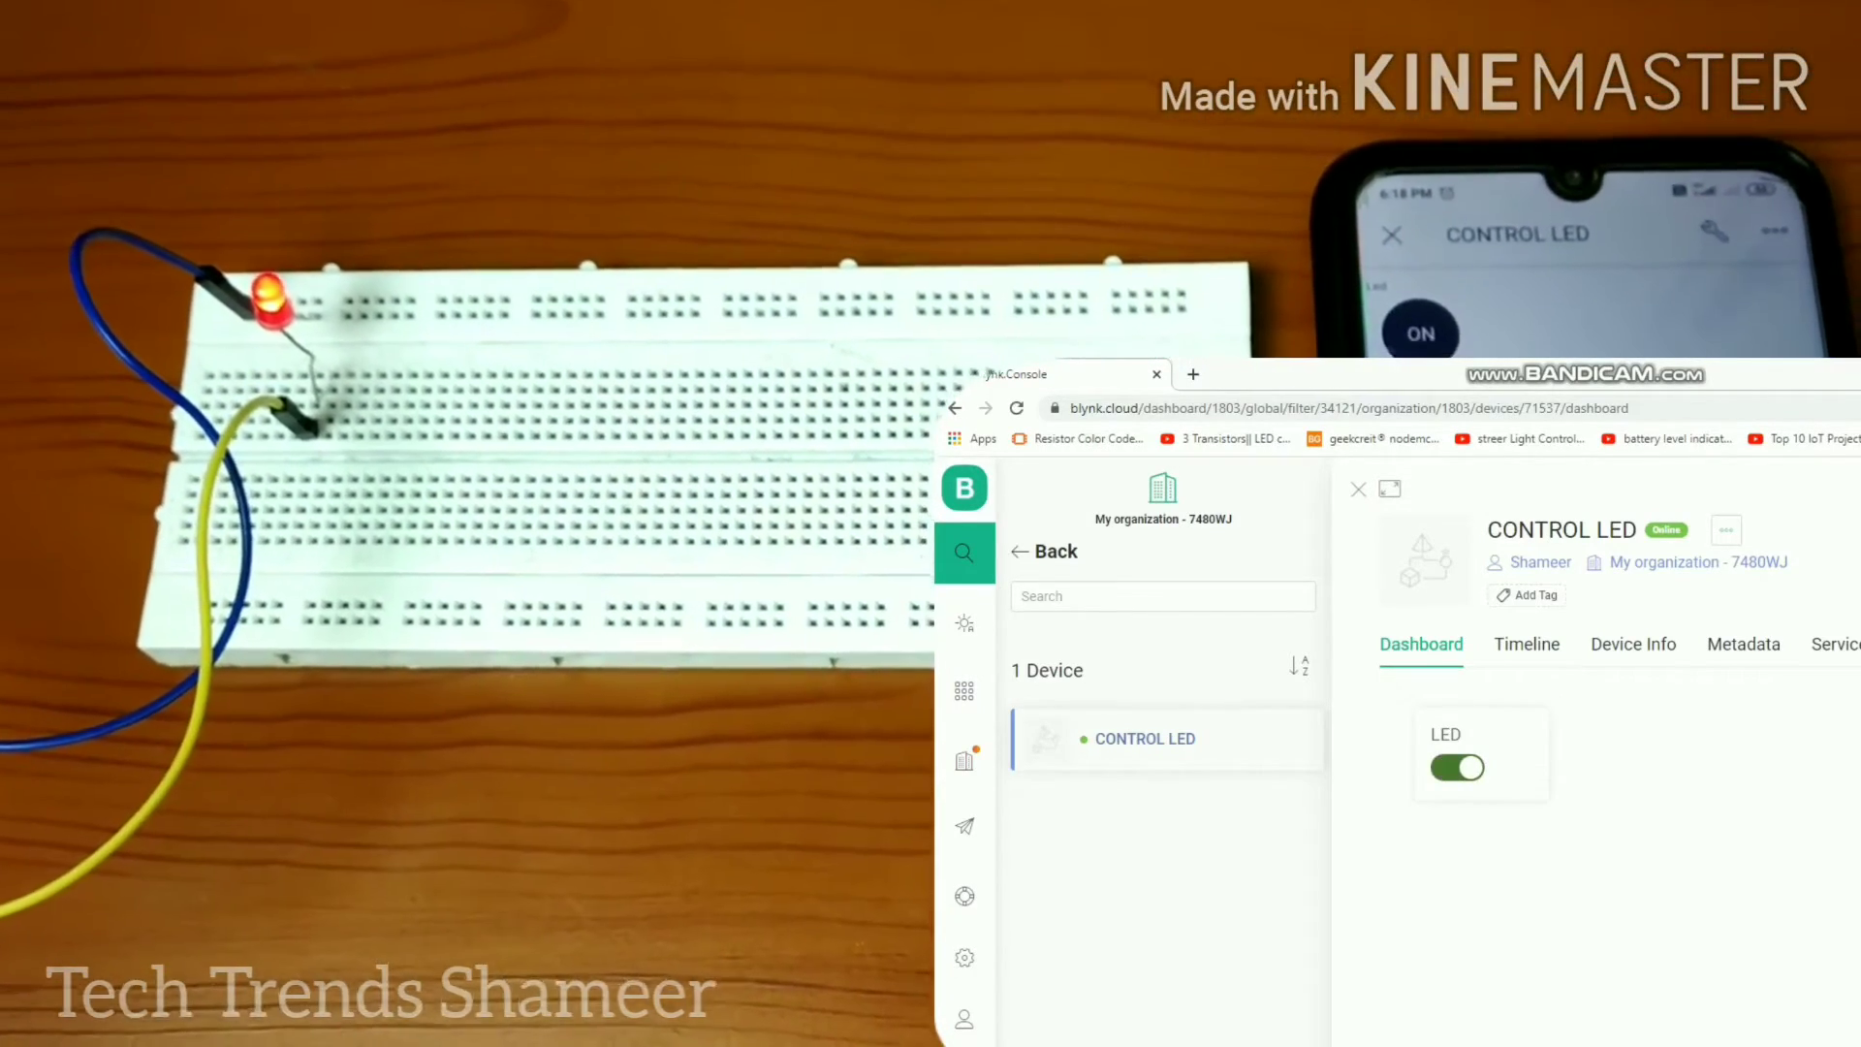
left_click(1458, 768)
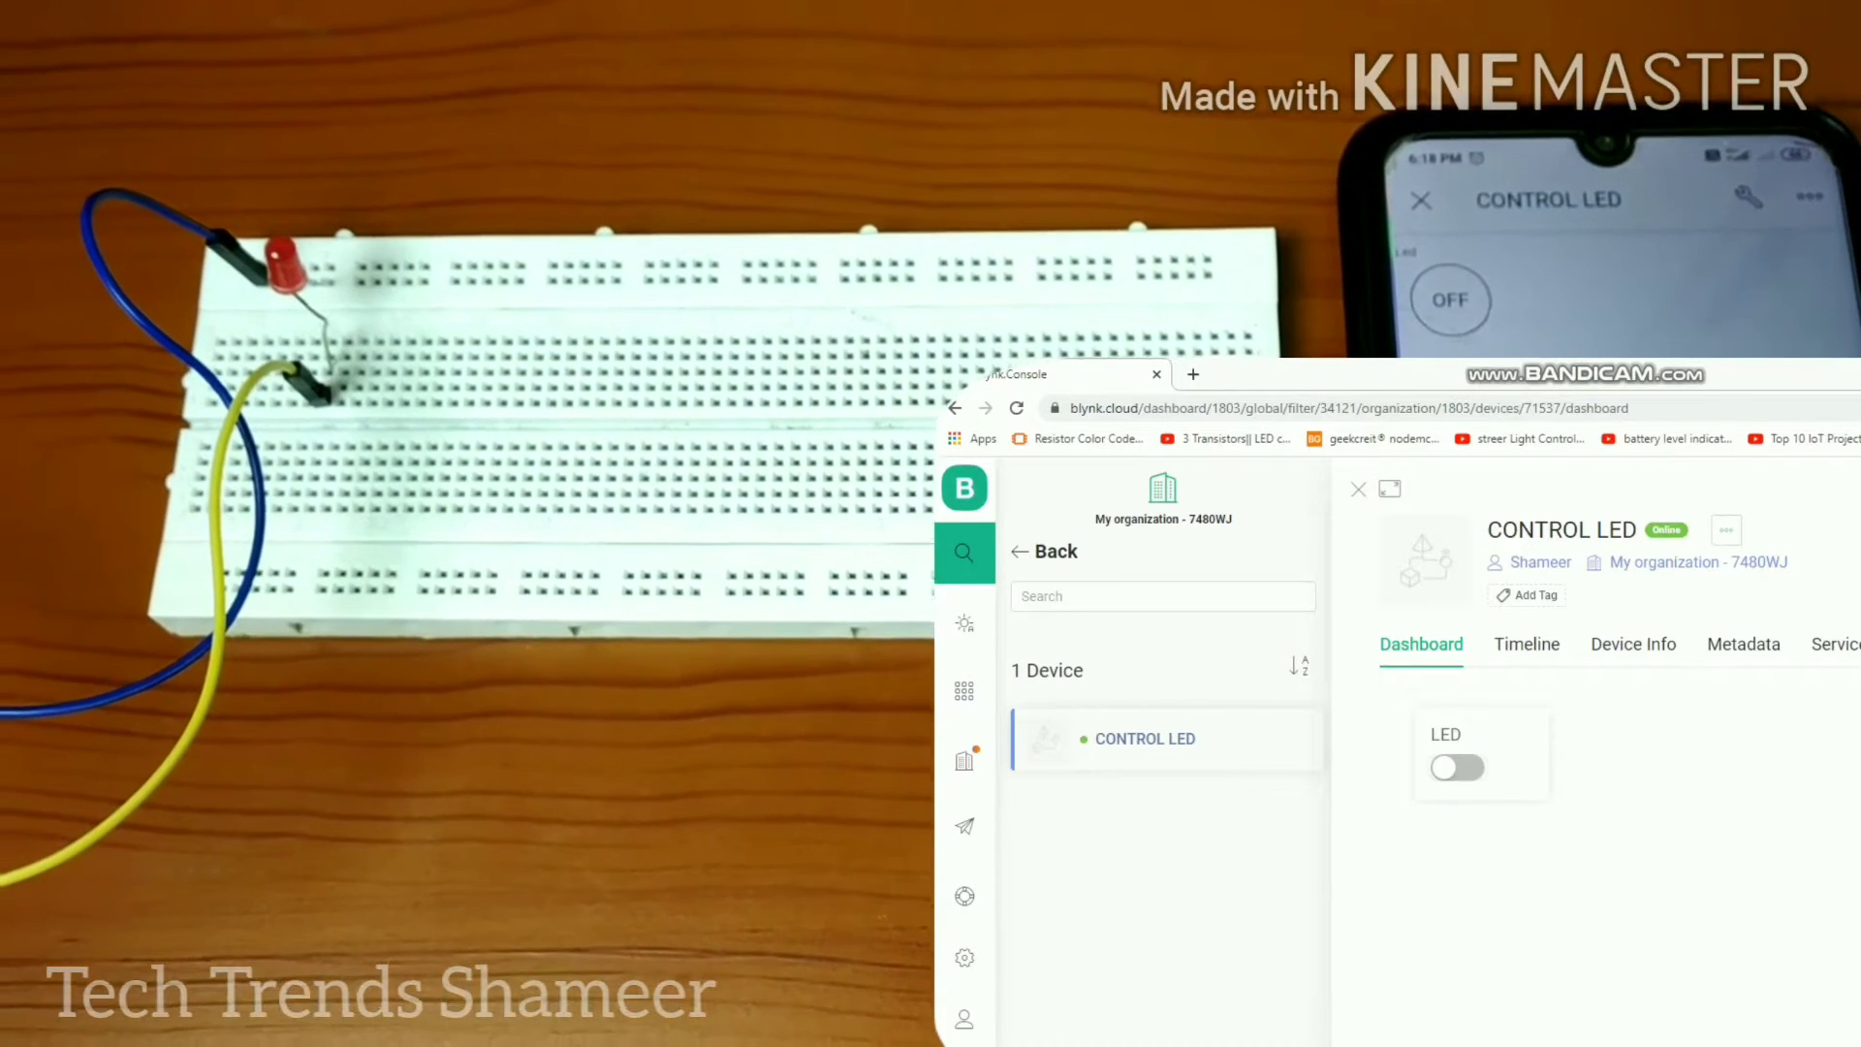
left_click(1456, 768)
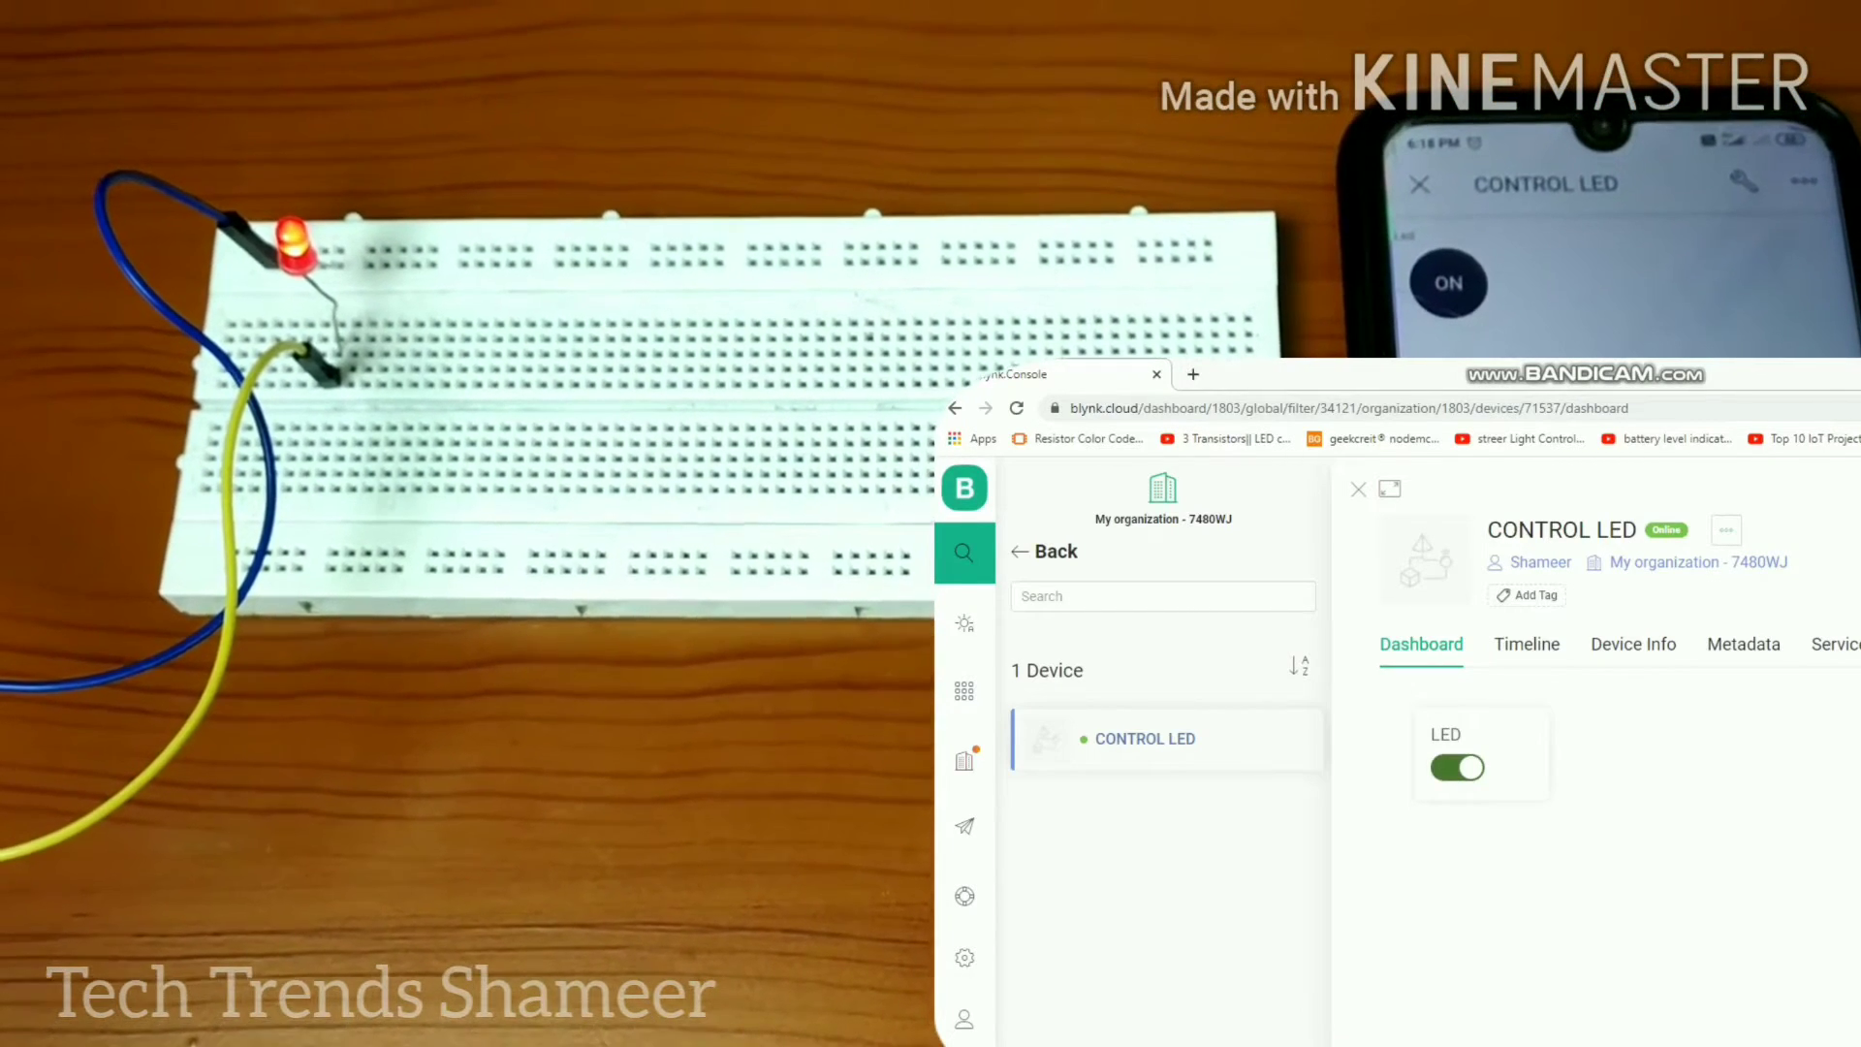
left_click(1456, 768)
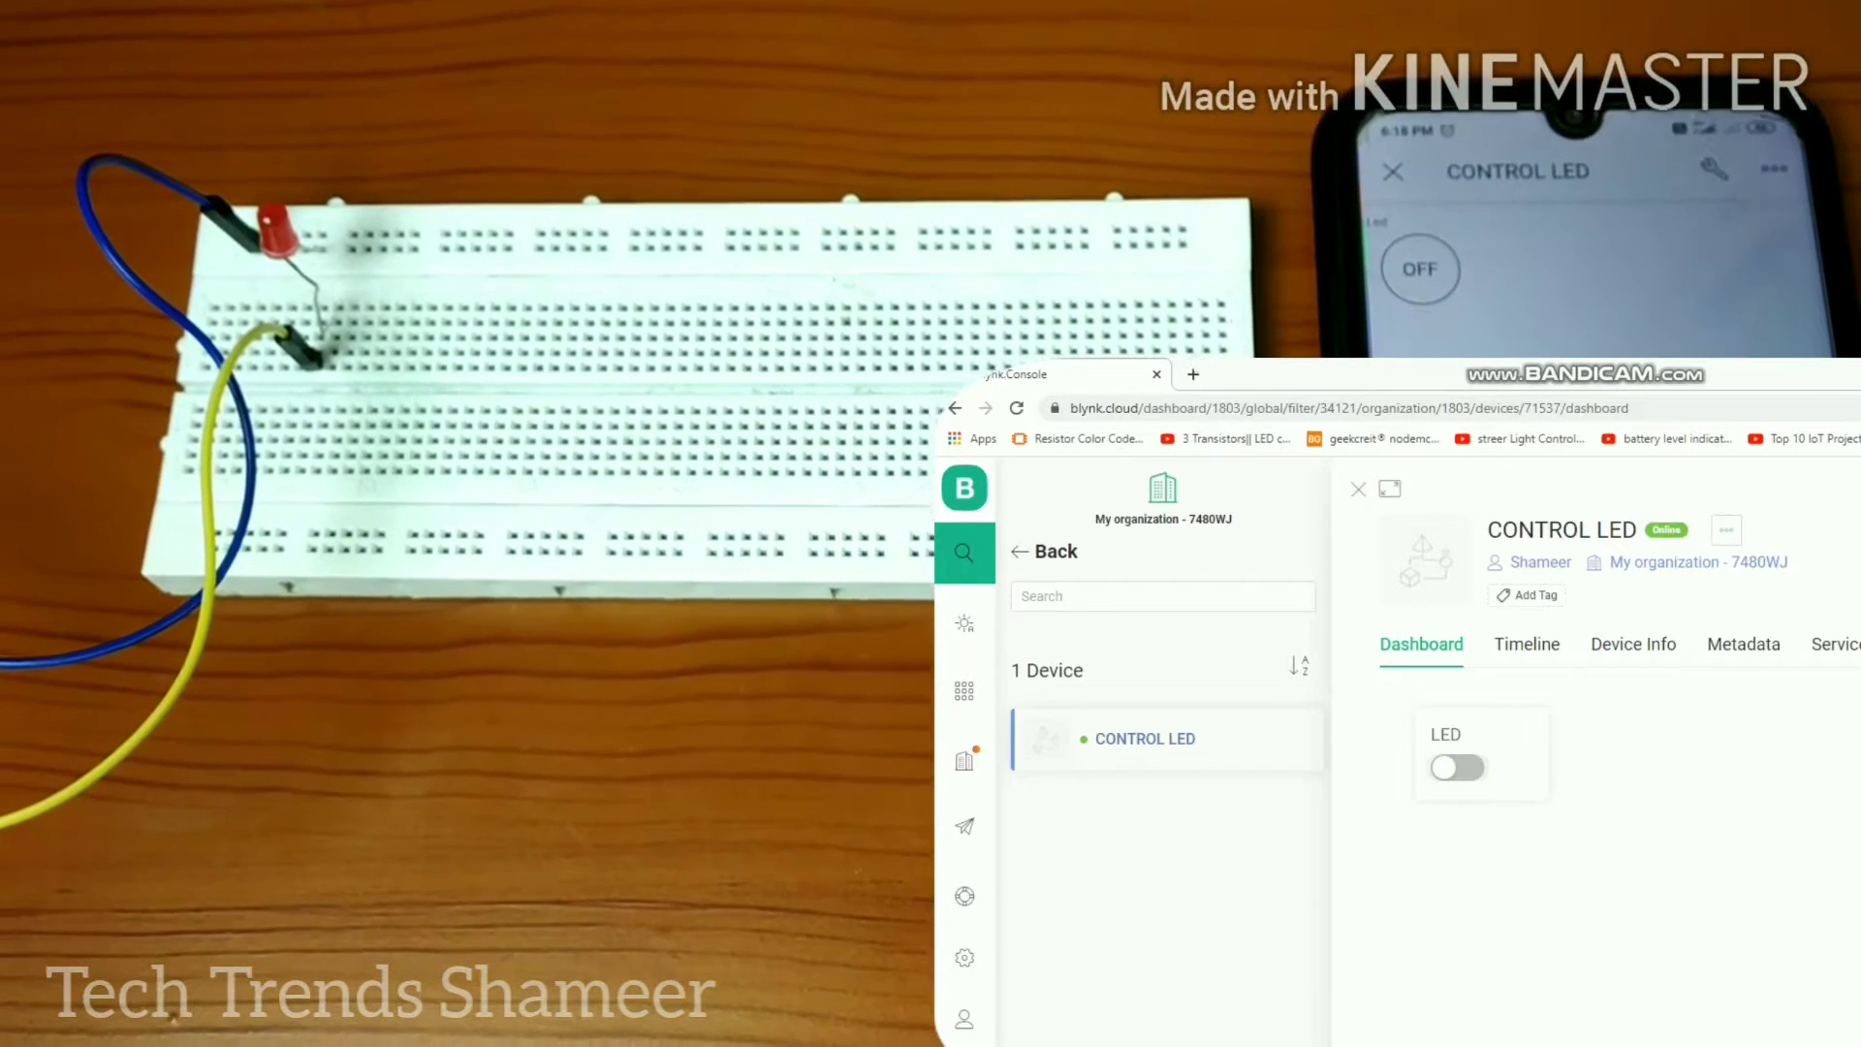
left_click(1458, 768)
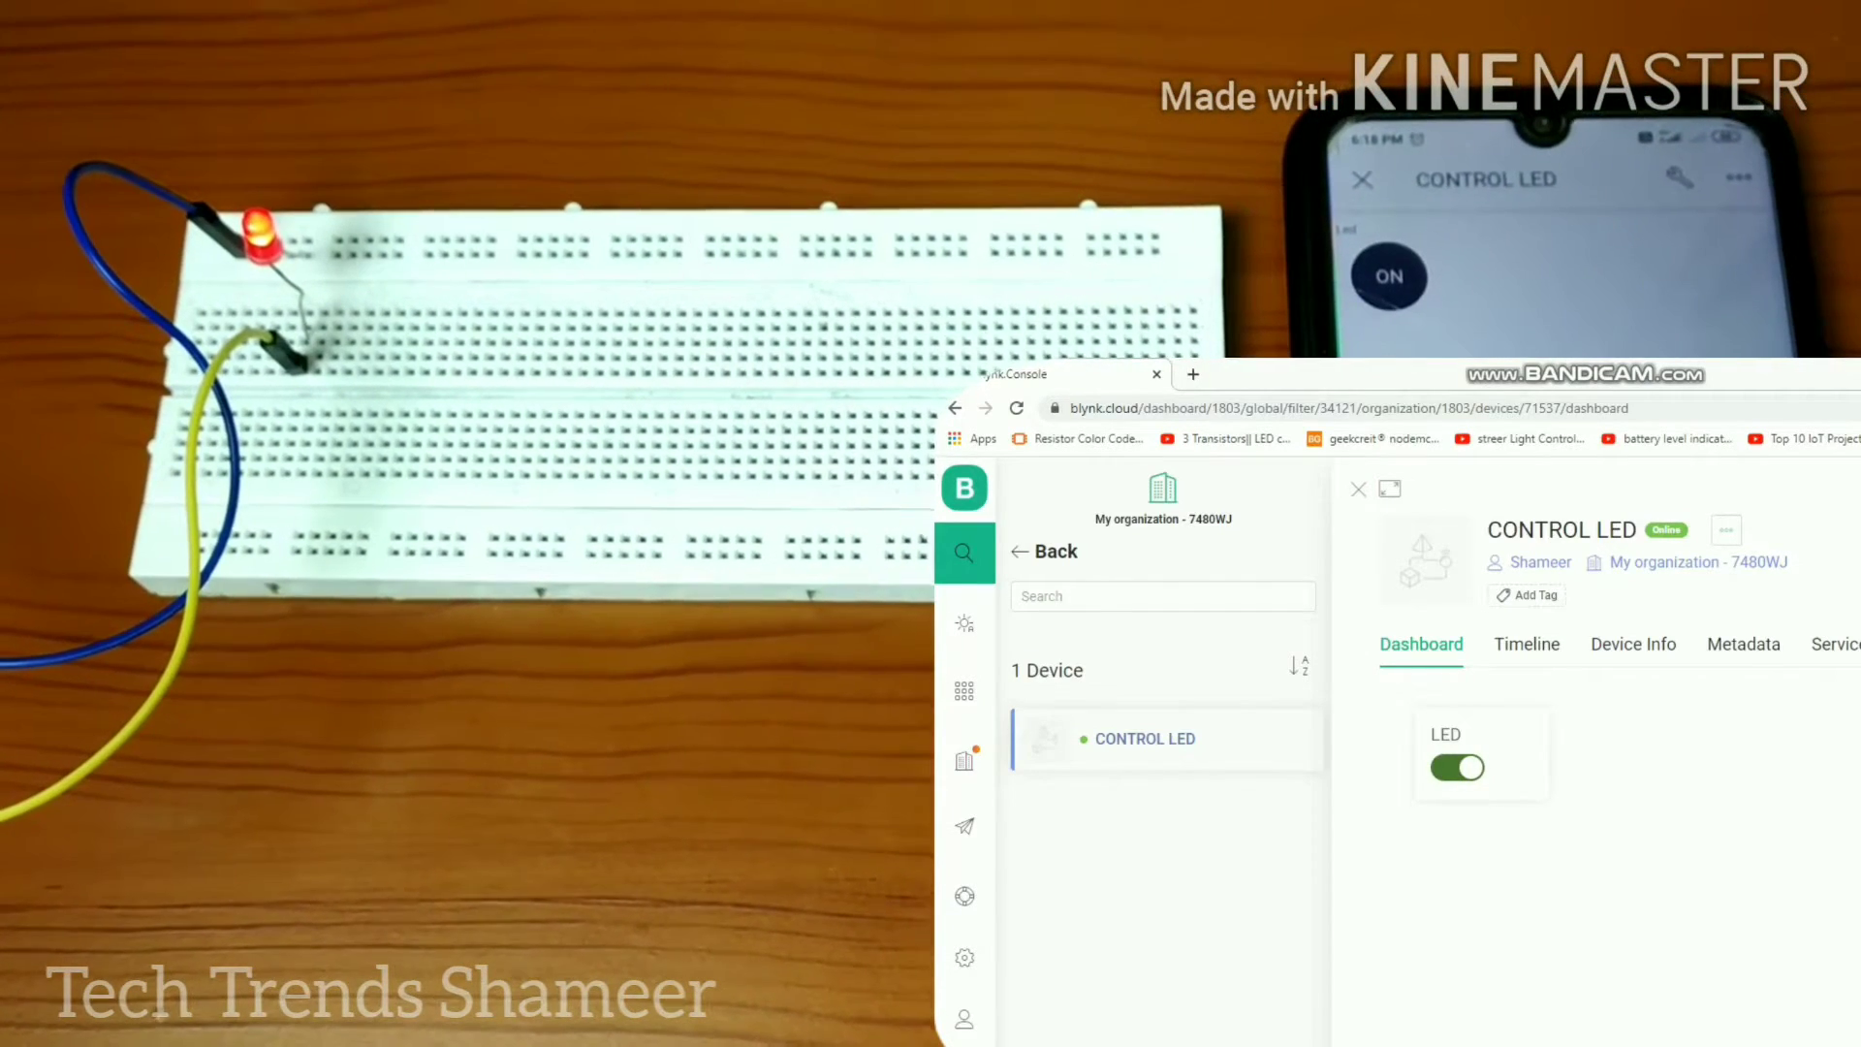
left_click(1457, 768)
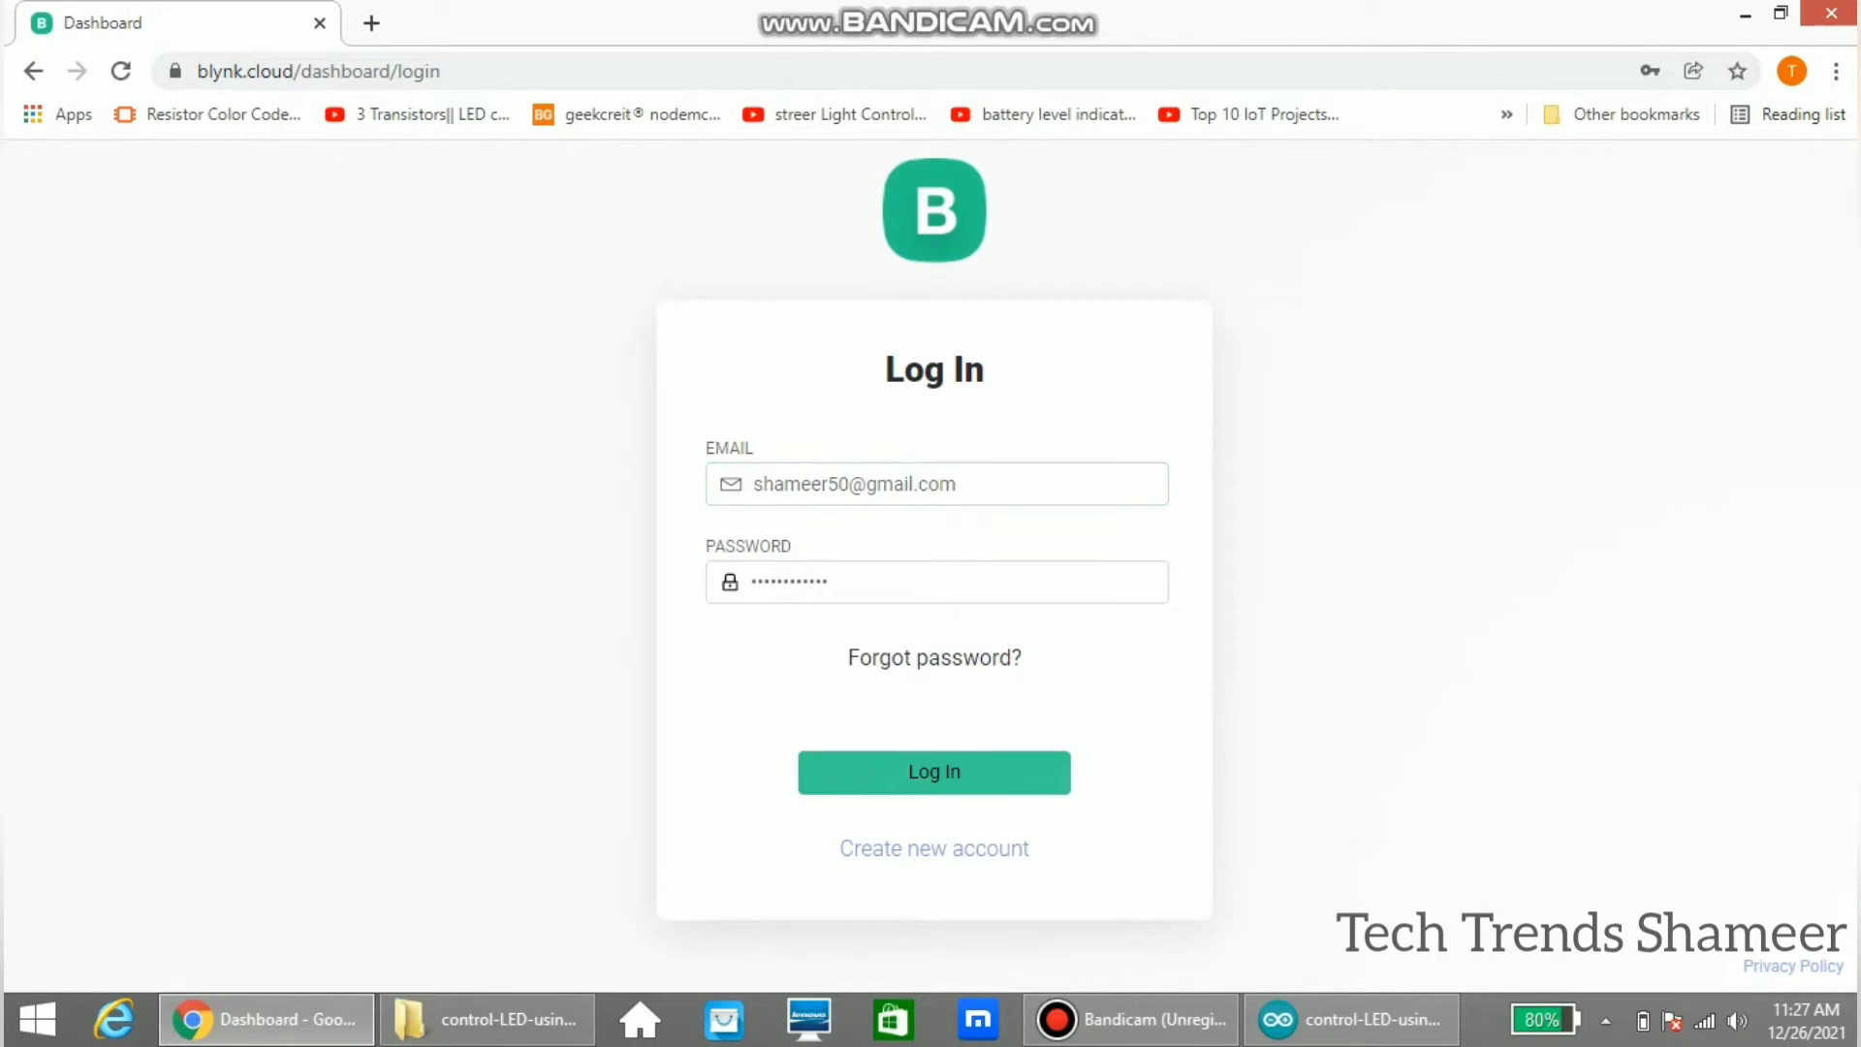
Step: Log in, go to Templates and start a new template named CONTROL LED
left_click(932, 772)
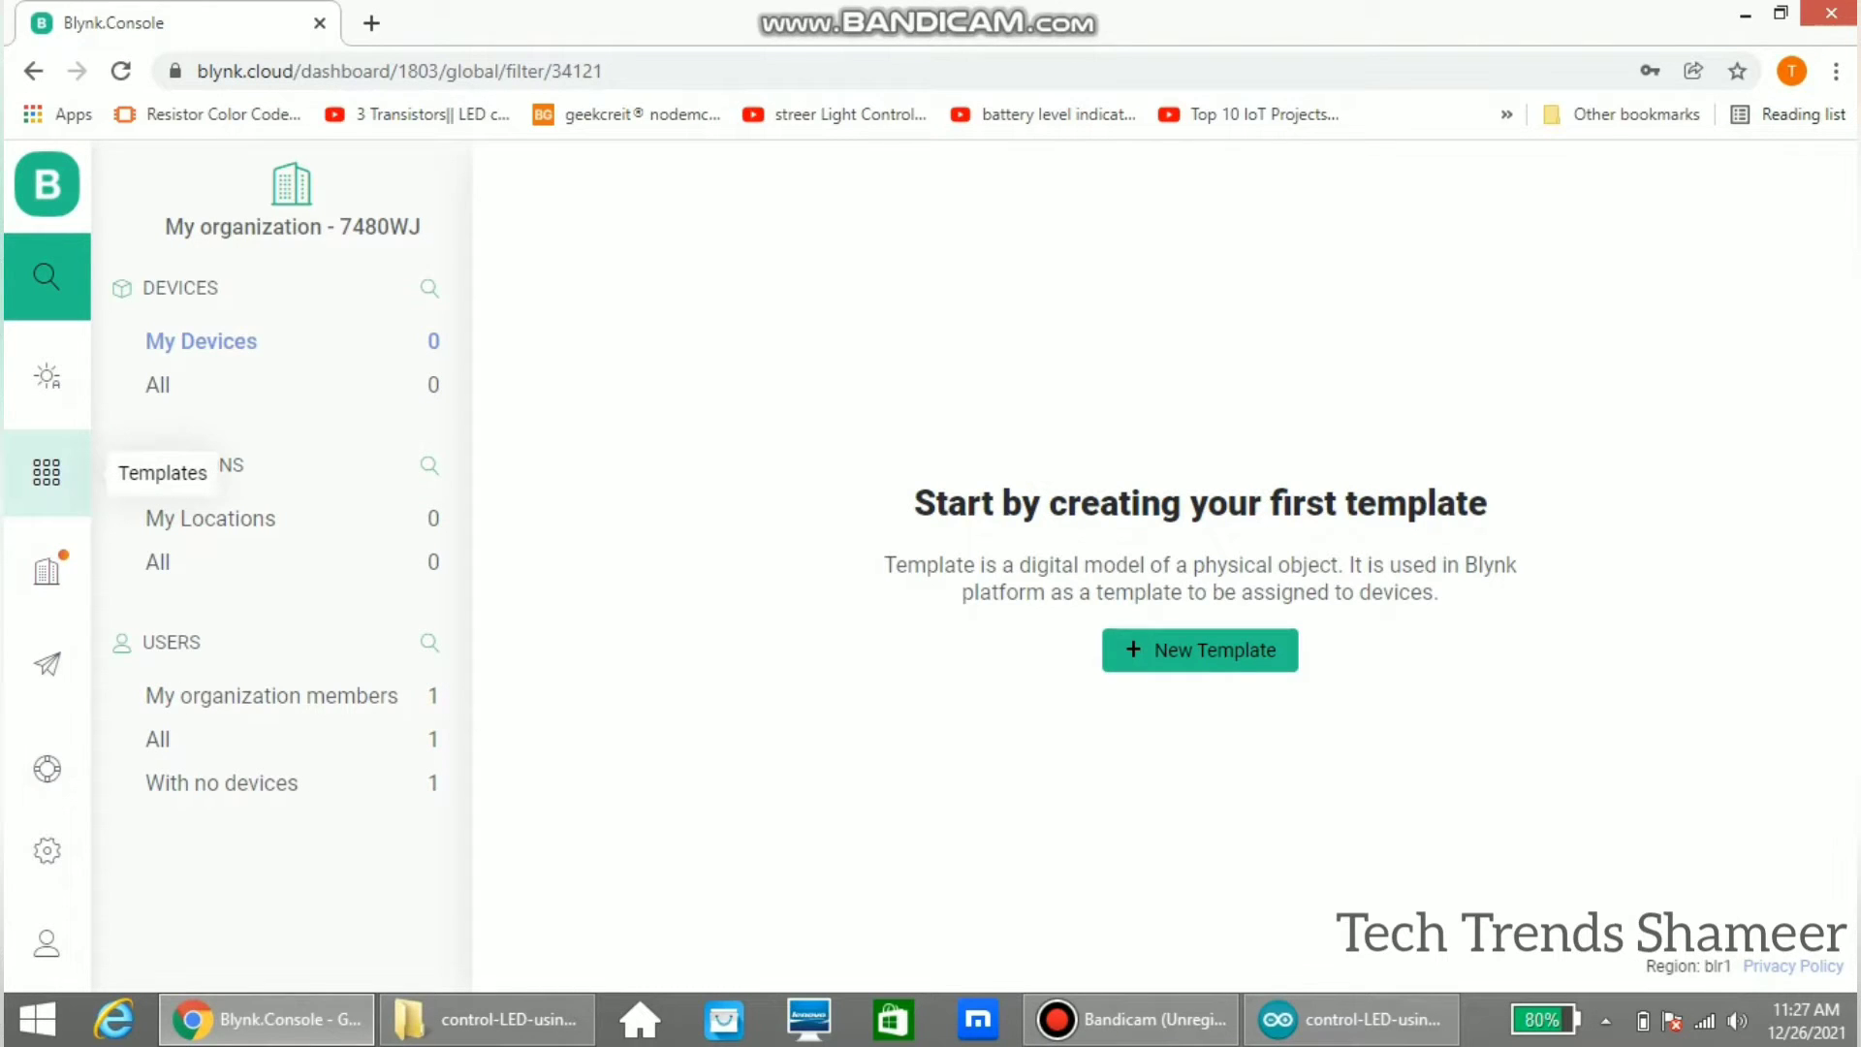
left_click(47, 473)
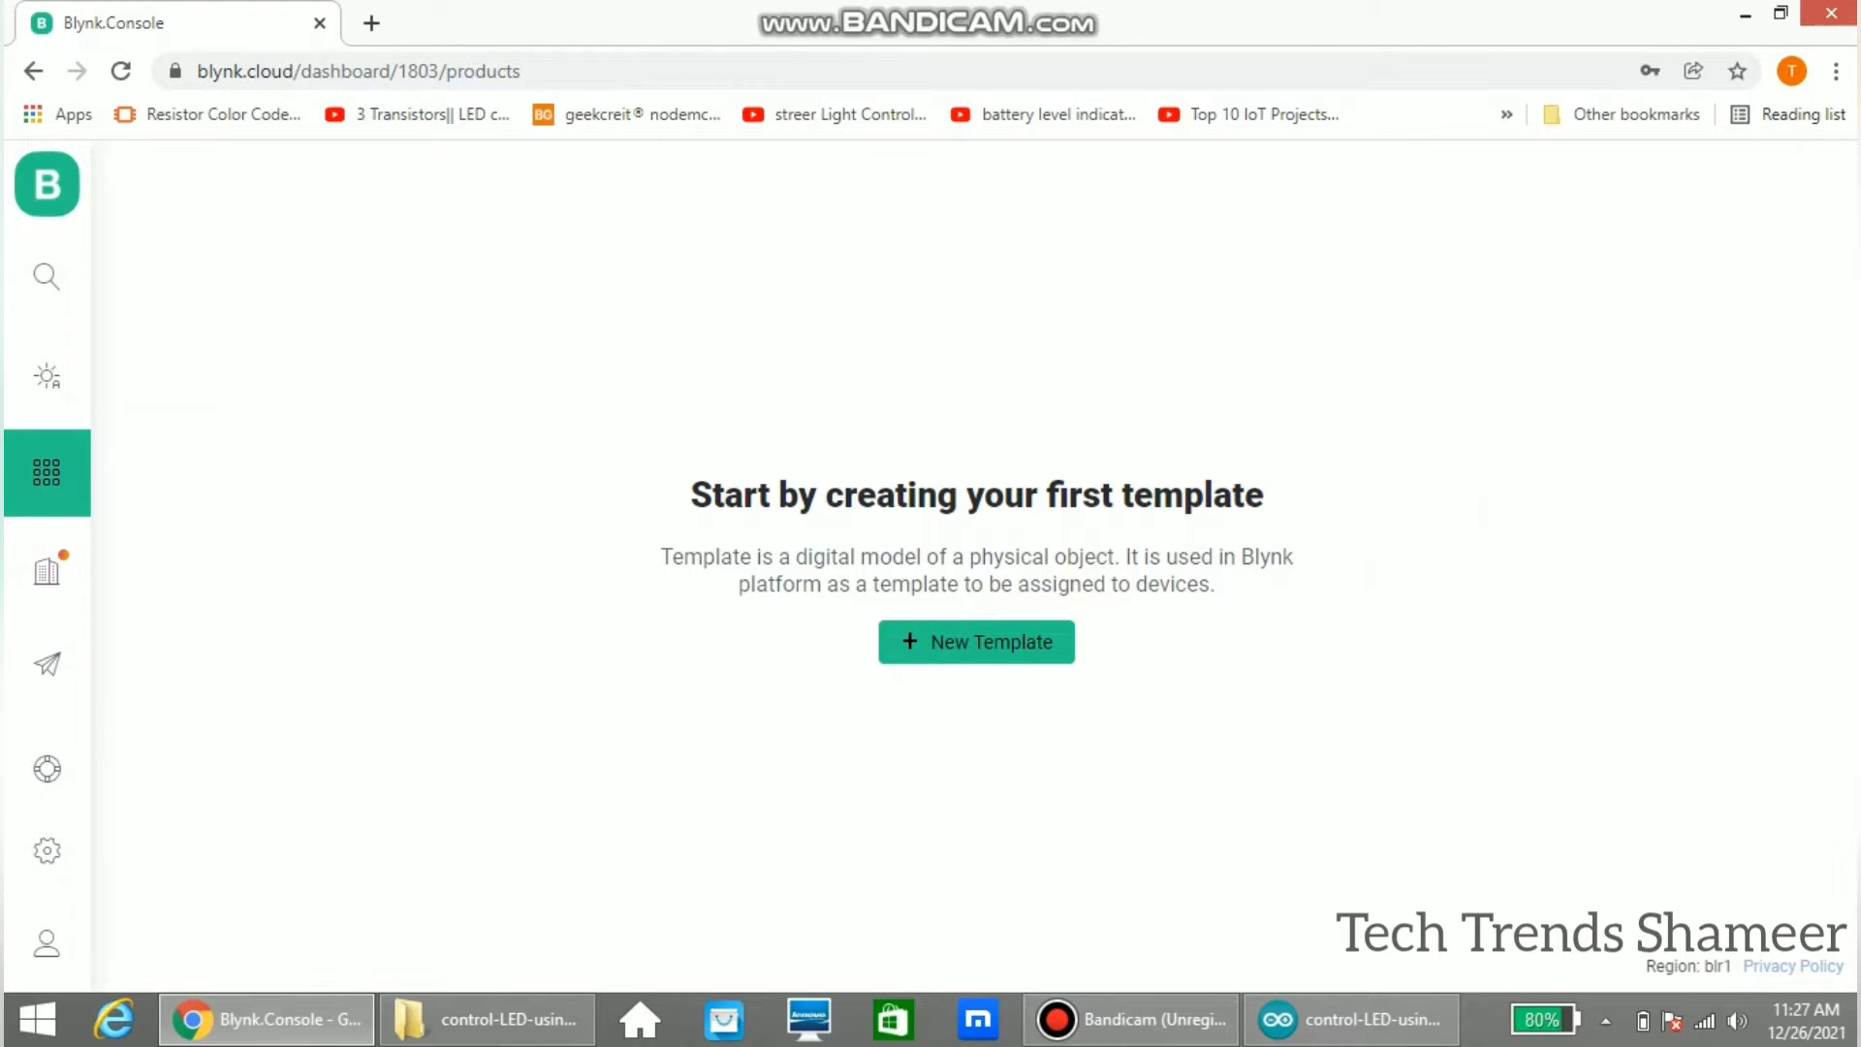
left_click(975, 642)
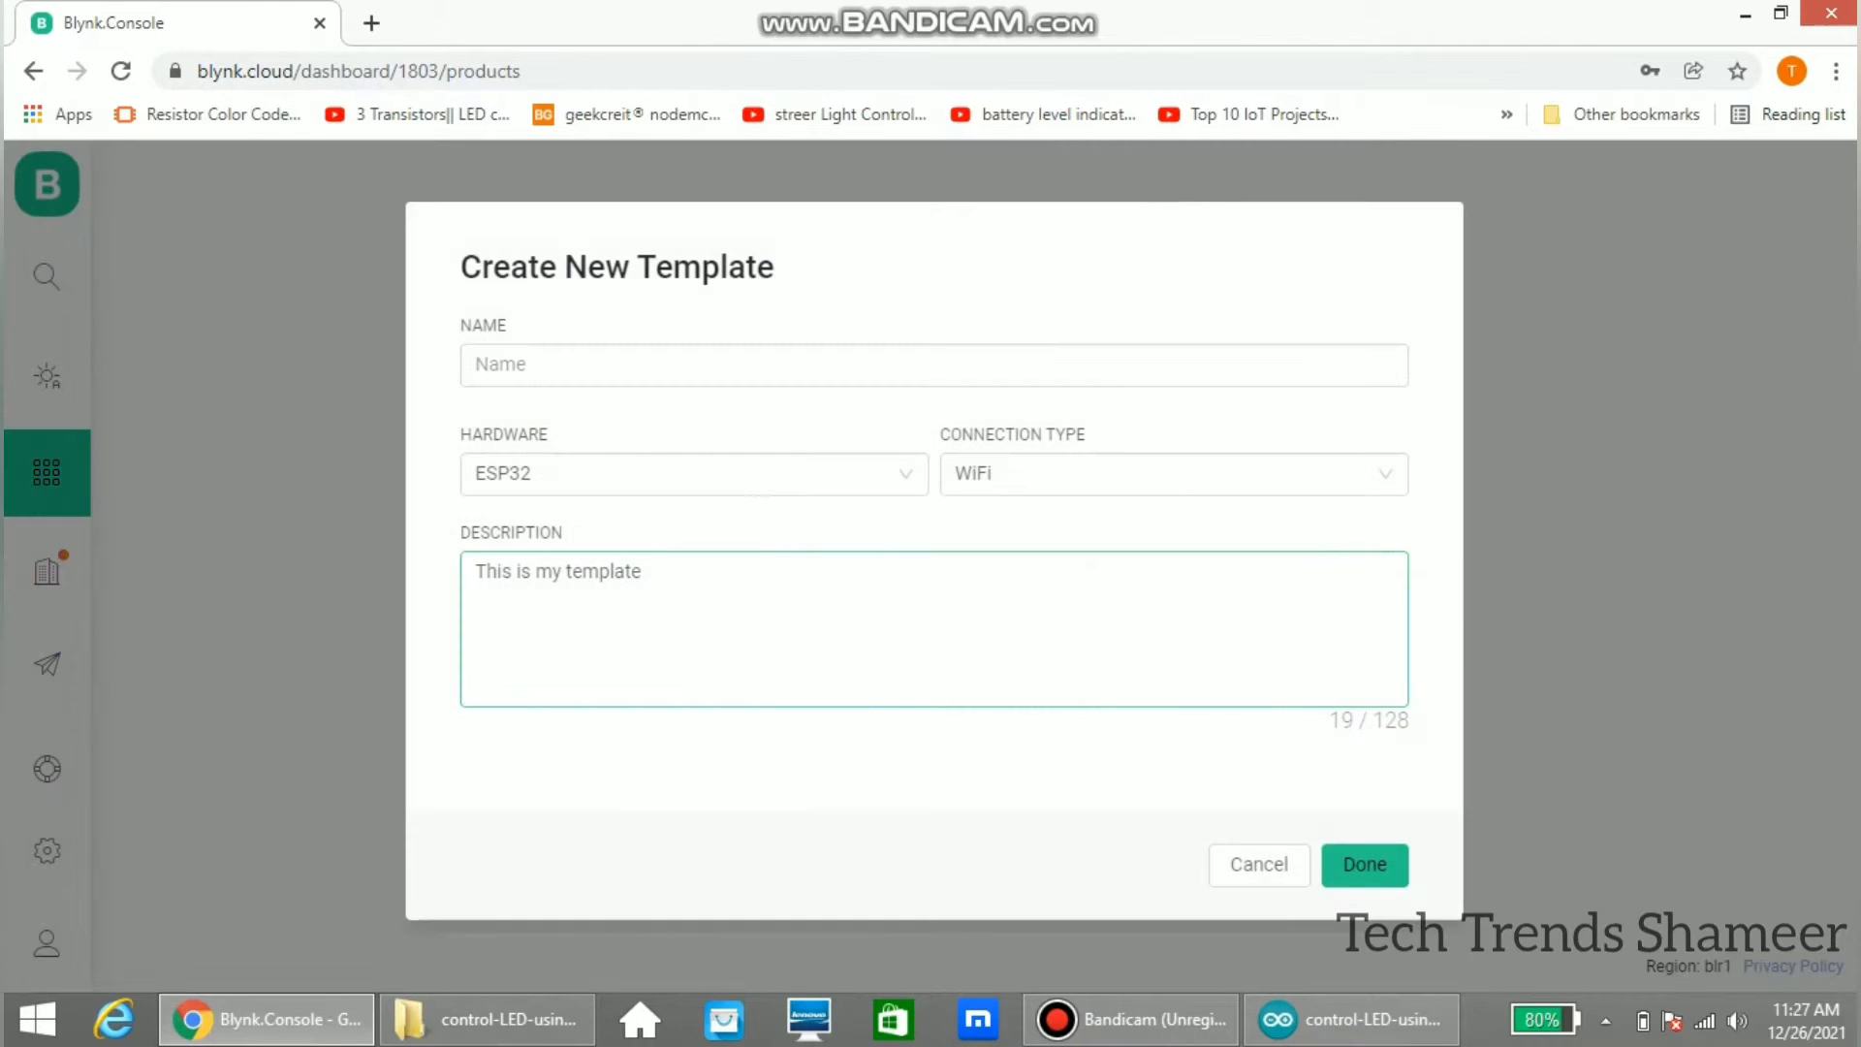
type("C")
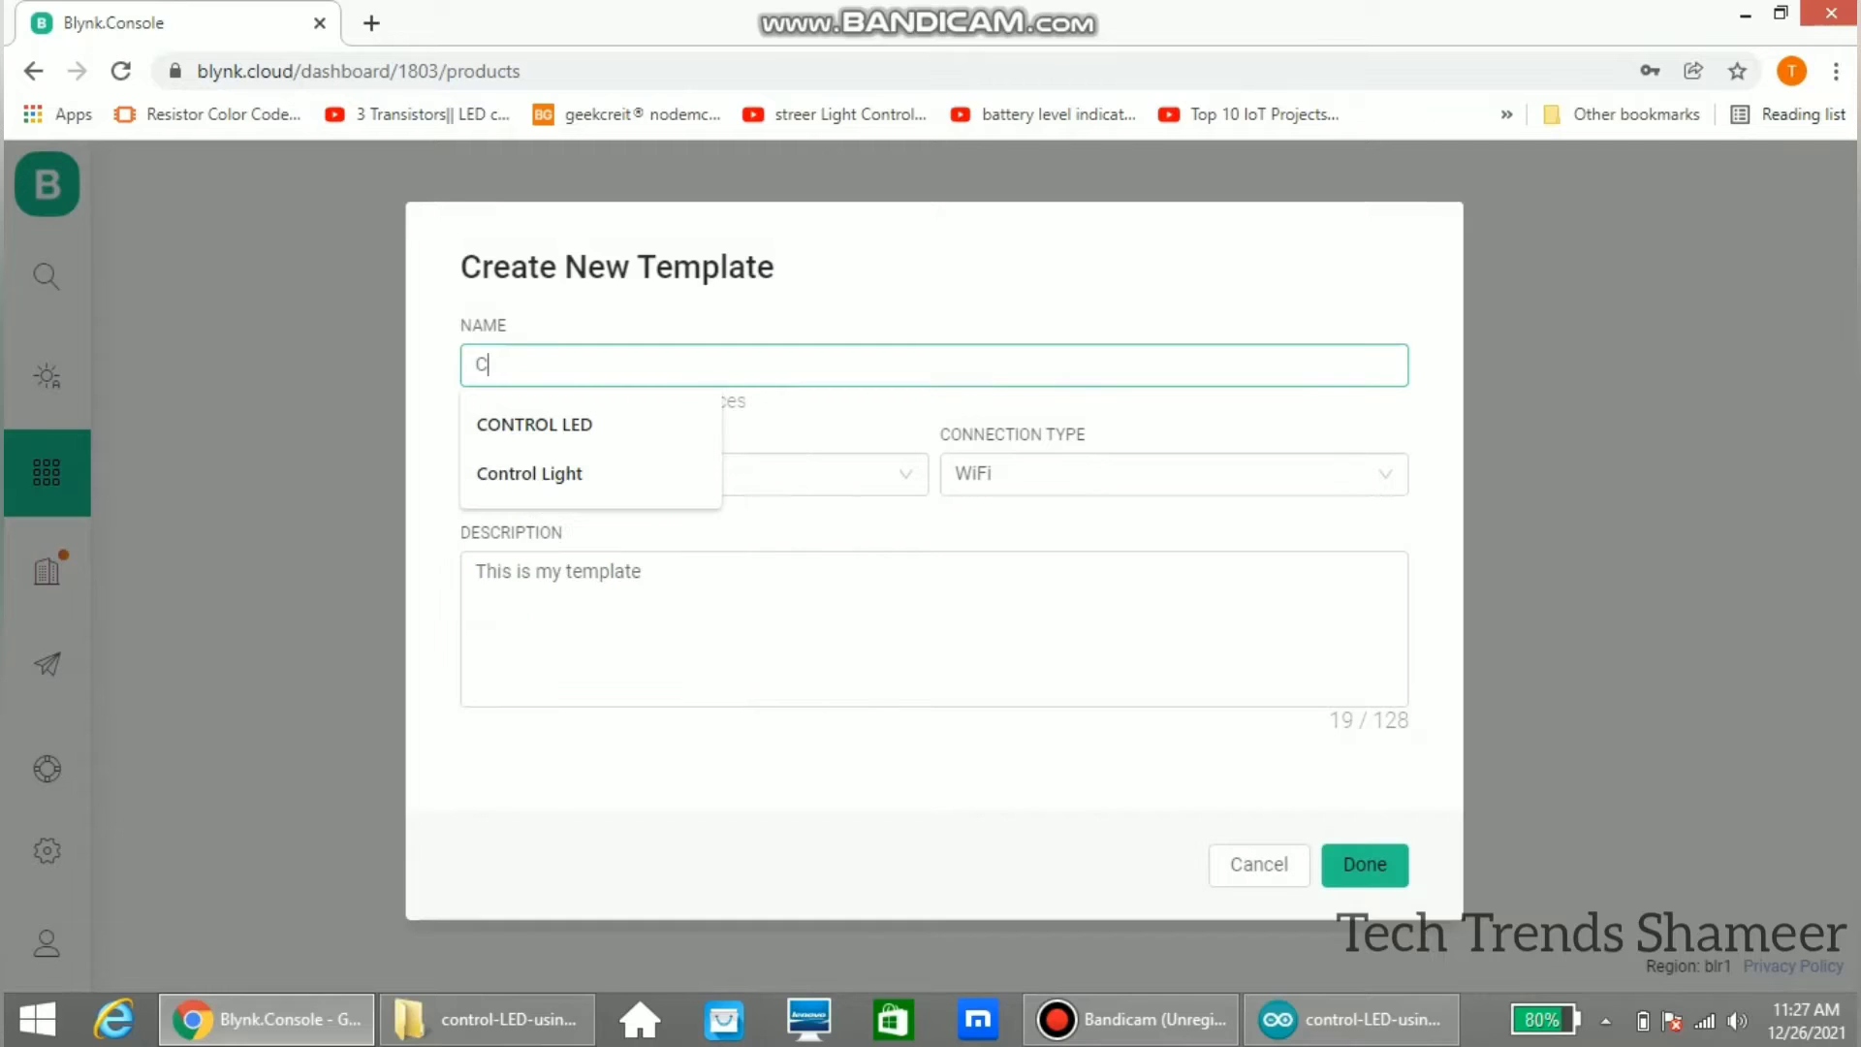
type("O")
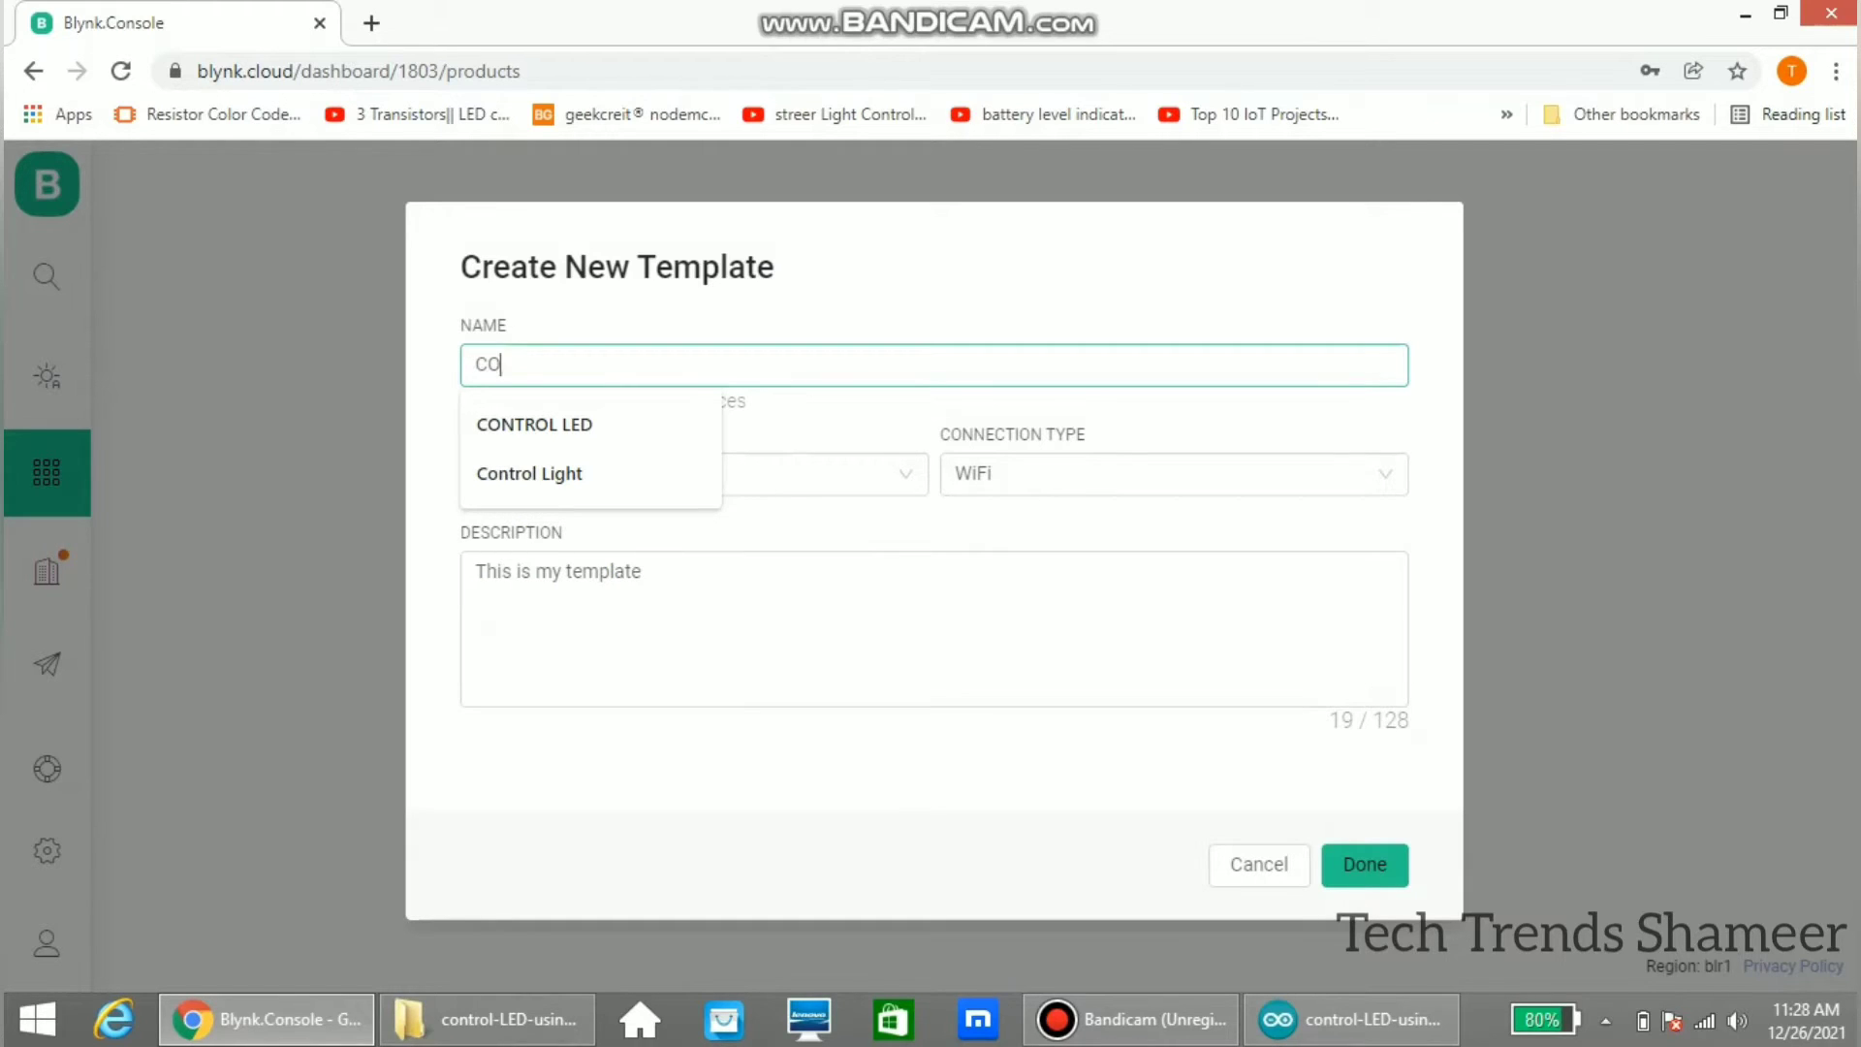
left_click(535, 425)
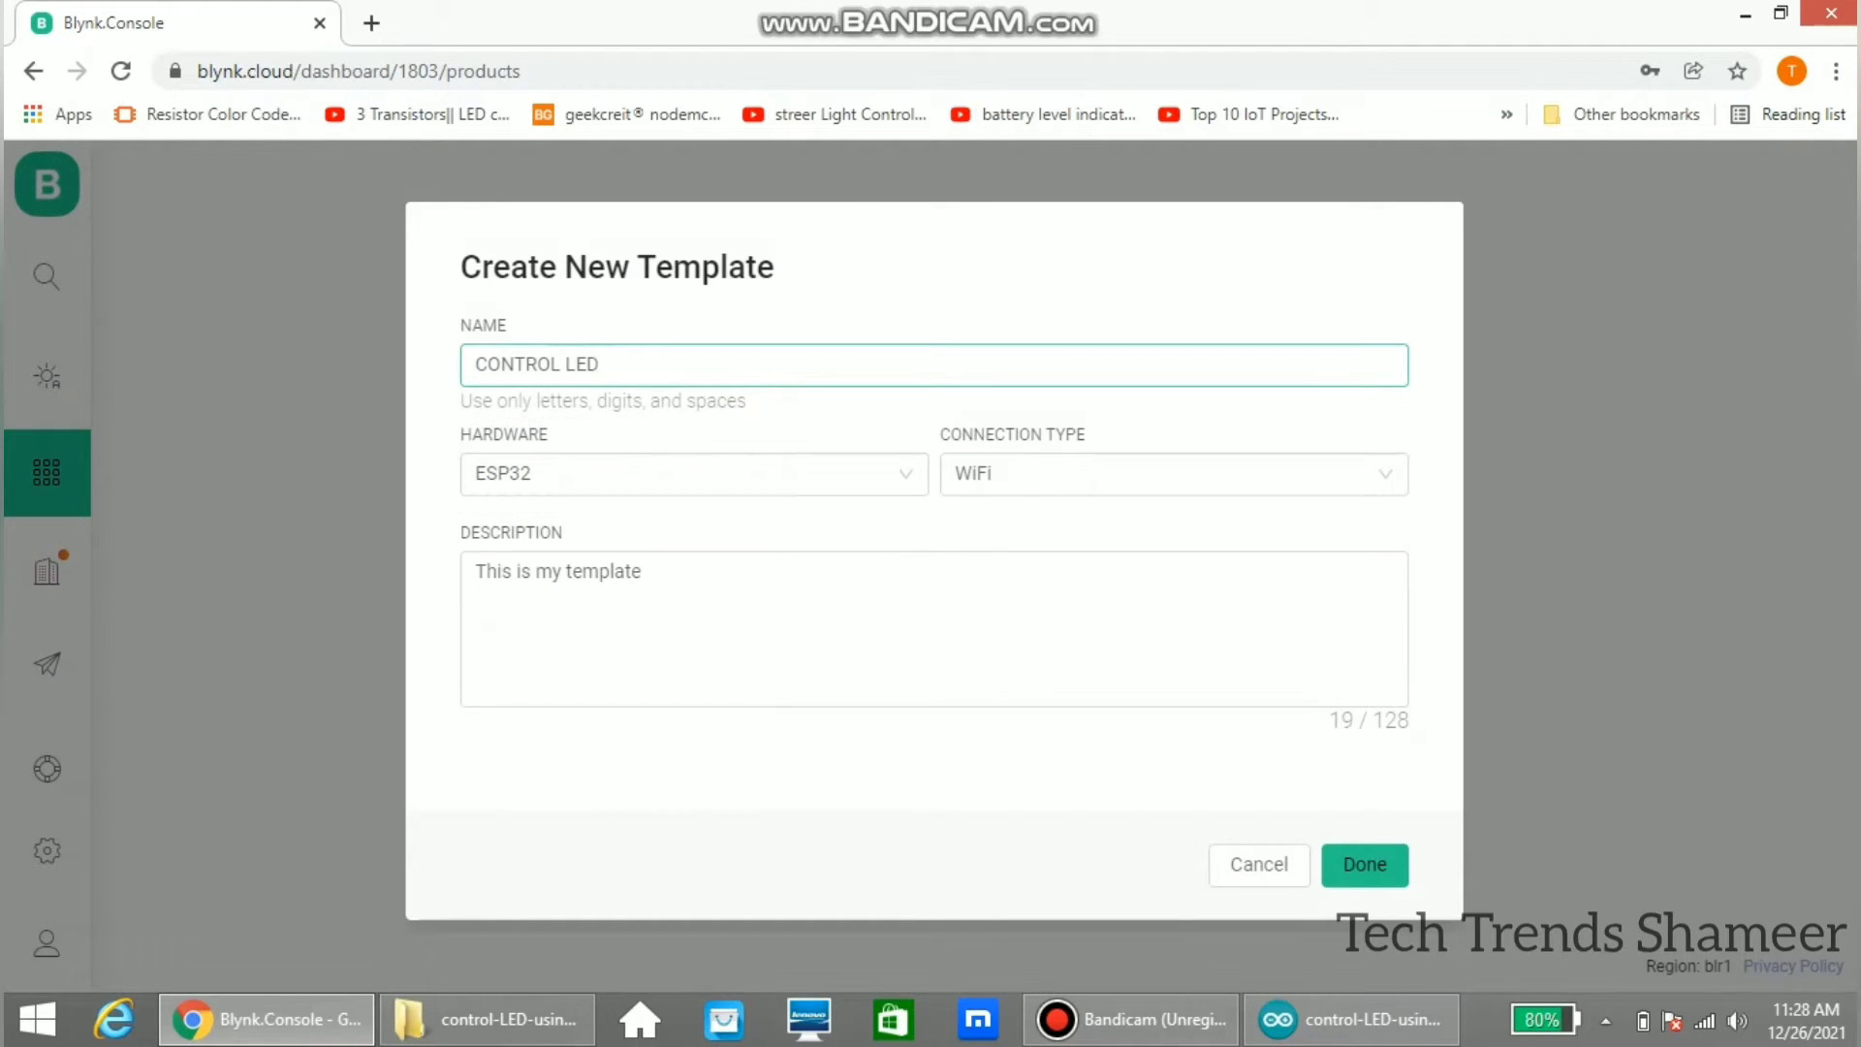
Step: Set the template's hardware to ESP8266 and connection type to WiFi, then finish creating it
left_click(694, 473)
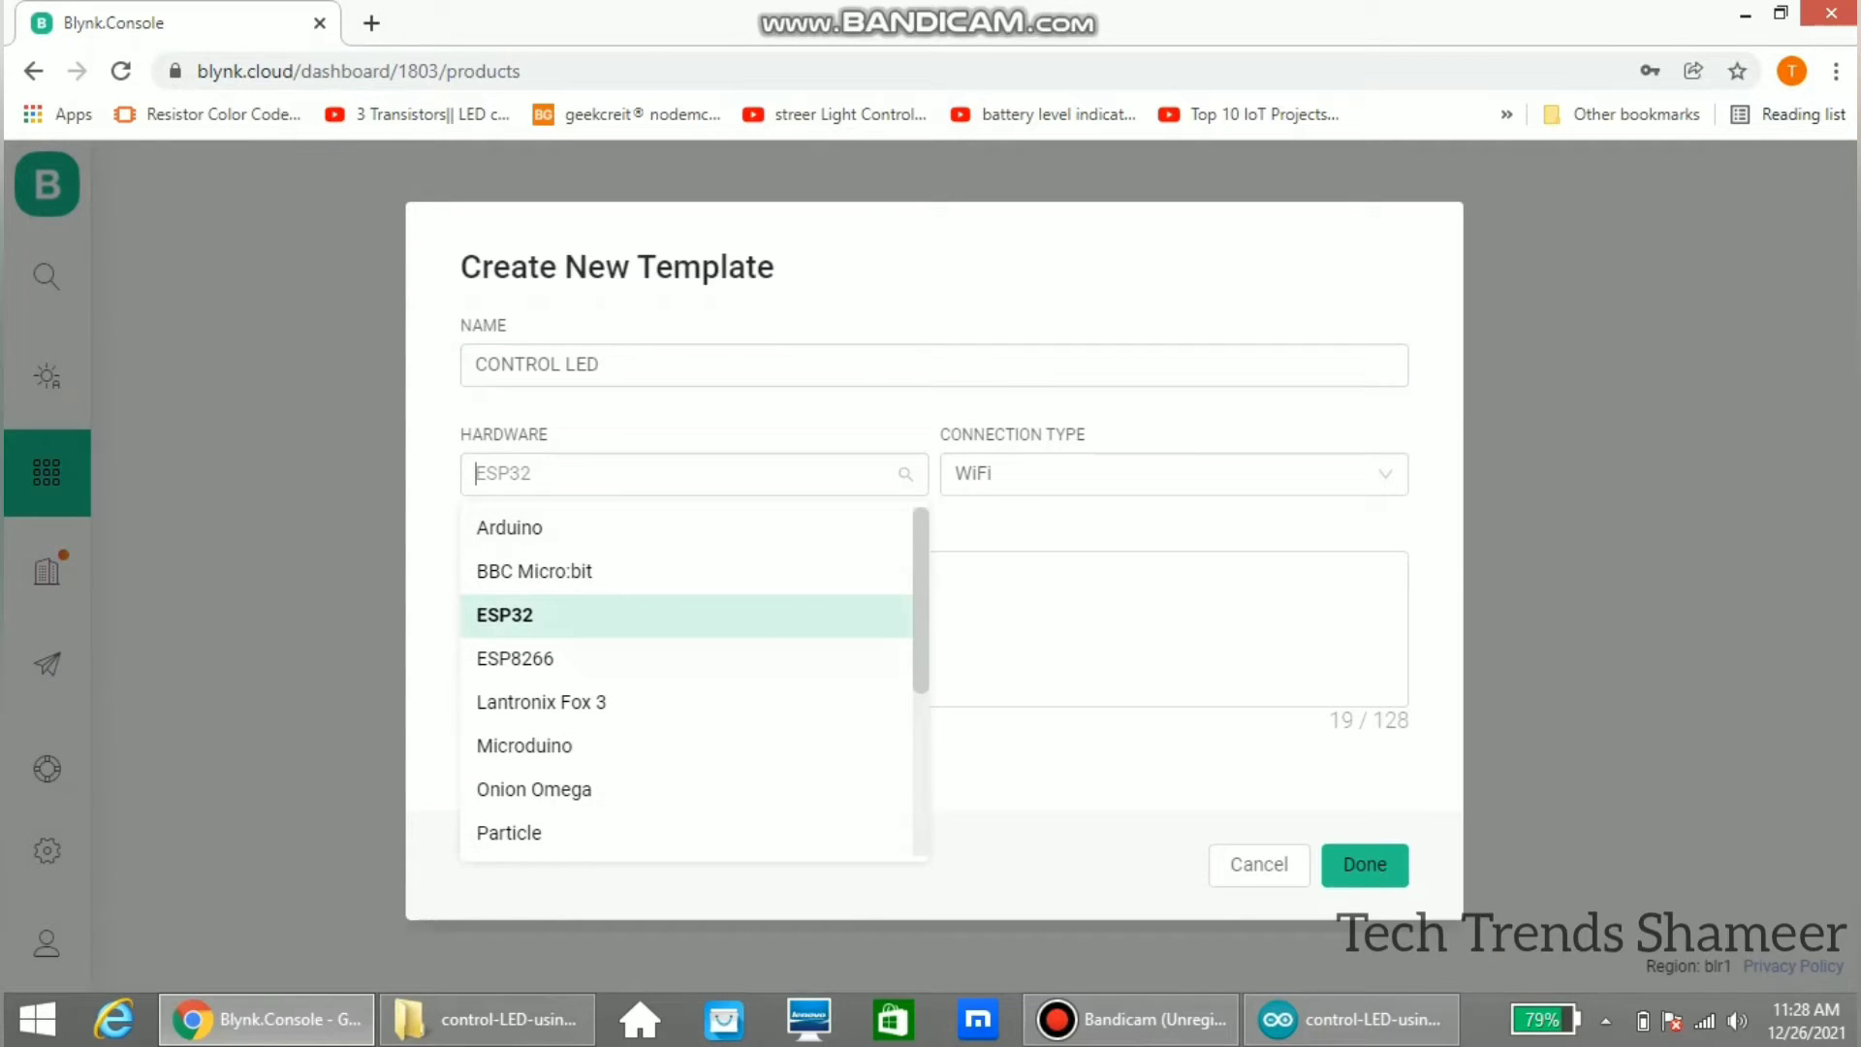
left_click(514, 660)
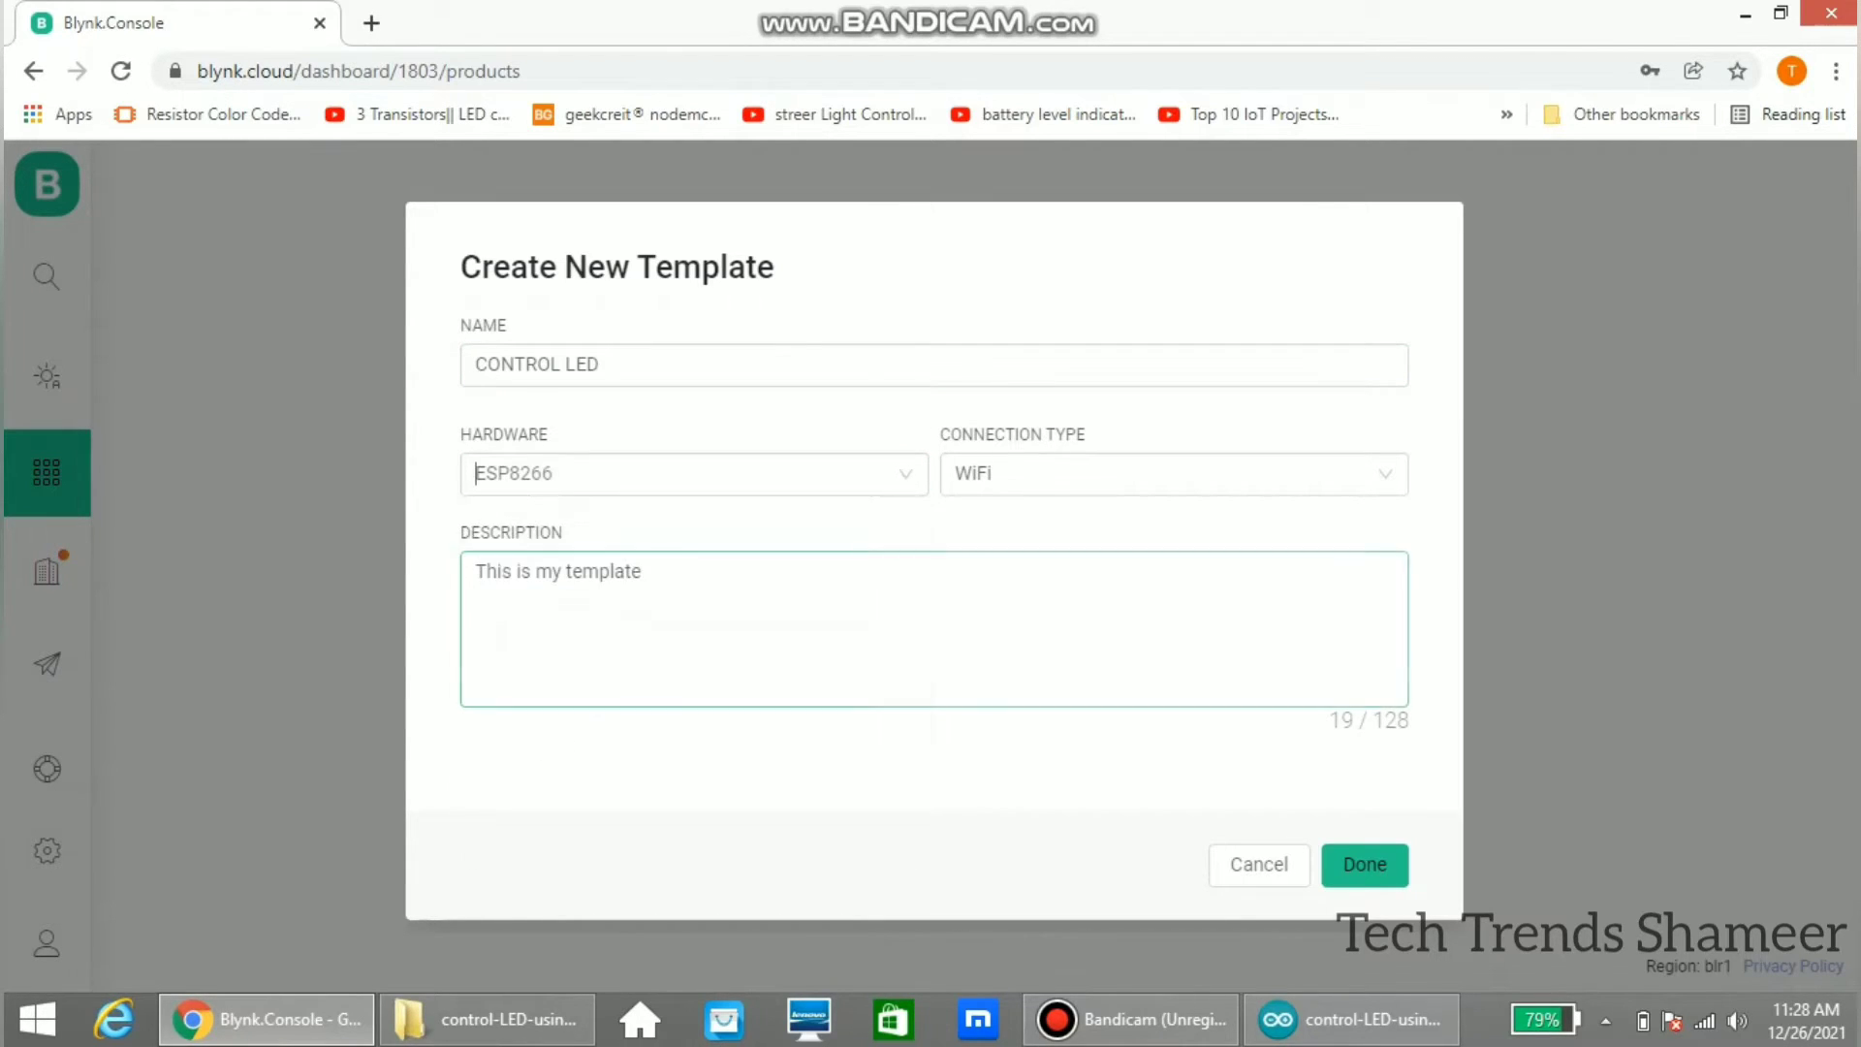
left_click(1171, 474)
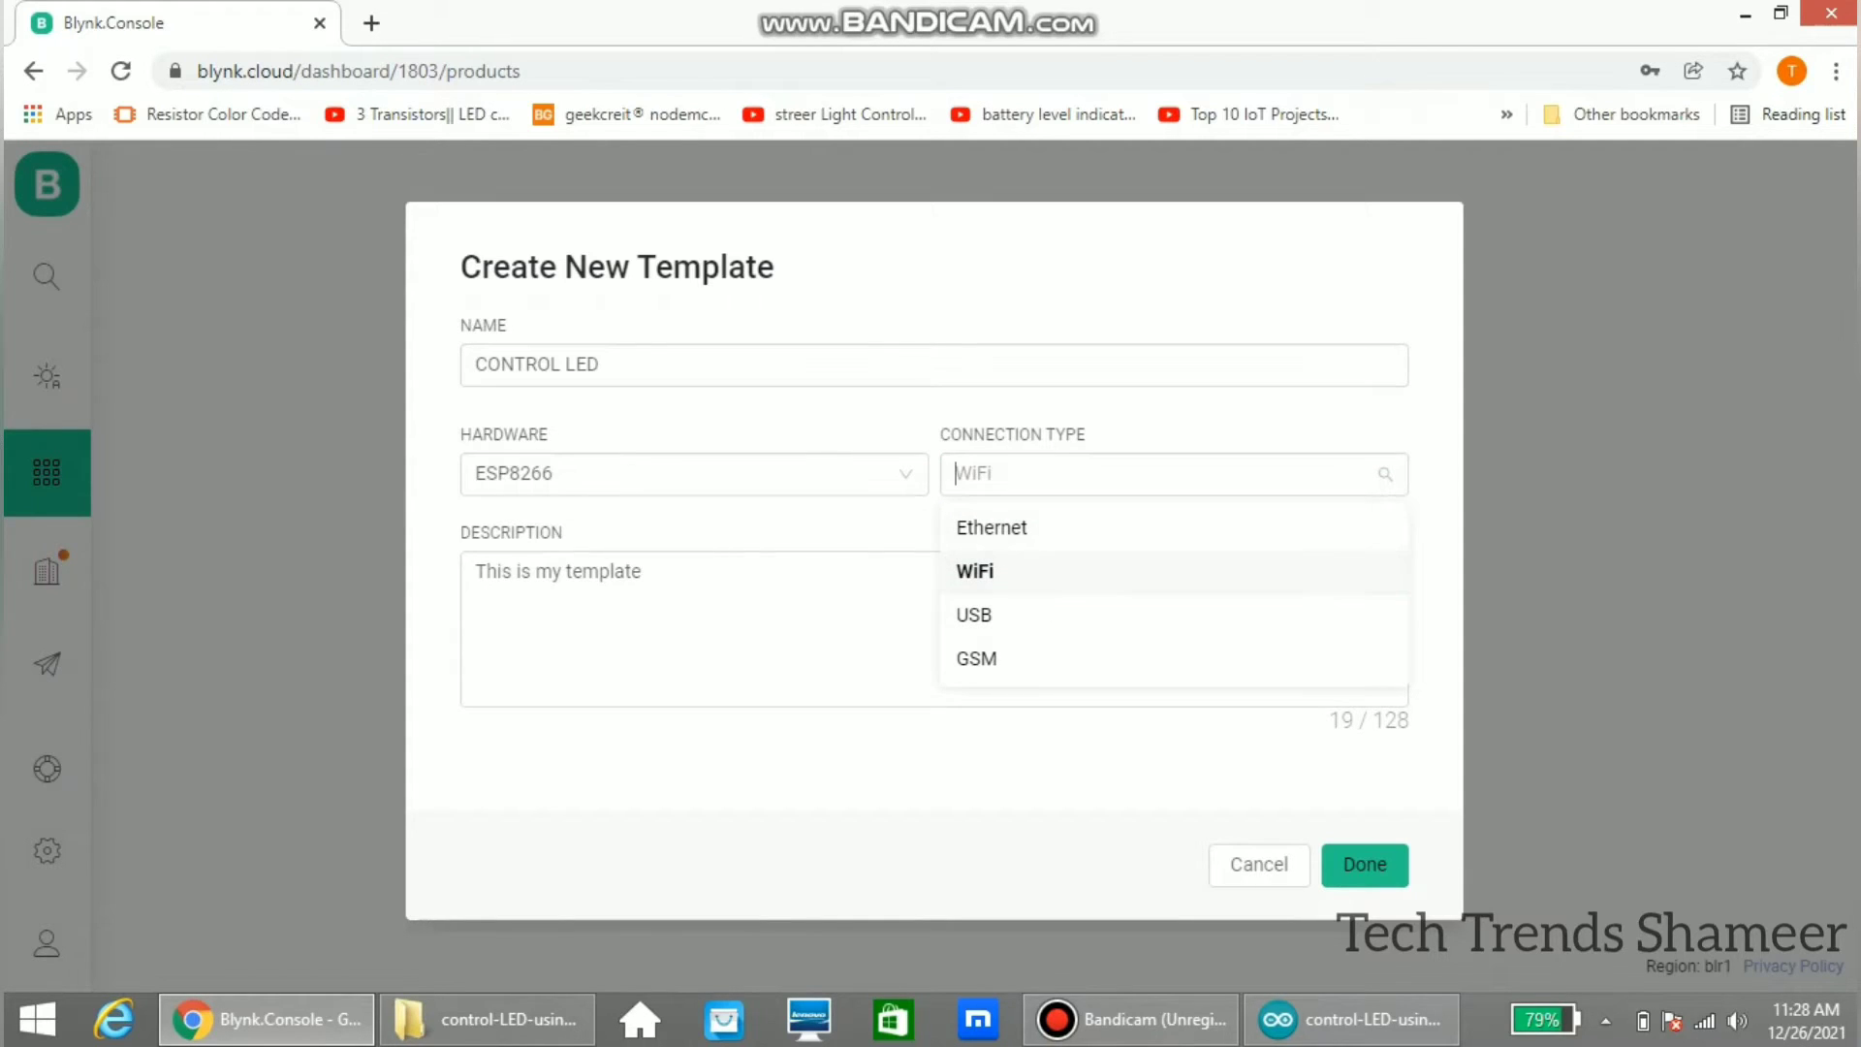
left_click(974, 570)
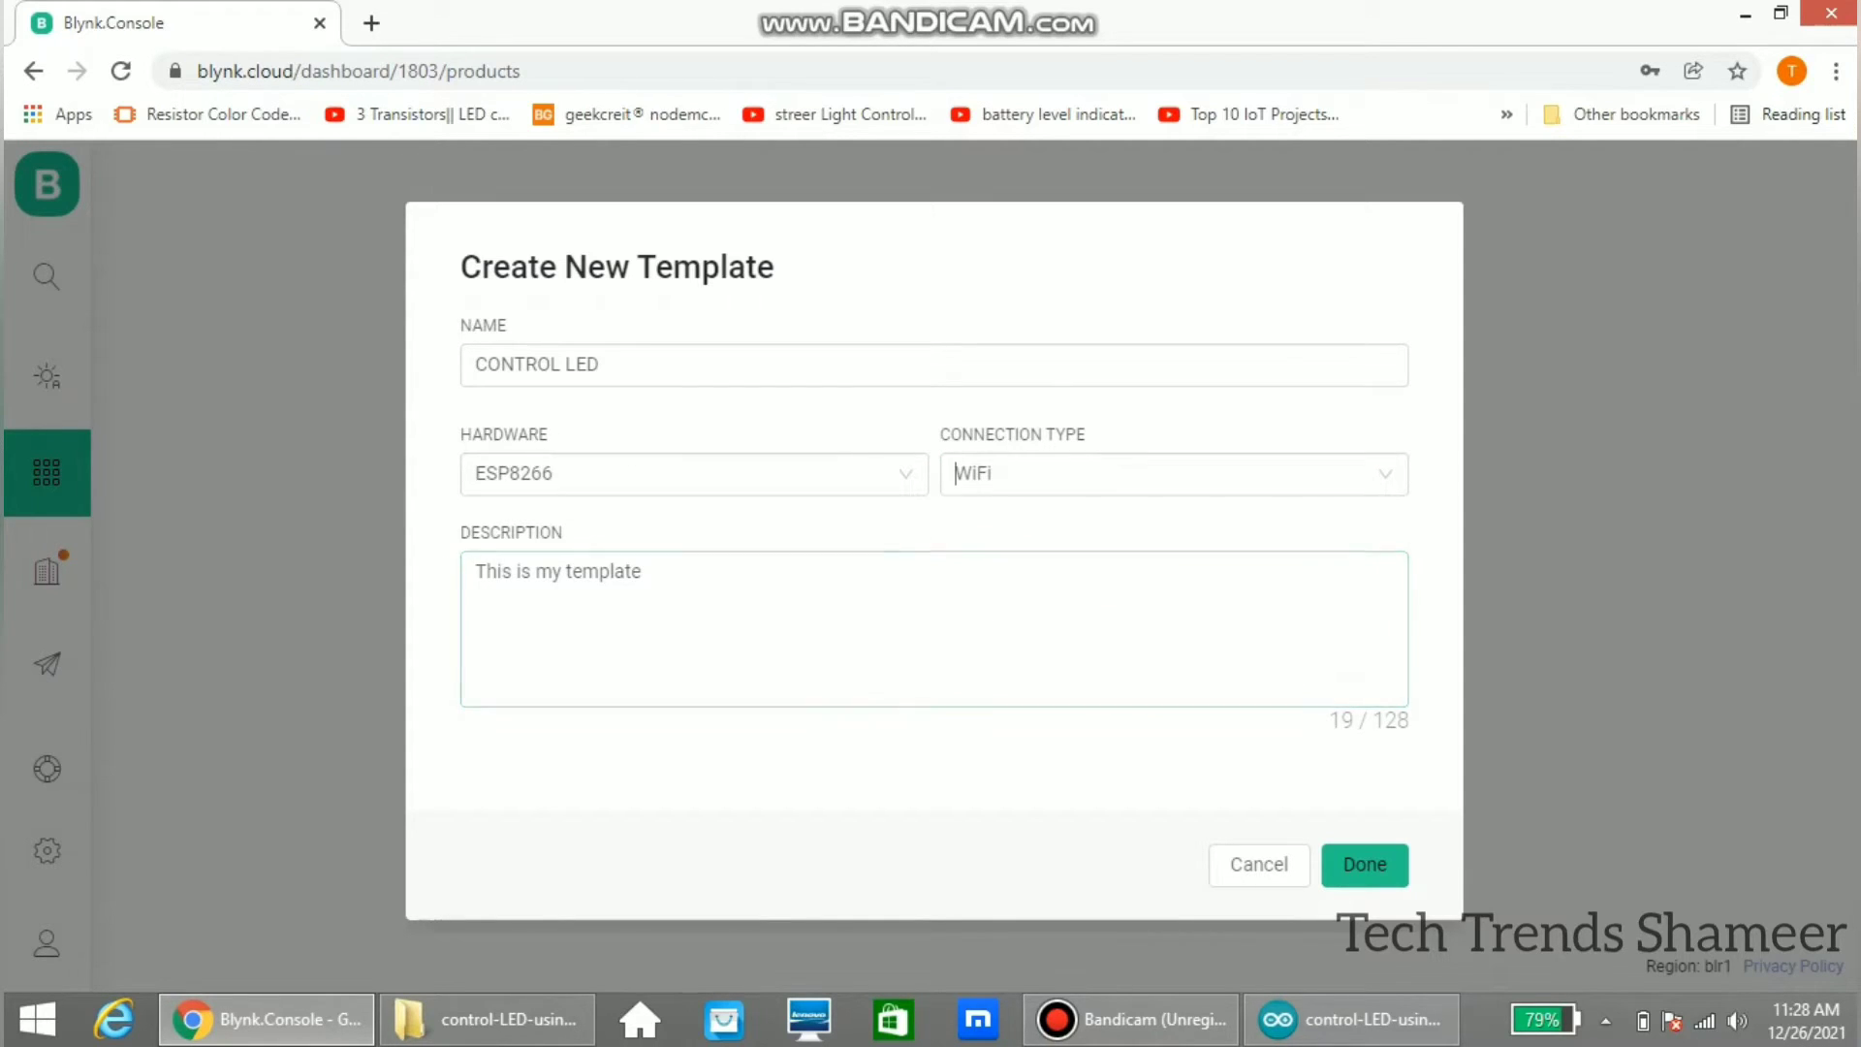
left_click(1363, 865)
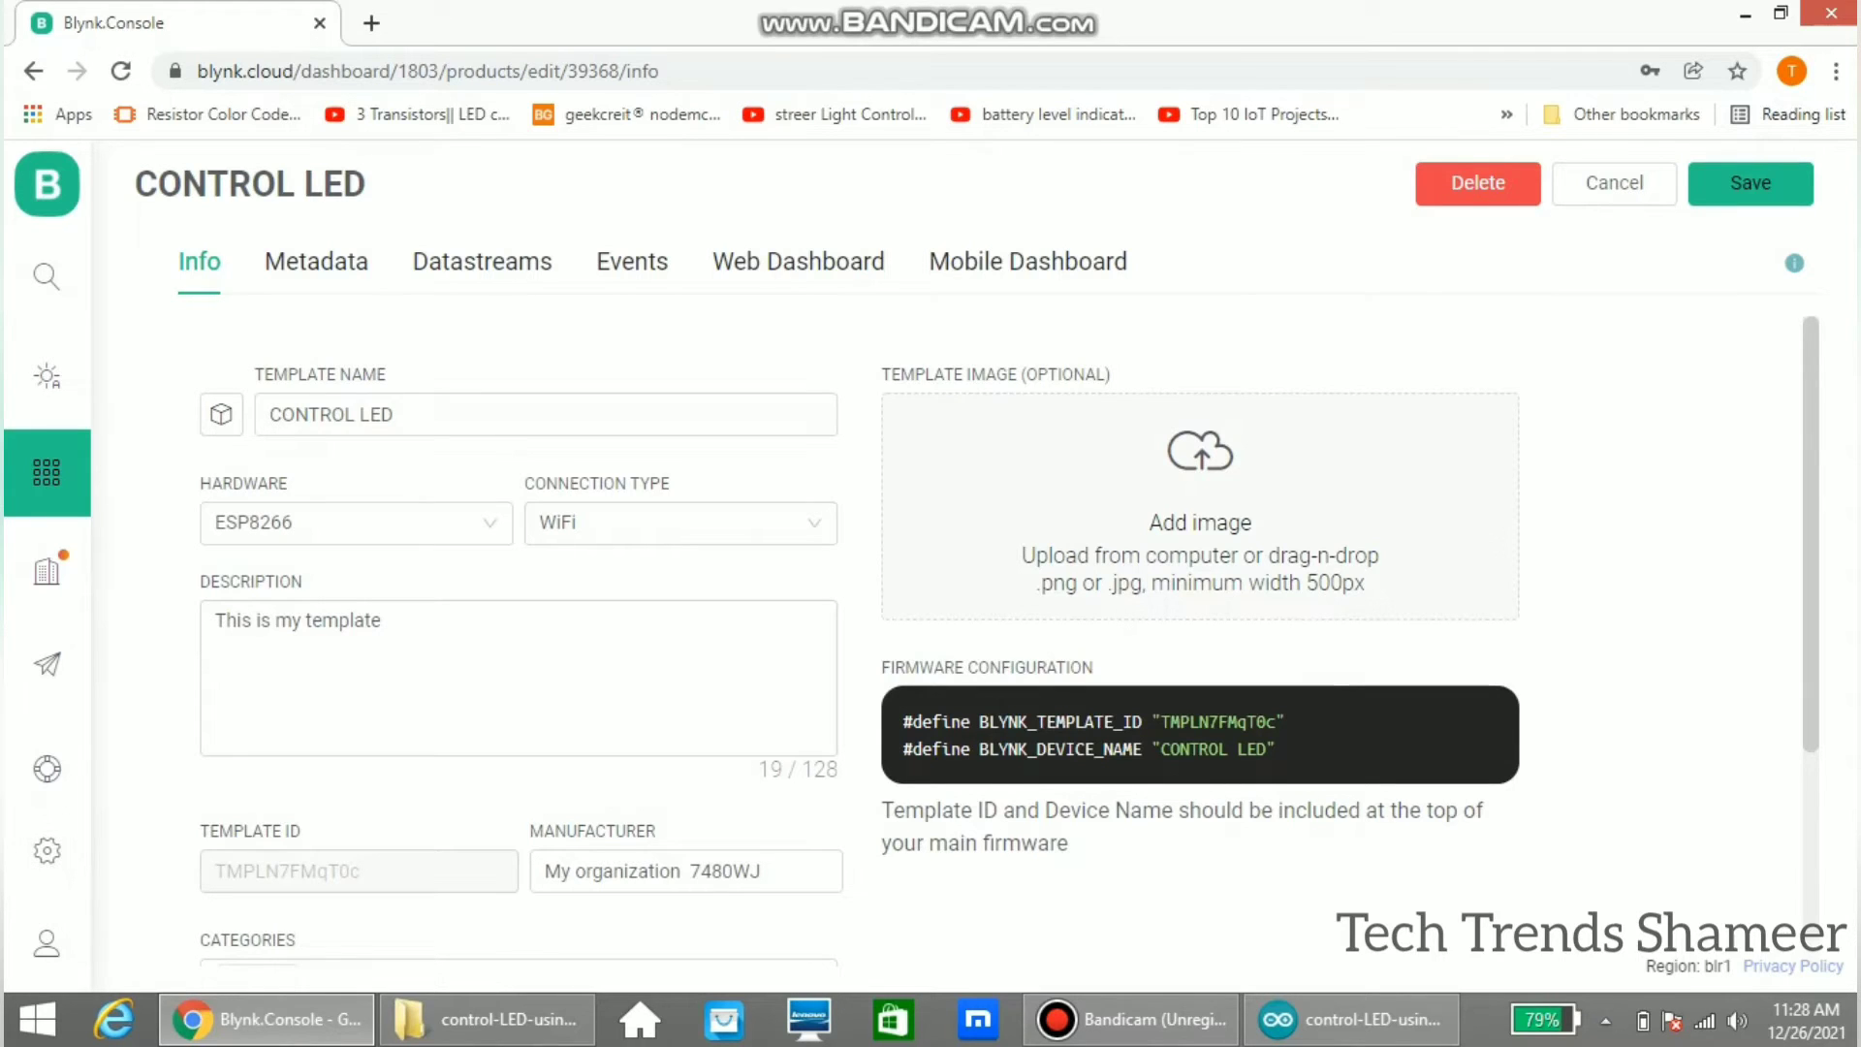
Step: Create a digital datastream named LED on pin 2 in the template's Datastreams
left_click(481, 261)
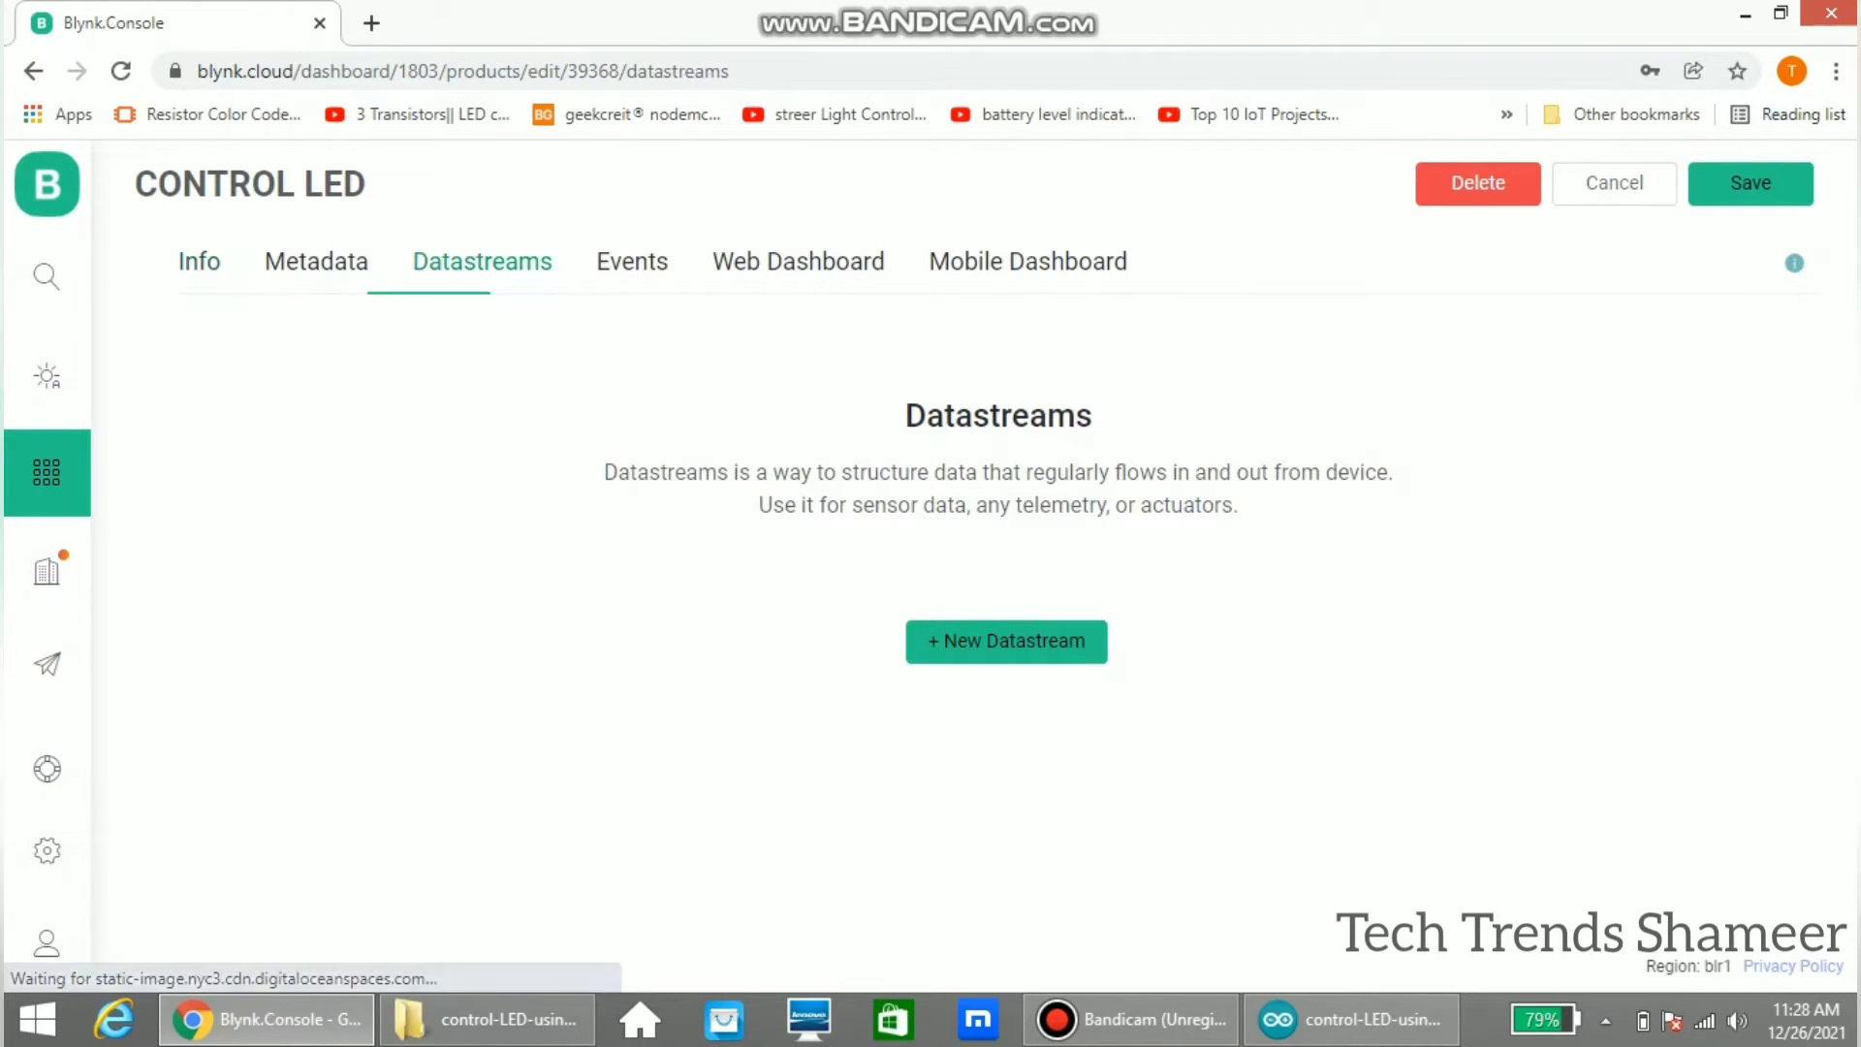
left_click(1006, 642)
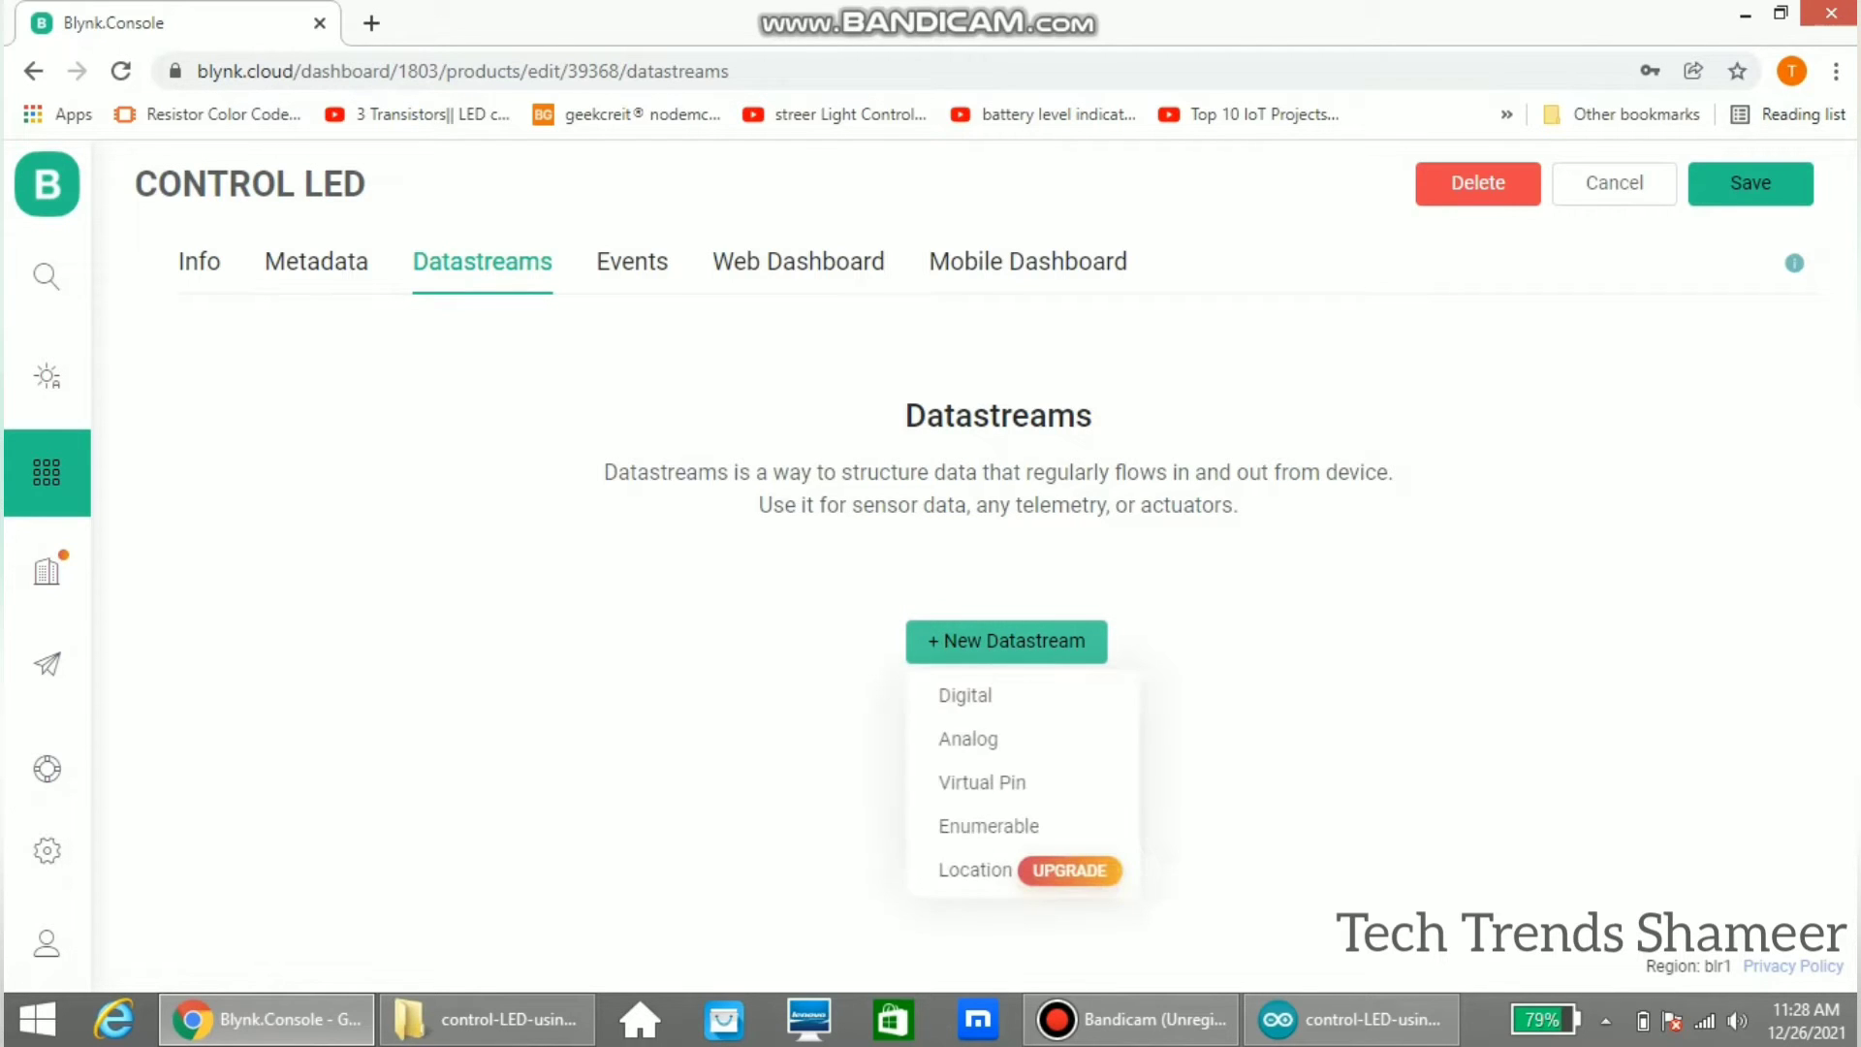
left_click(965, 697)
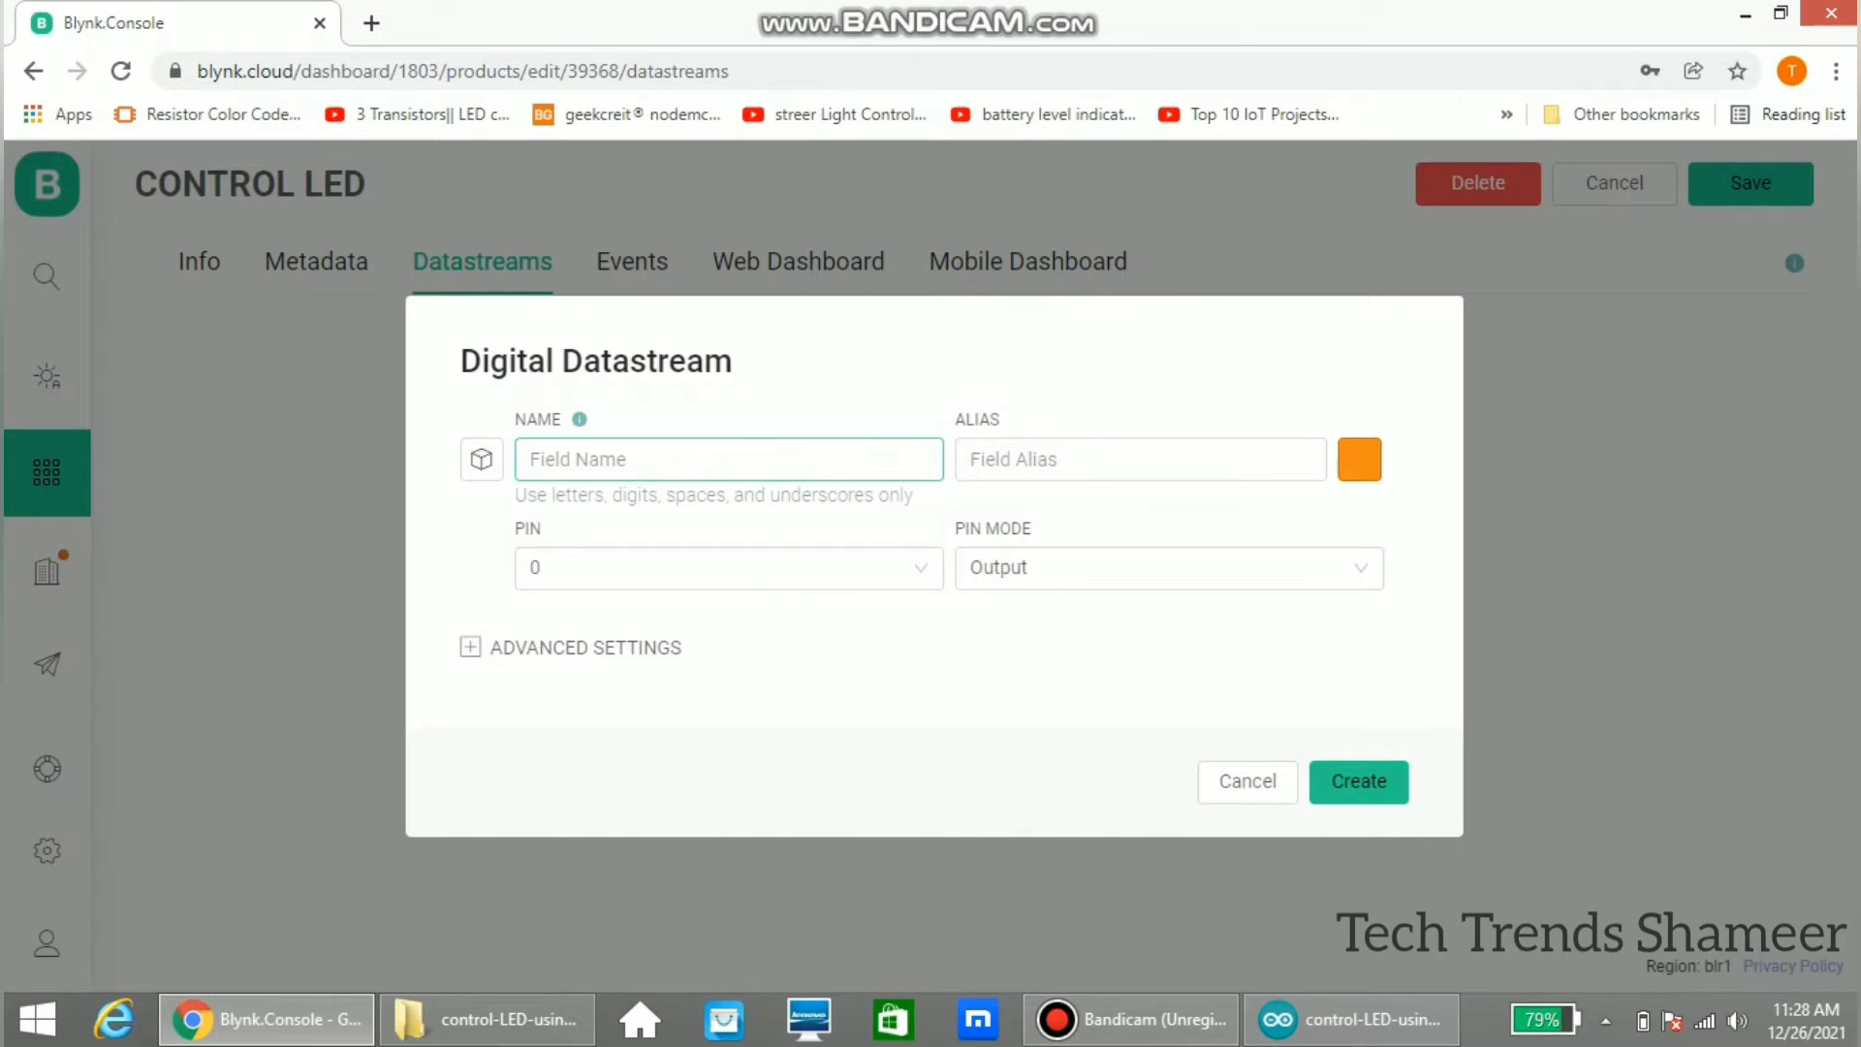
type("LED")
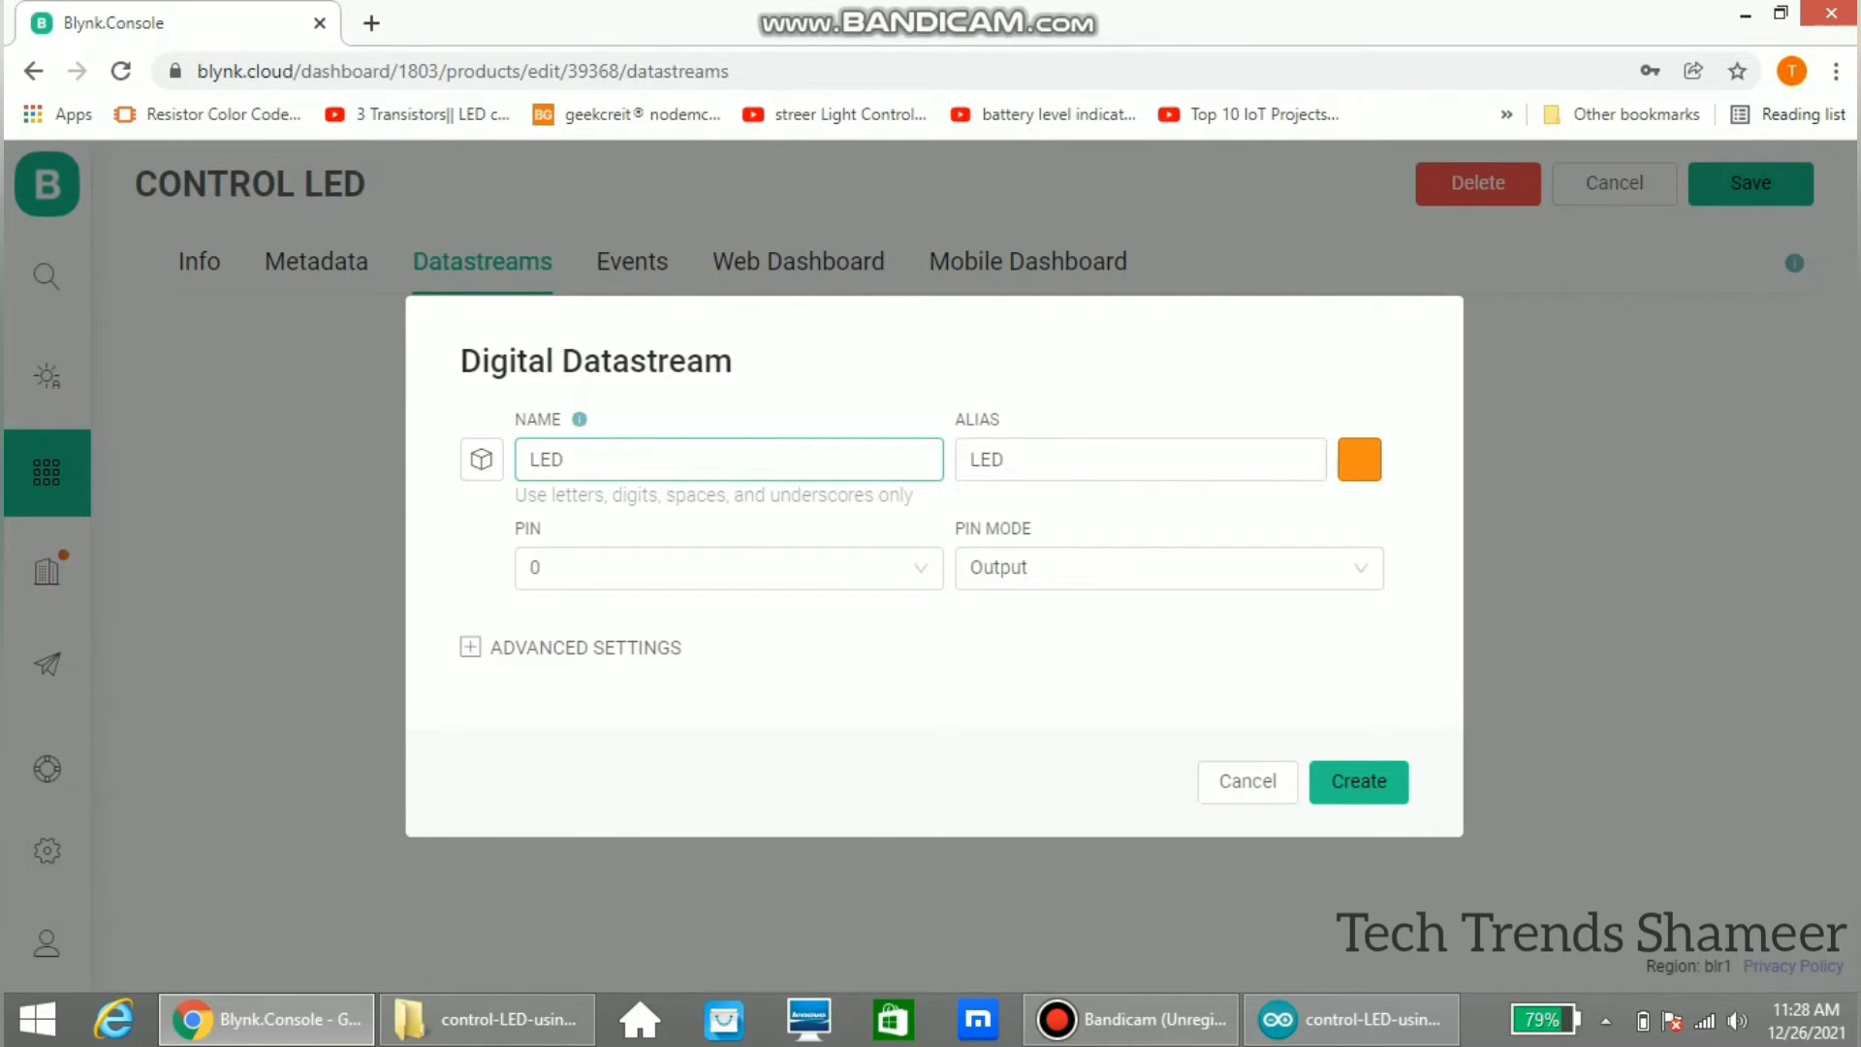
left_click(727, 568)
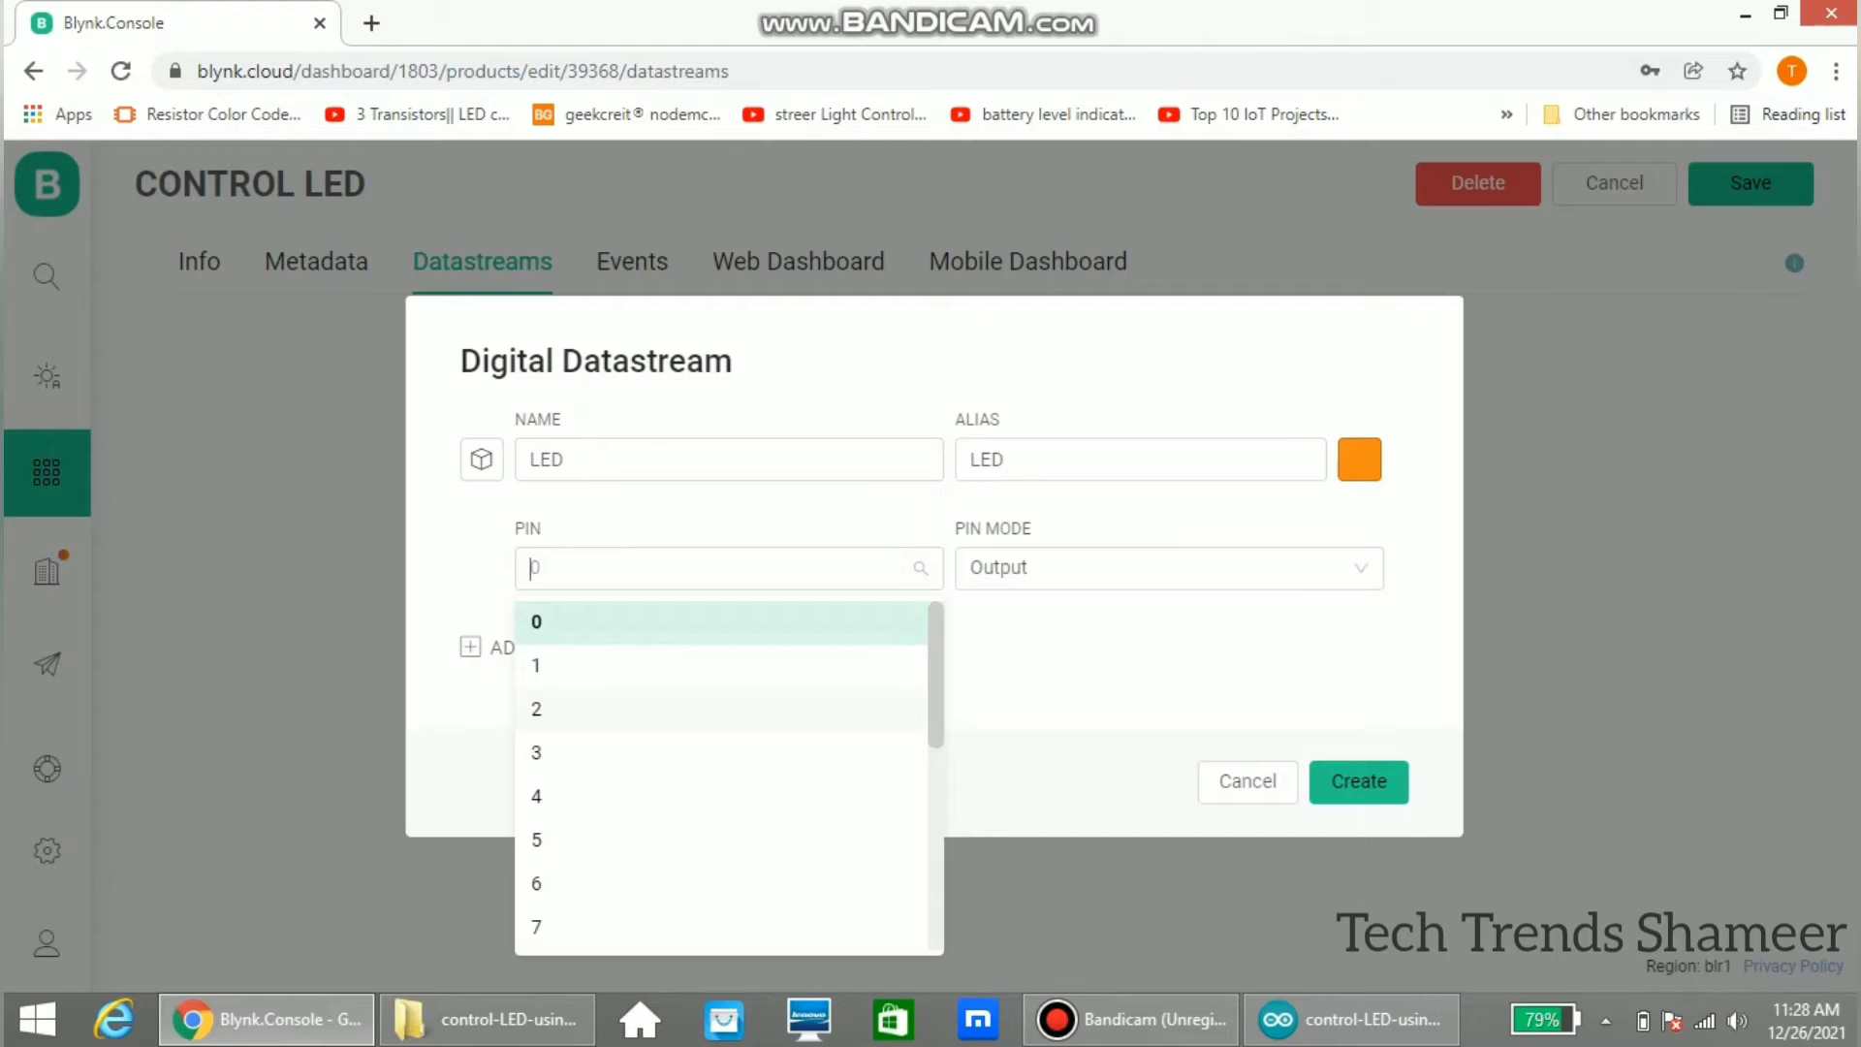
left_click(535, 710)
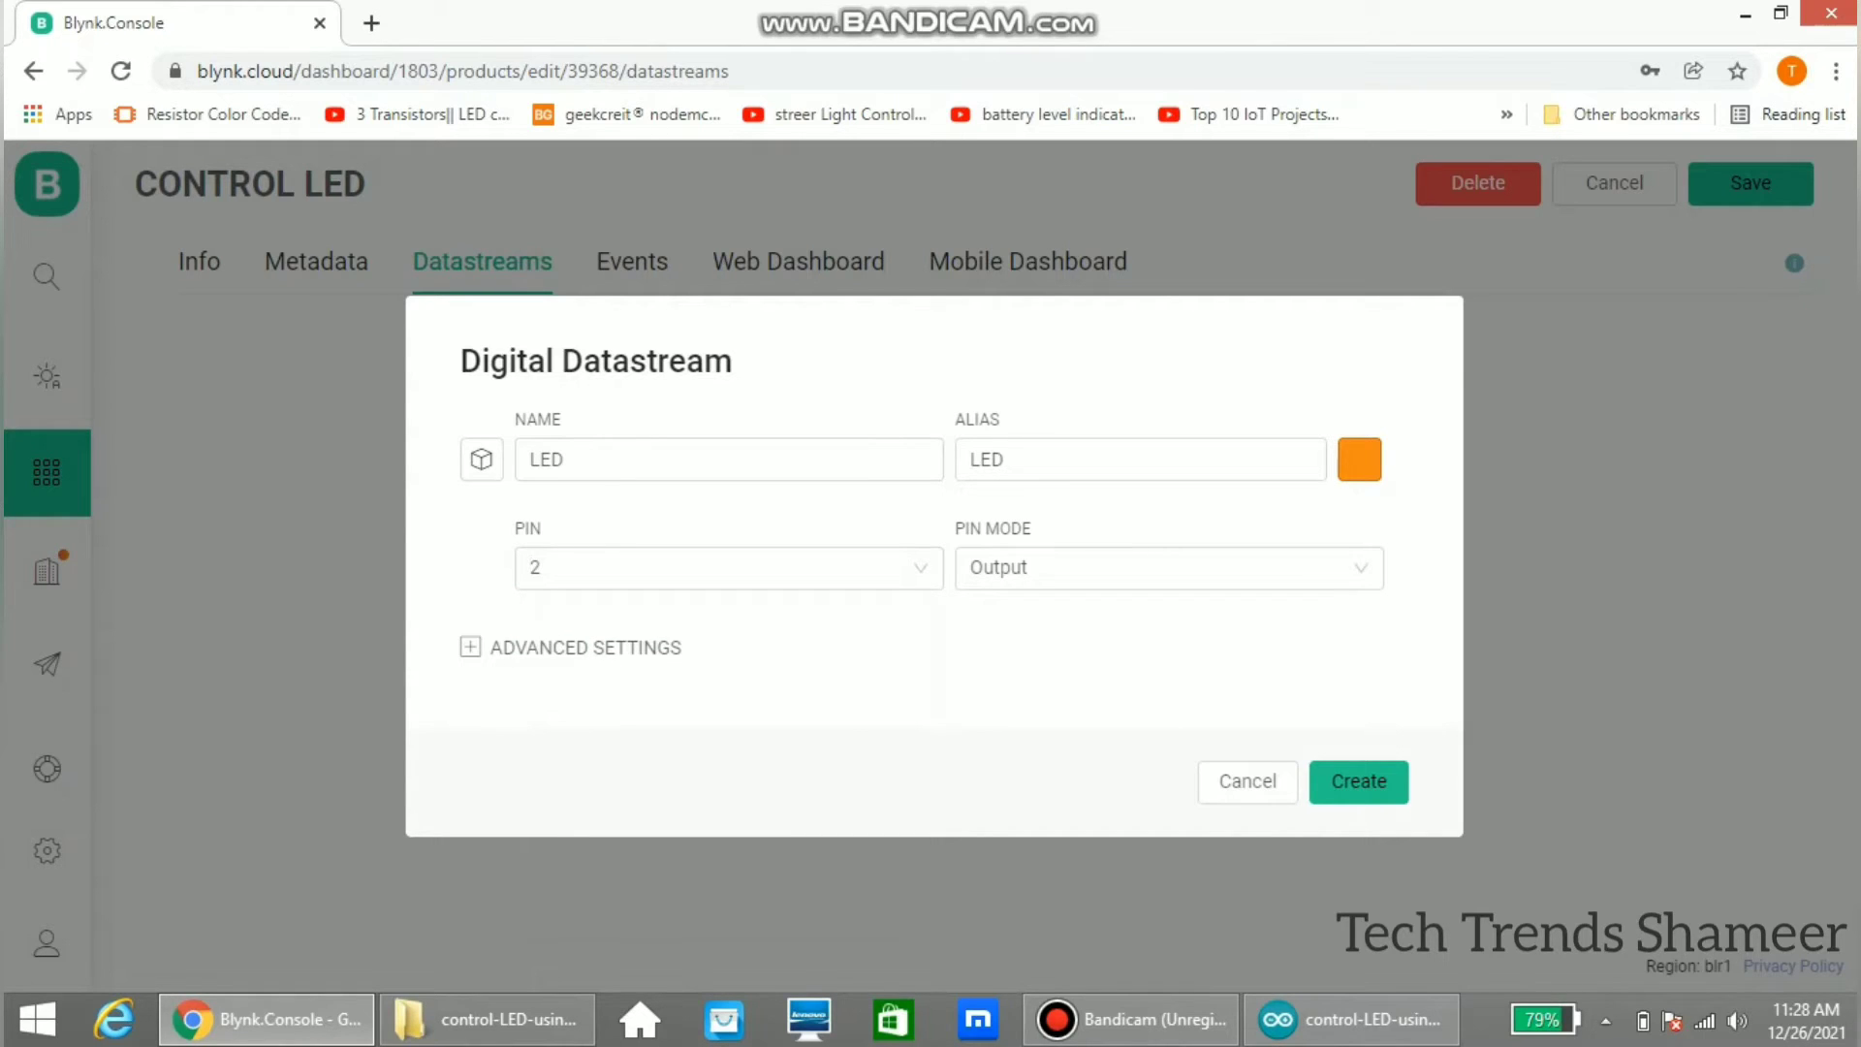
left_click(1357, 781)
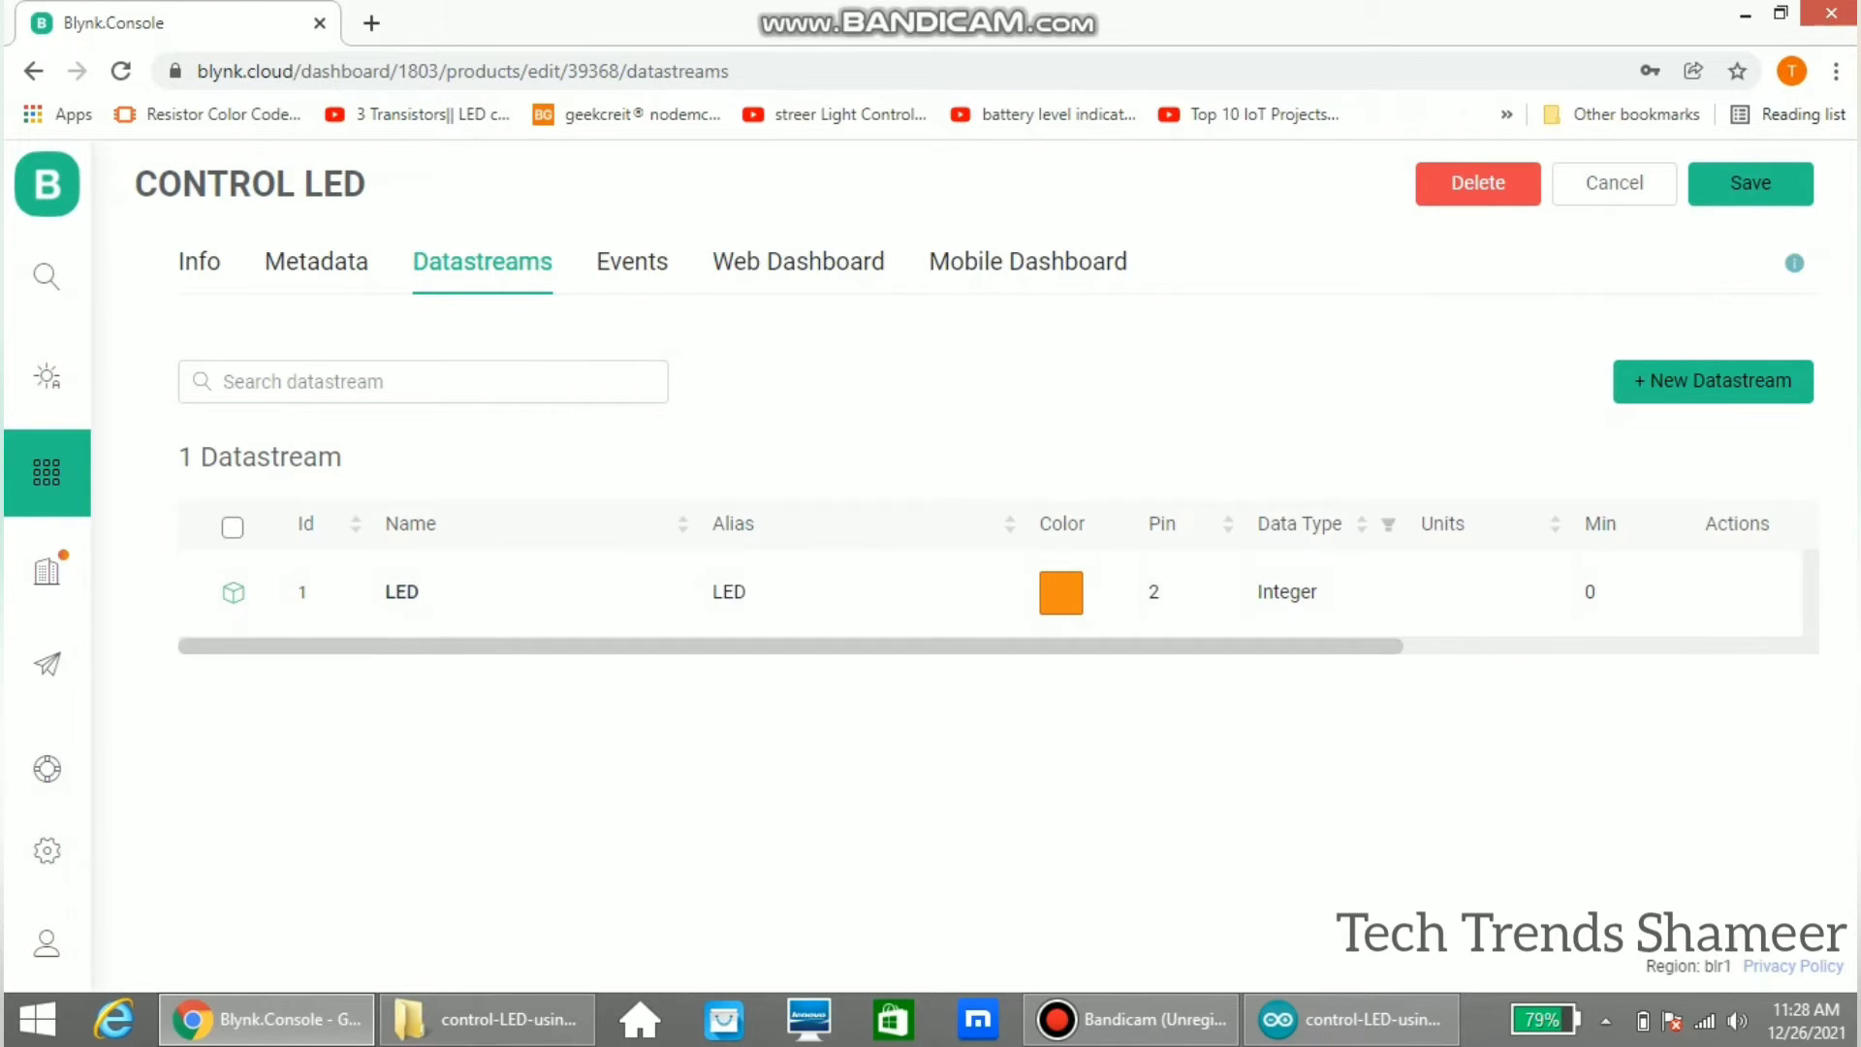
Step: Add a Switch widget to the web dashboard bound to the LED datastream and save the template
left_click(797, 261)
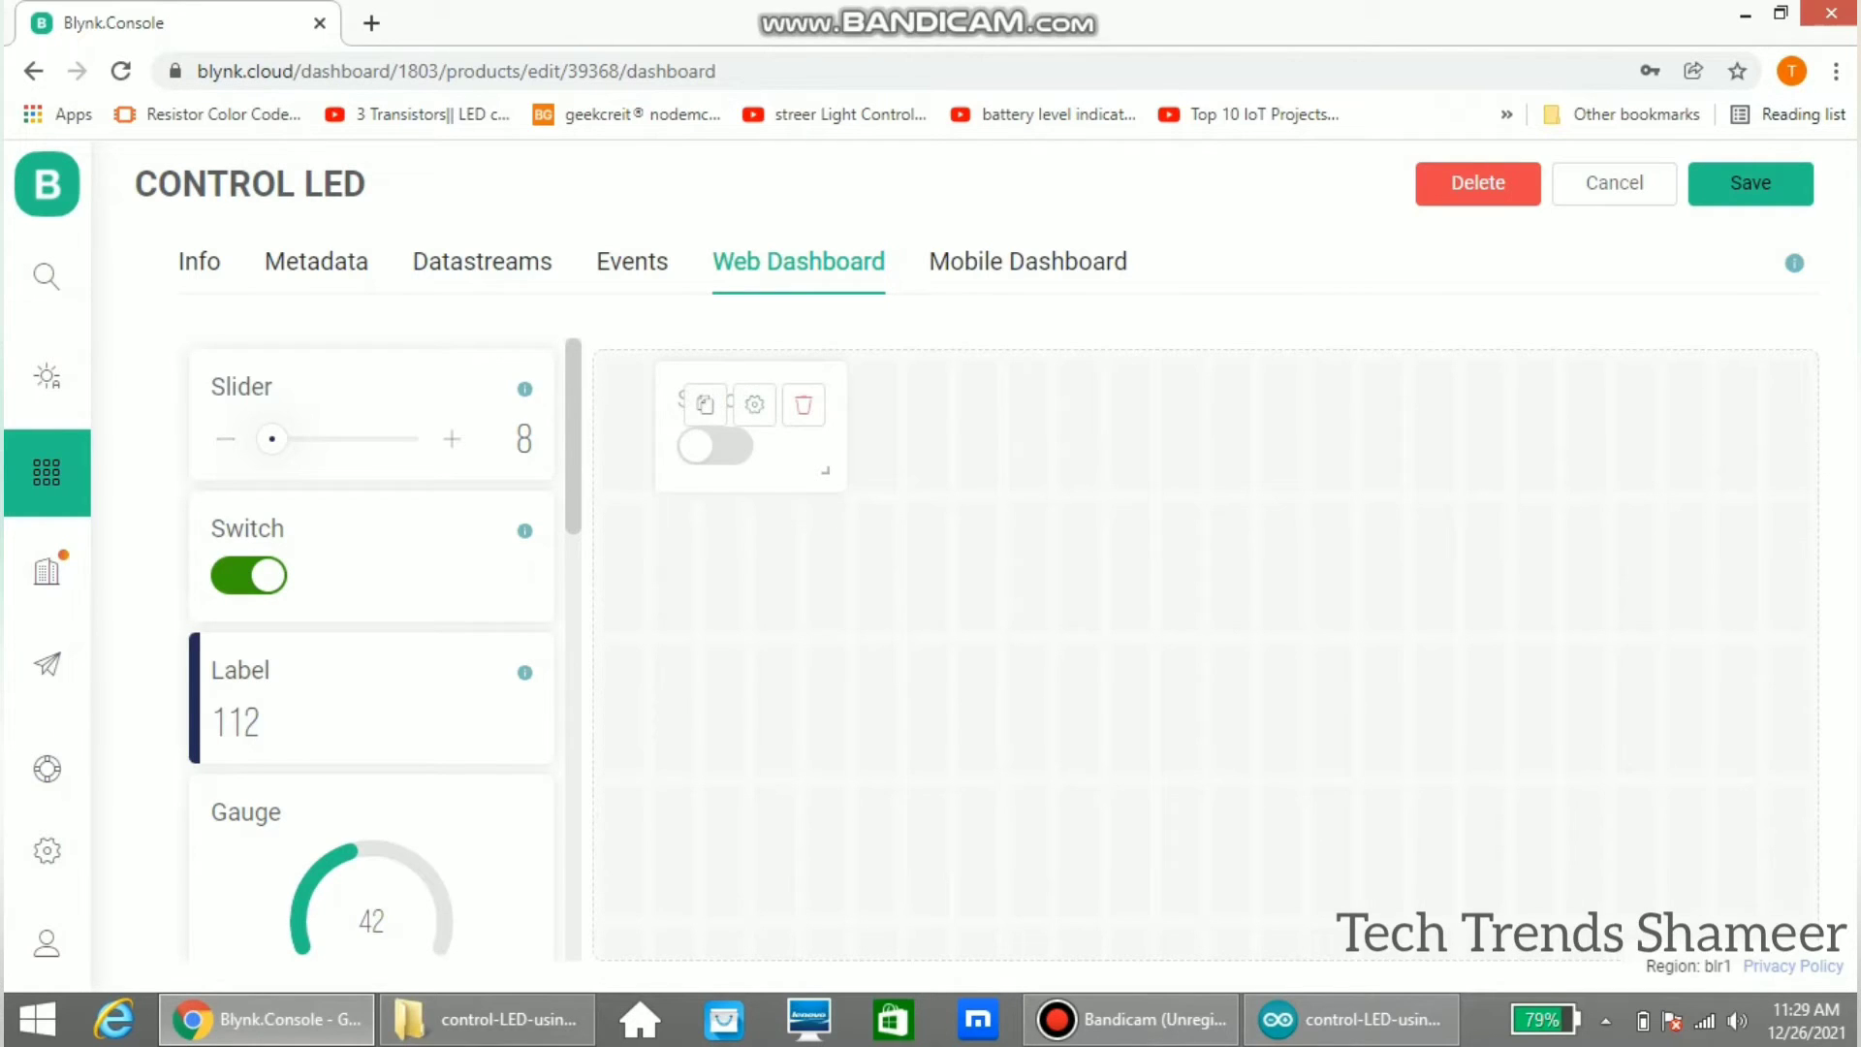
left_click(752, 405)
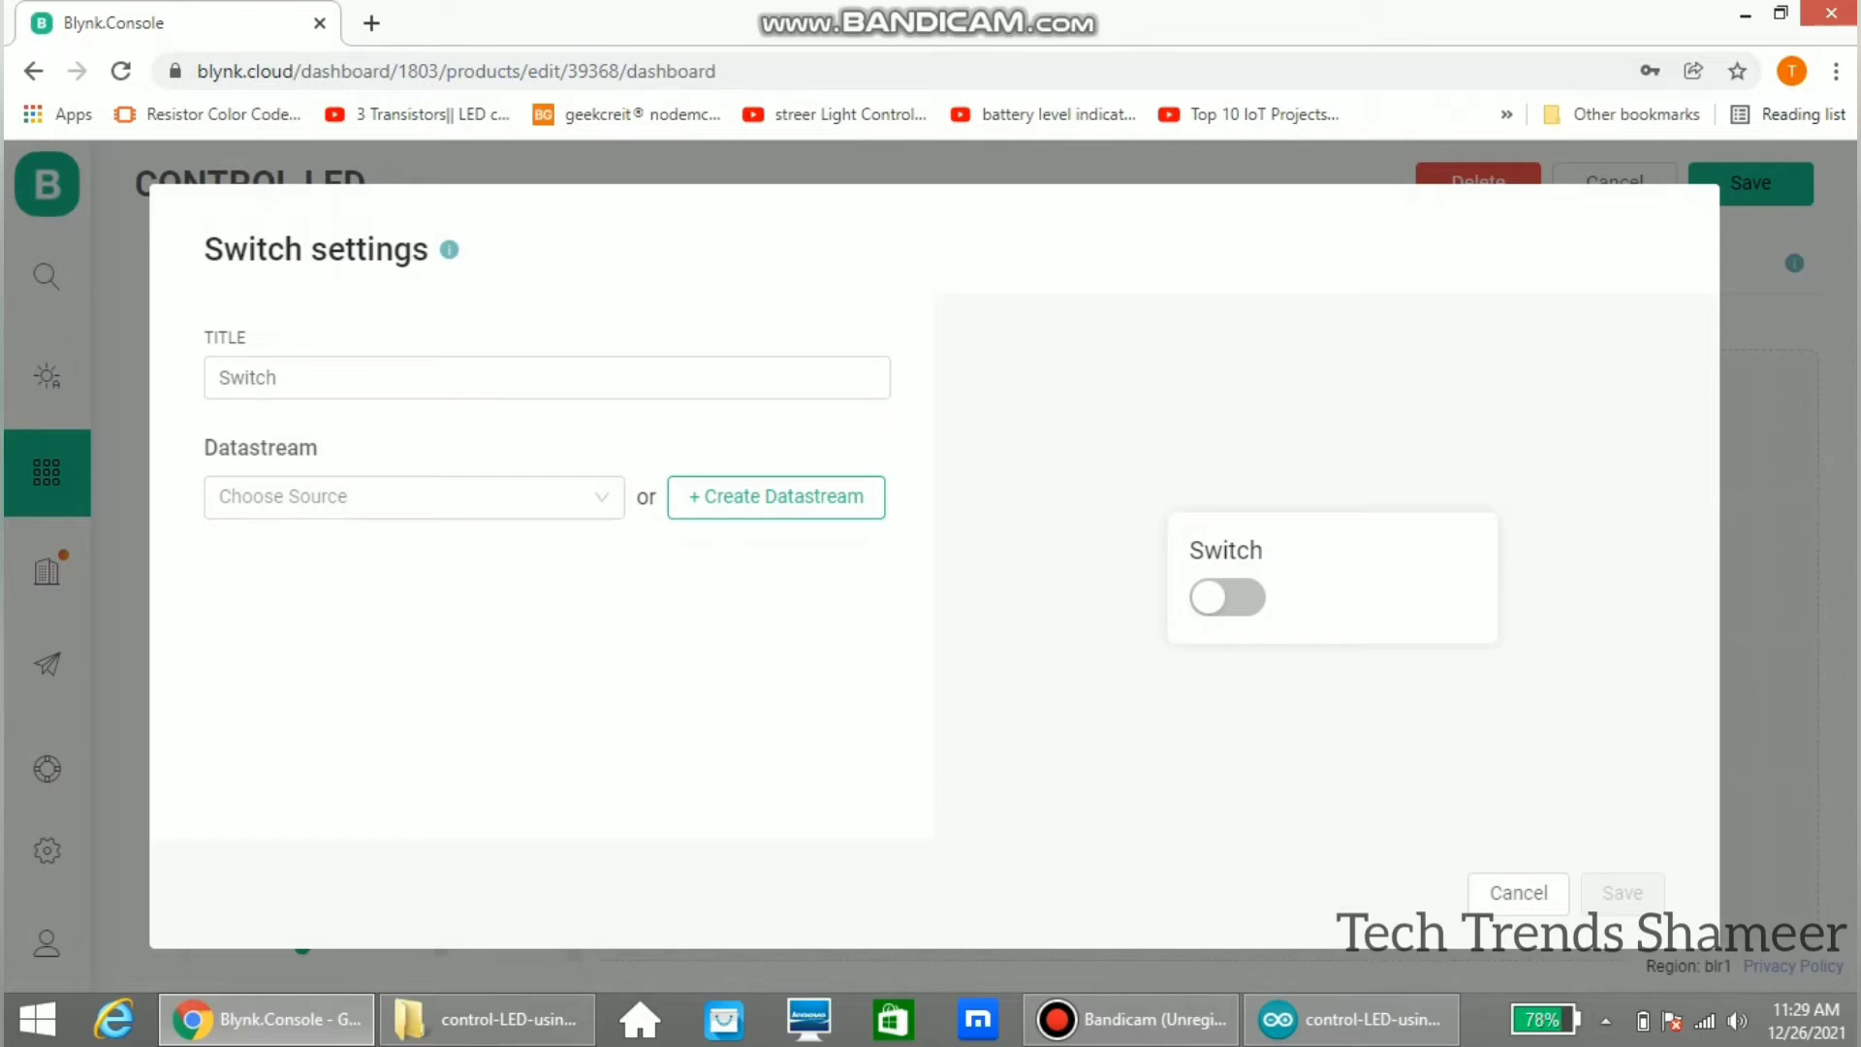
left_click(411, 496)
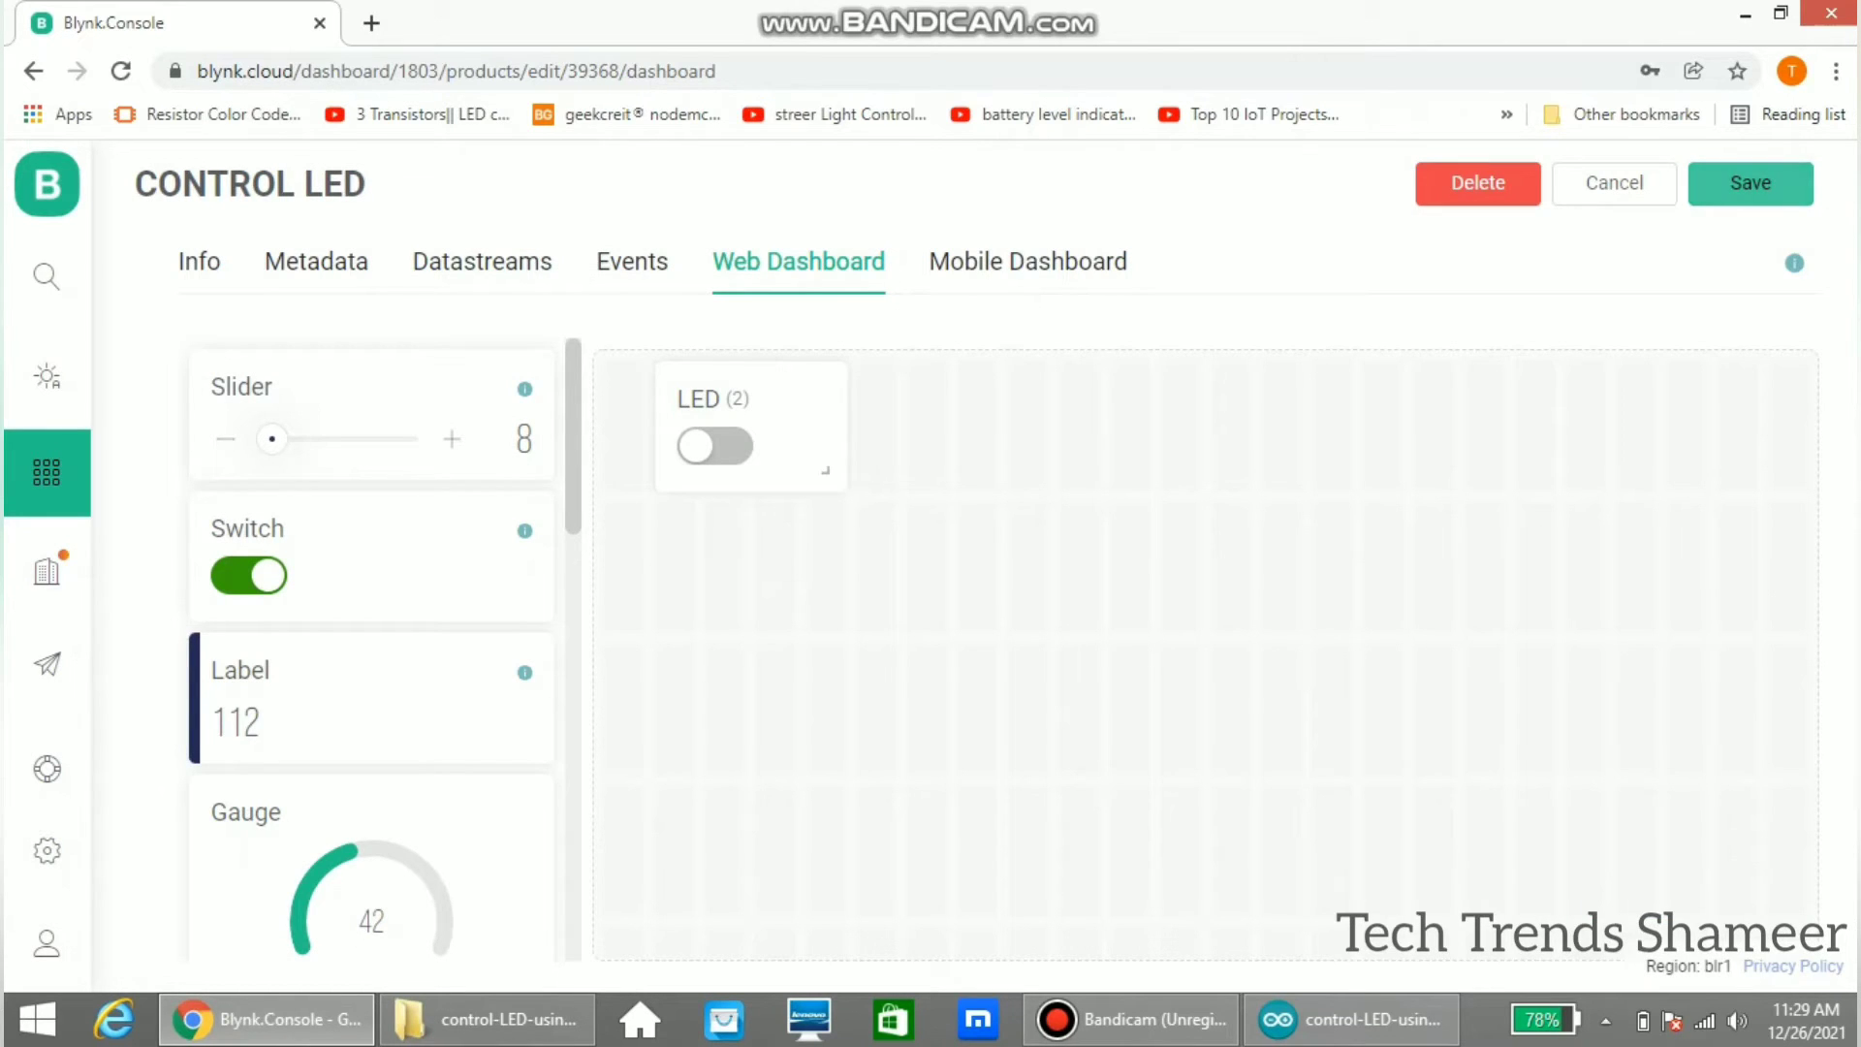
left_click(1749, 182)
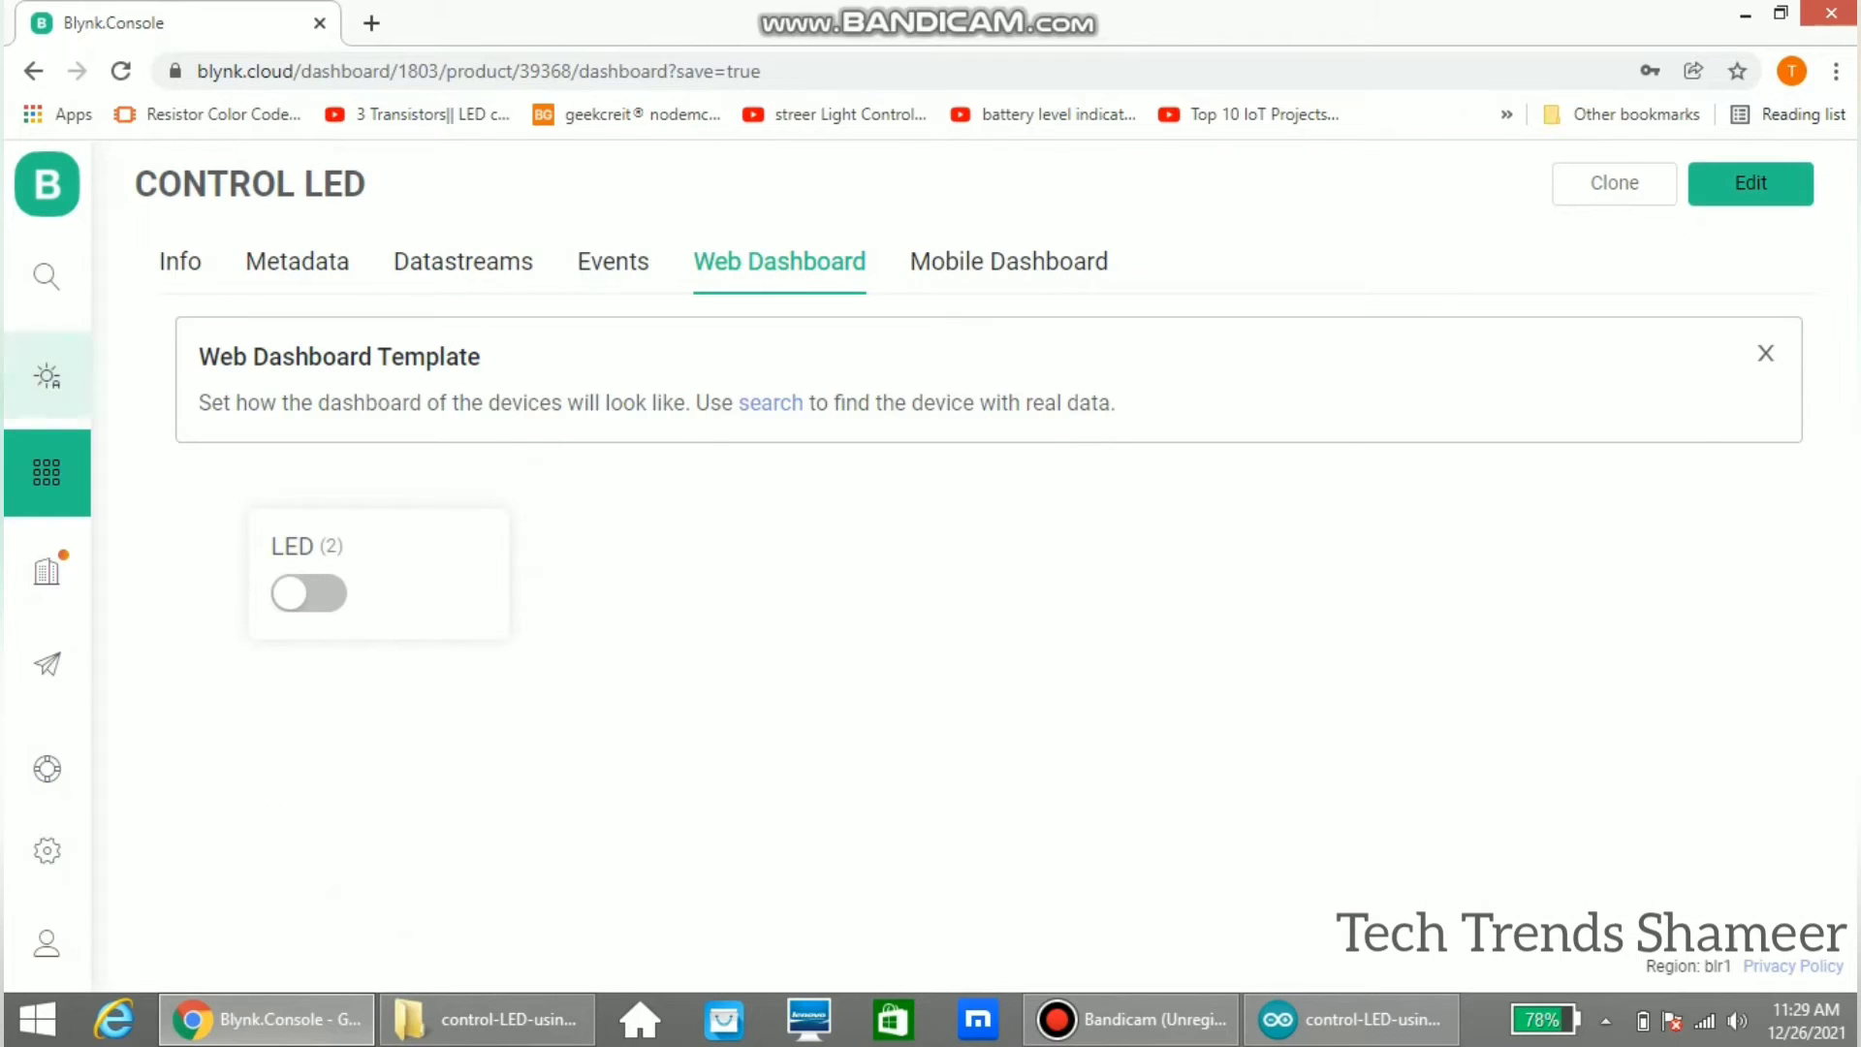
Step: Go to the devices overview and begin adding a new device
left_click(46, 276)
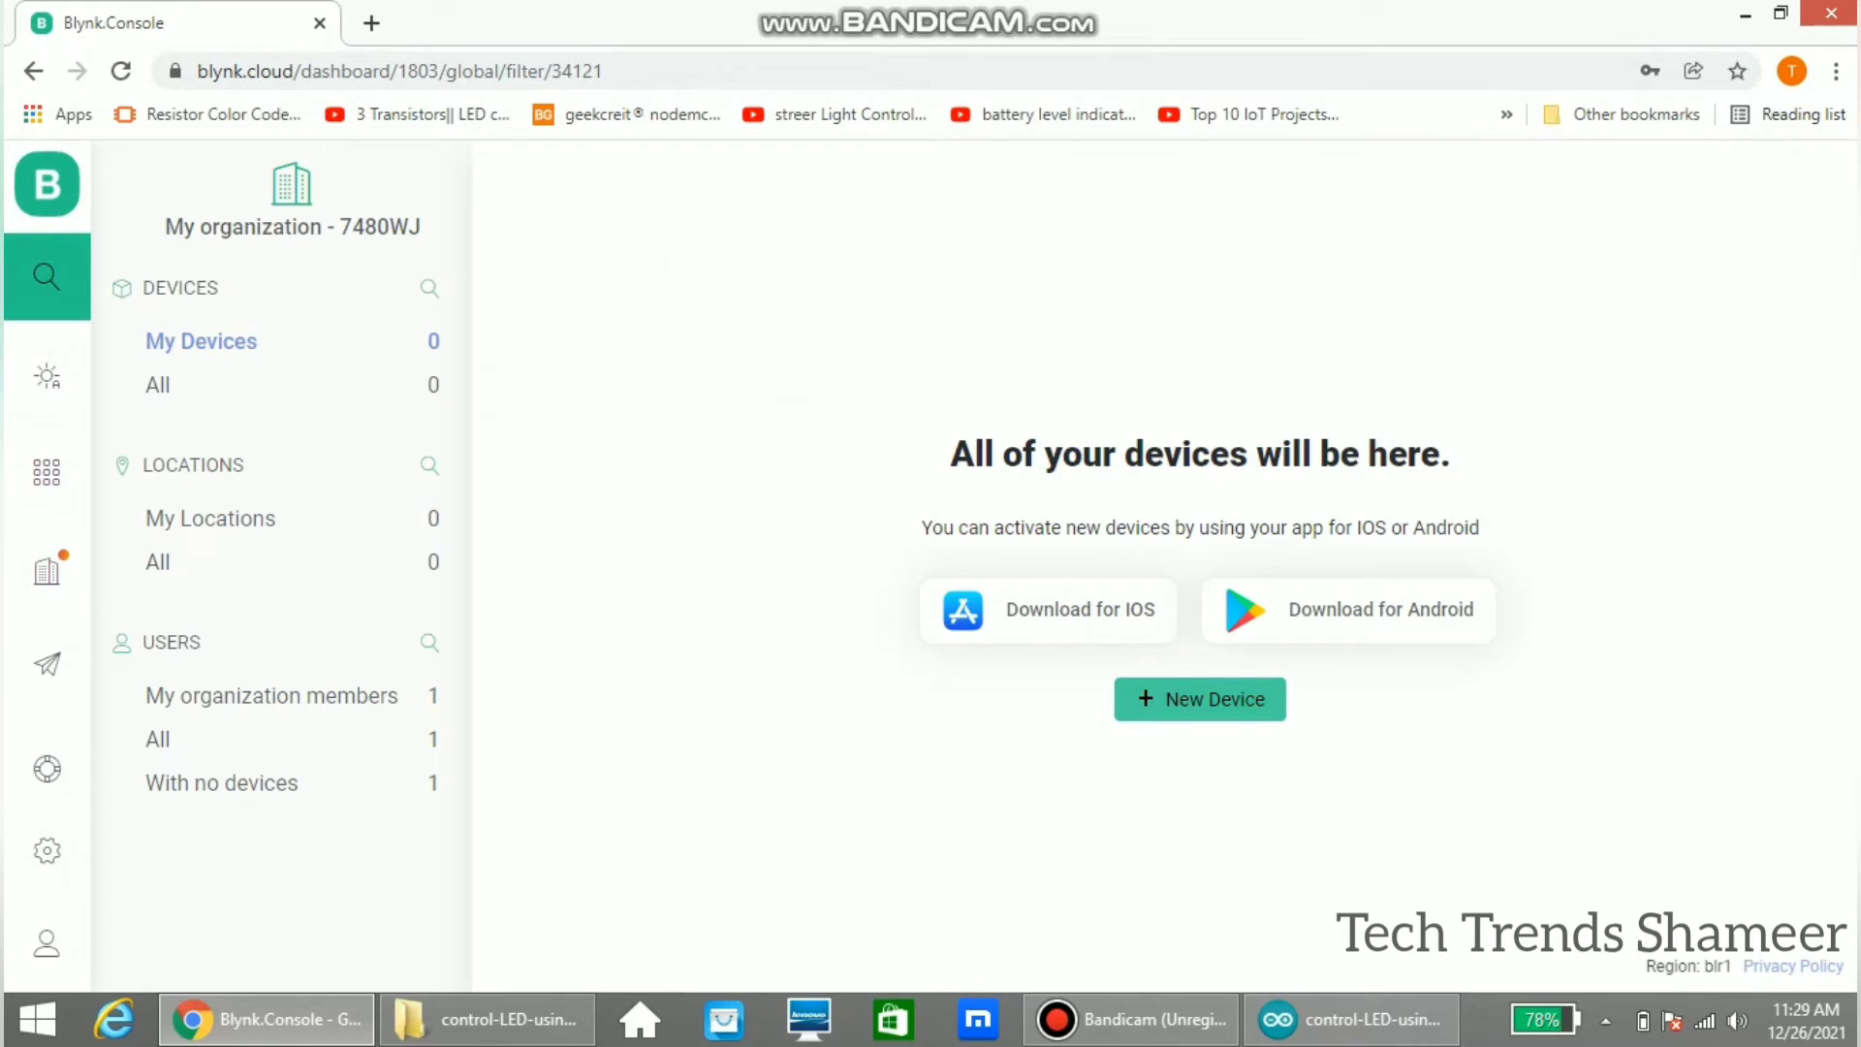
left_click(1199, 698)
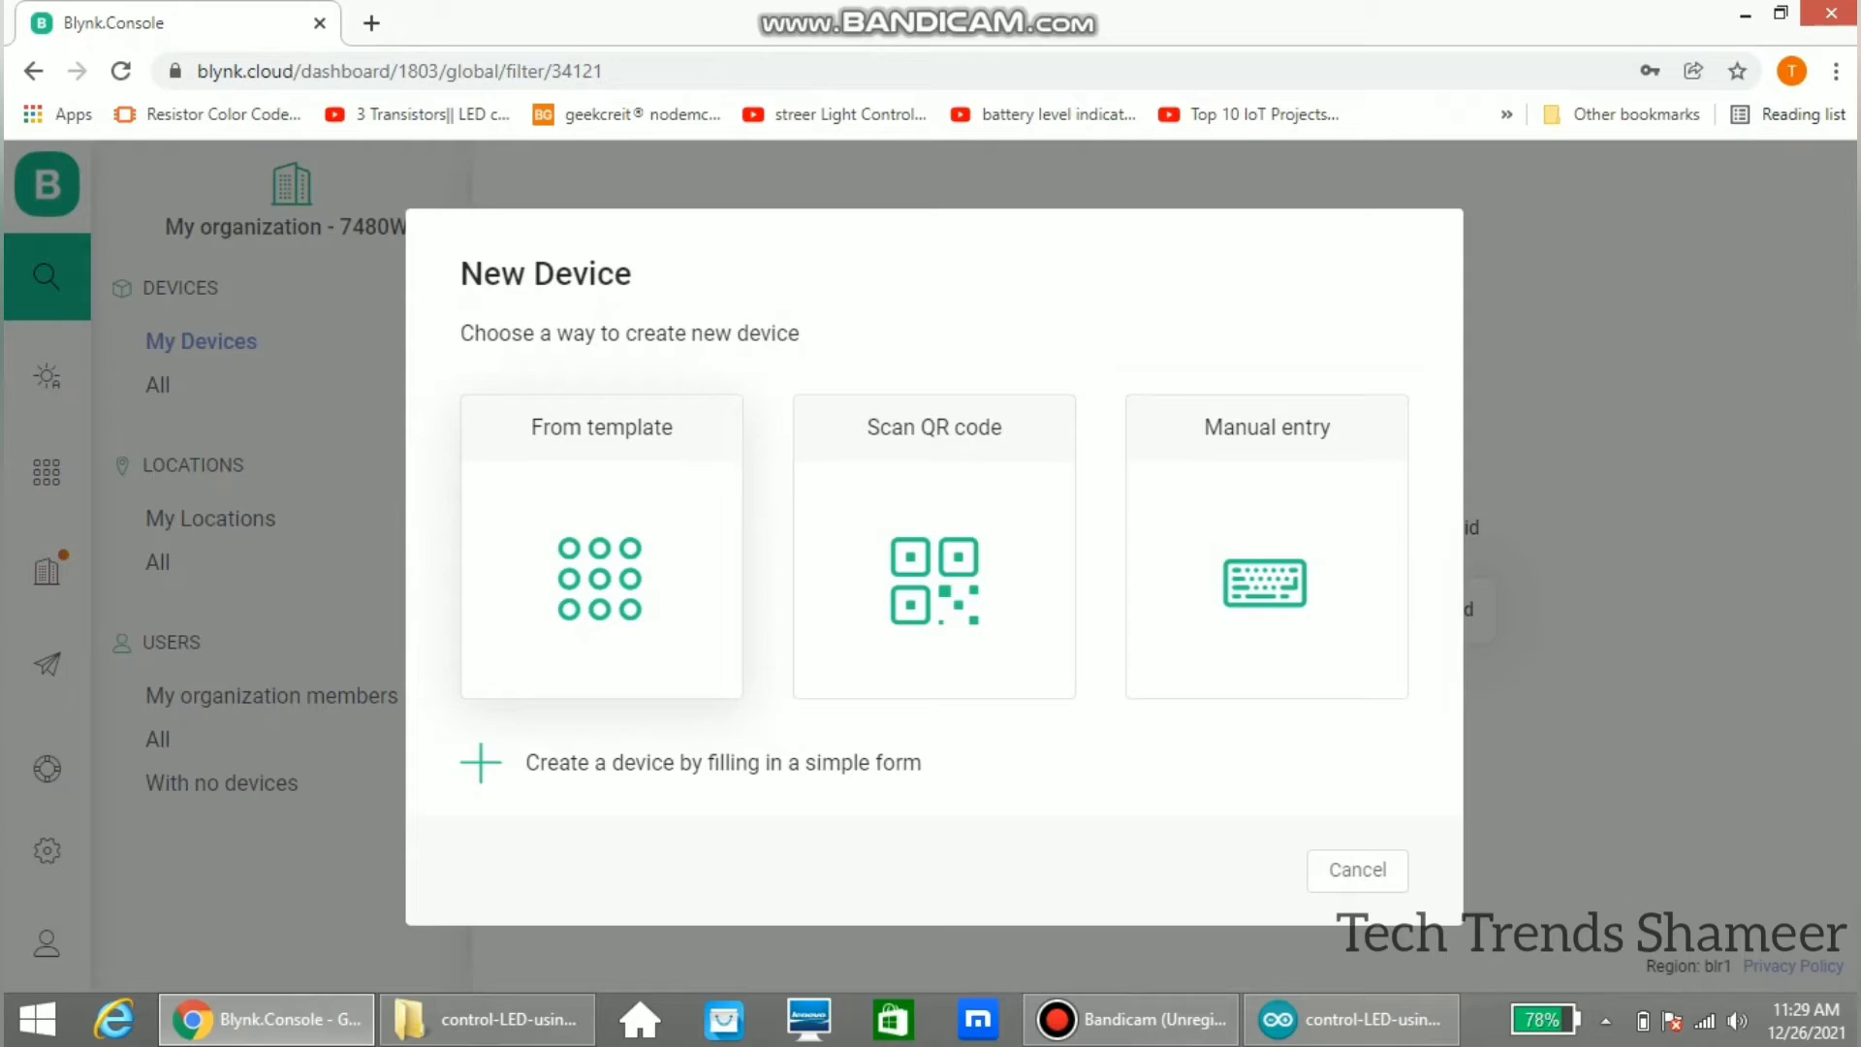
Step: Create a device from the CONTROL LED template using the simple form
left_click(721, 762)
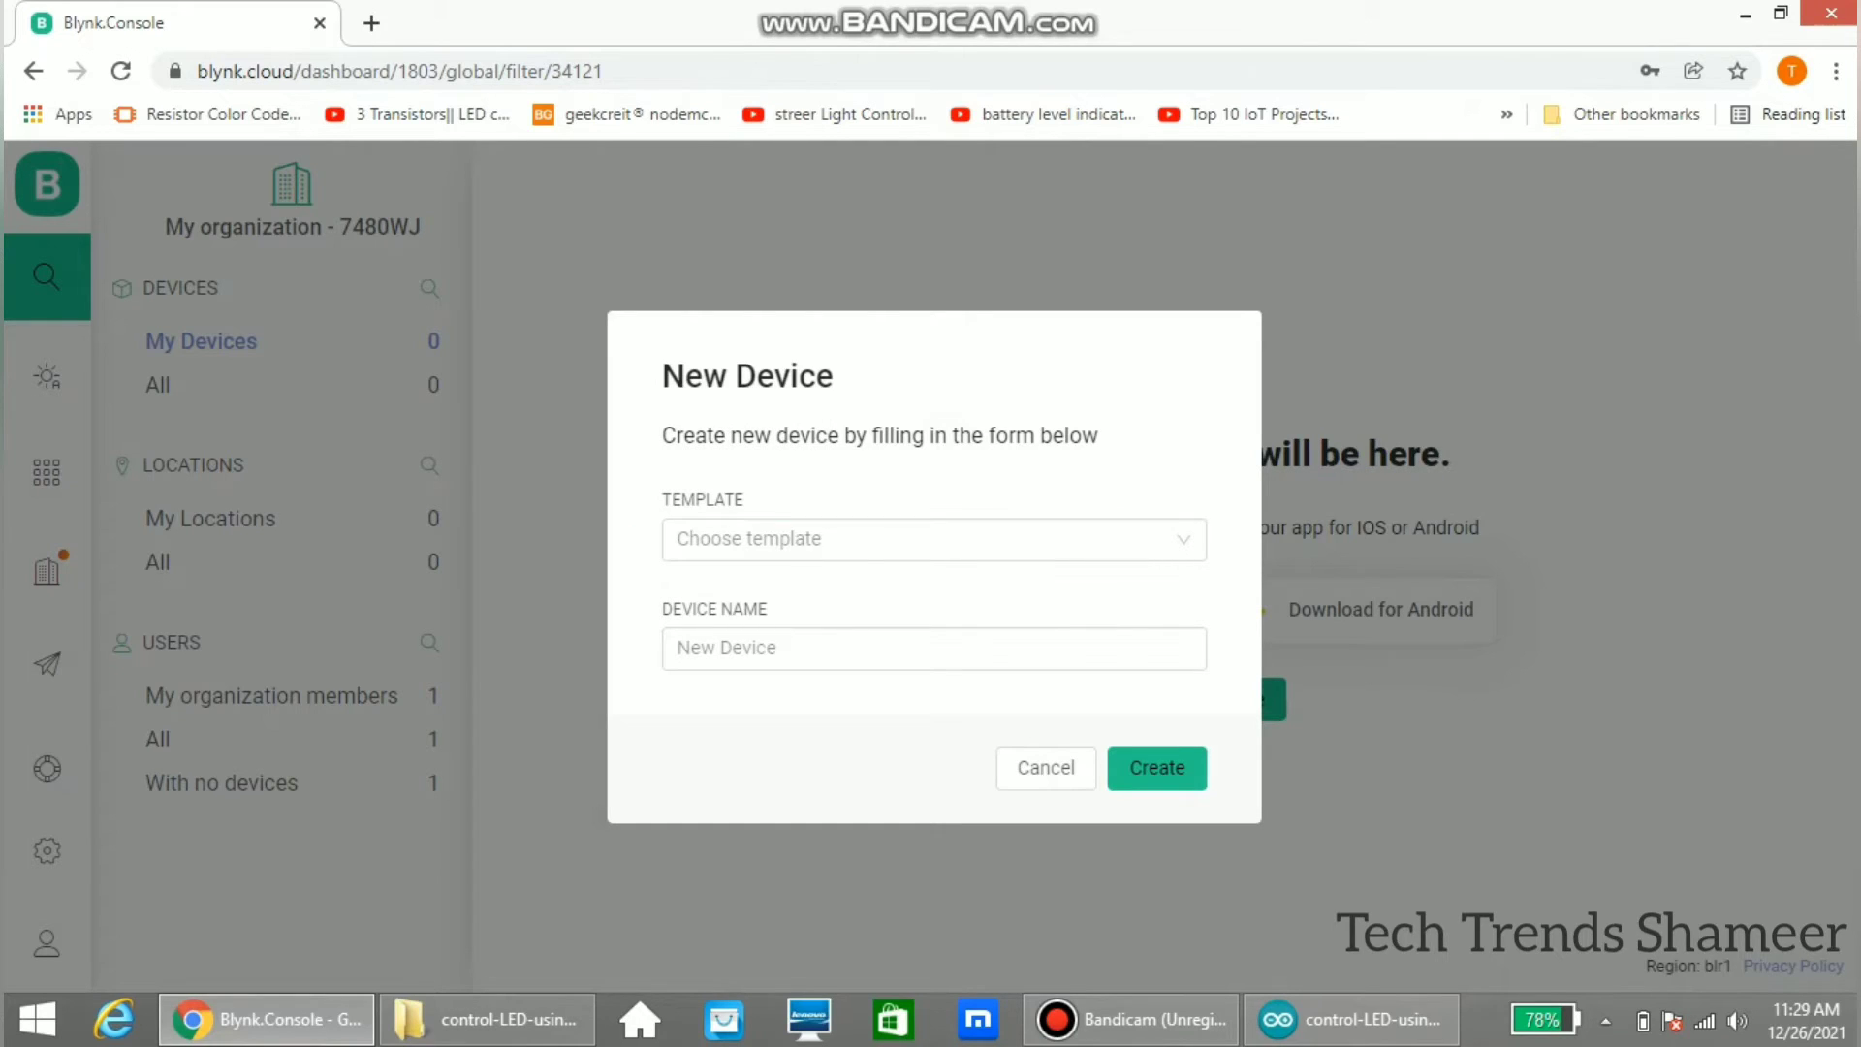
left_click(932, 539)
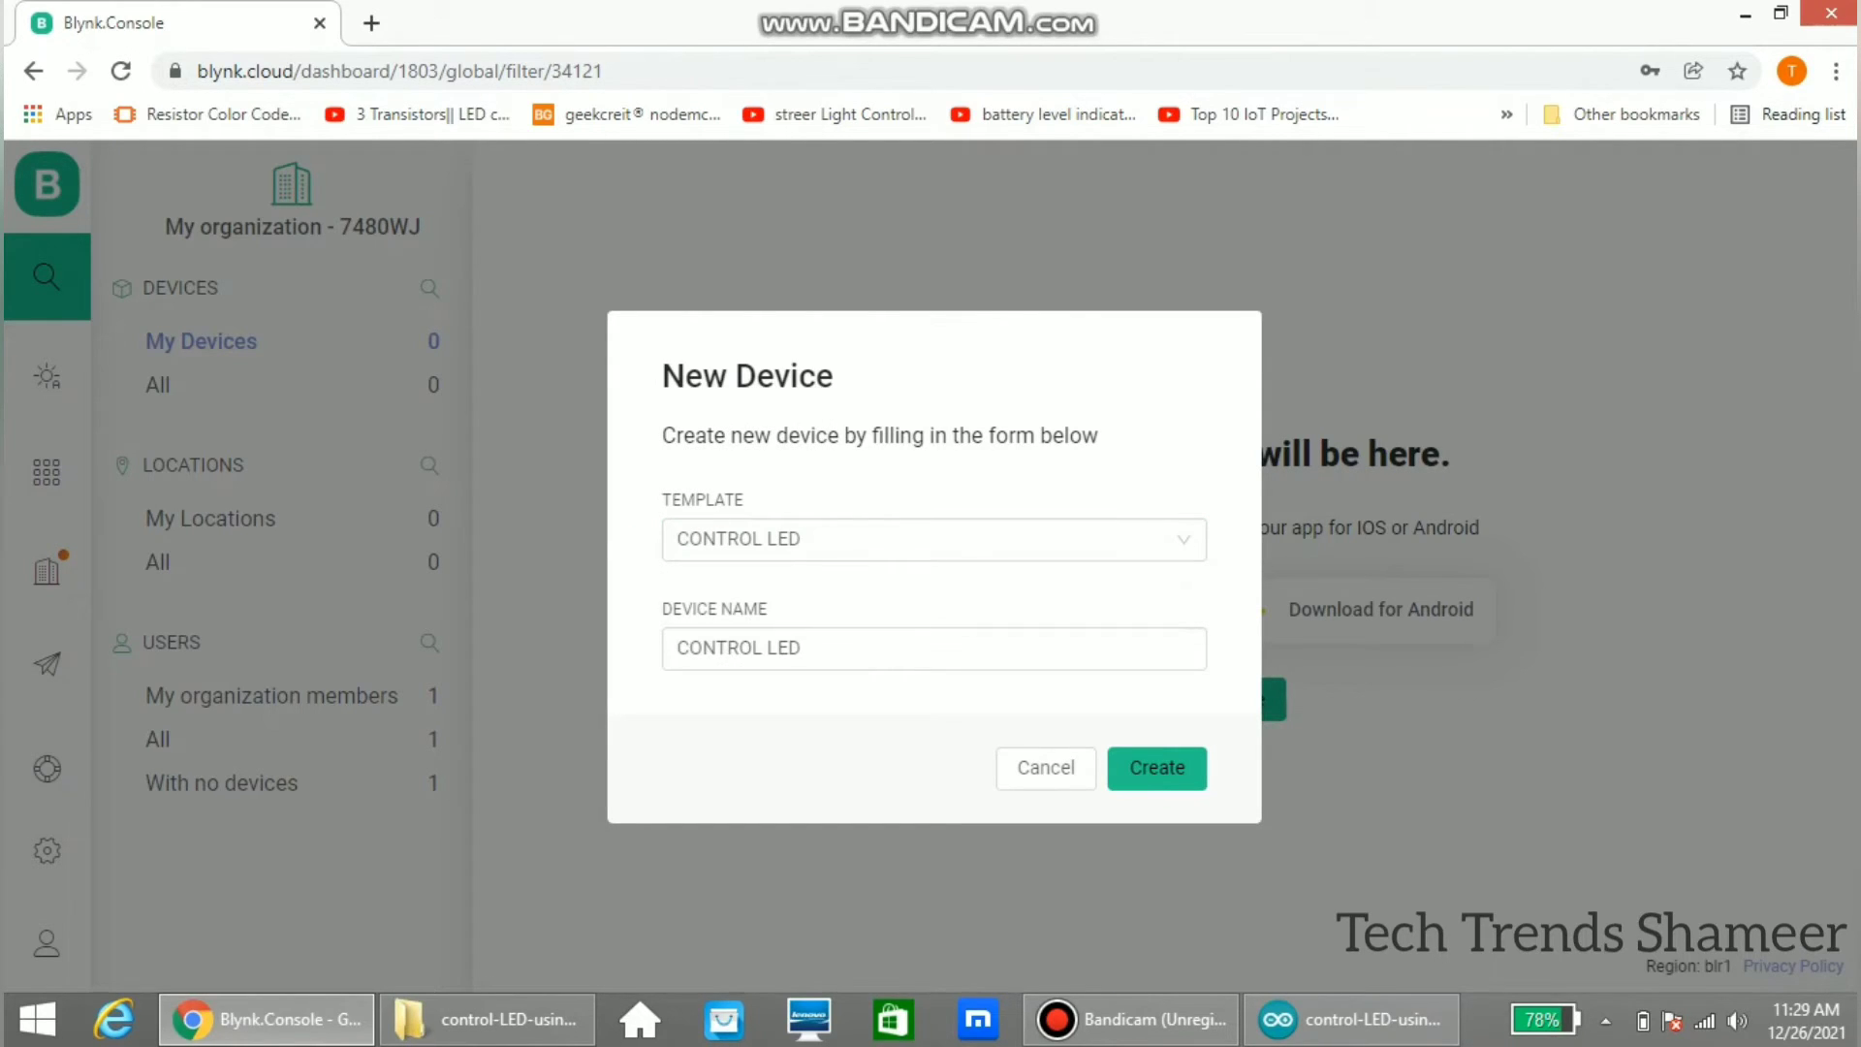
left_click(933, 648)
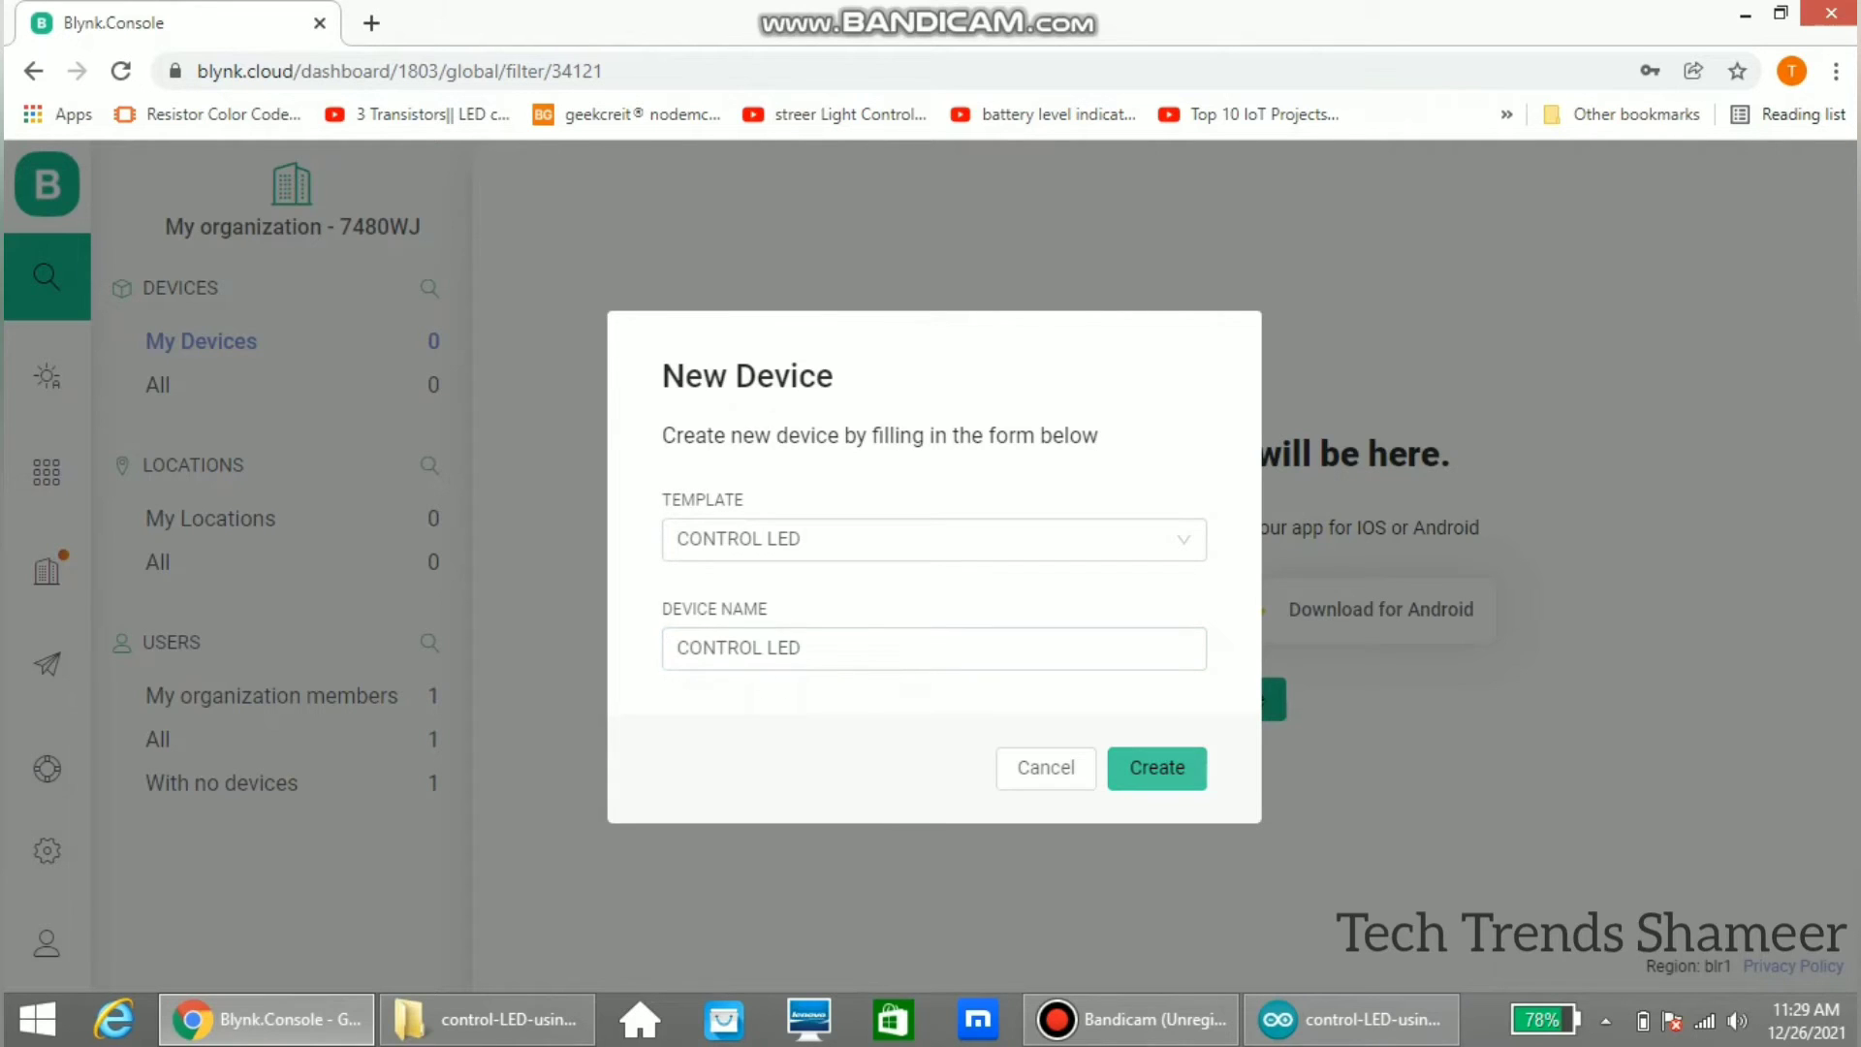
left_click(1153, 768)
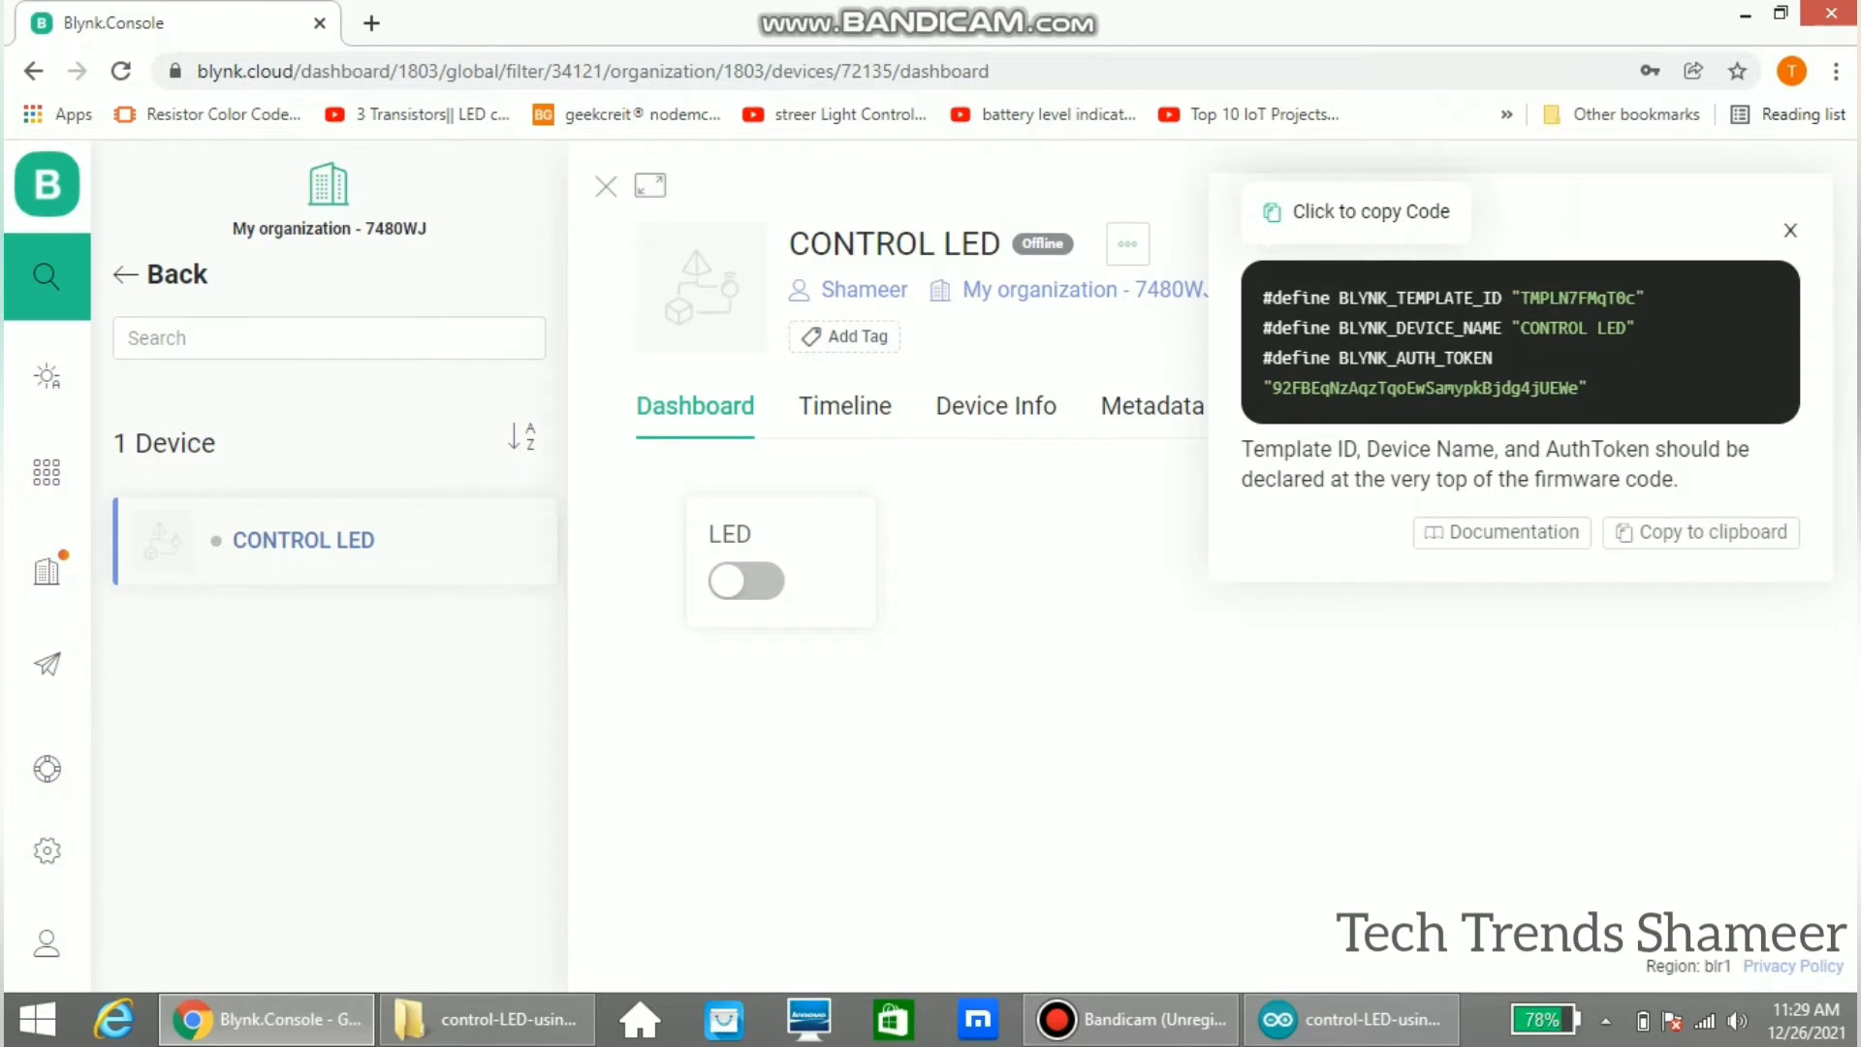
Step: Copy the device's firmware definitions to the clipboard and switch to the Arduino sketch
left_click(1712, 531)
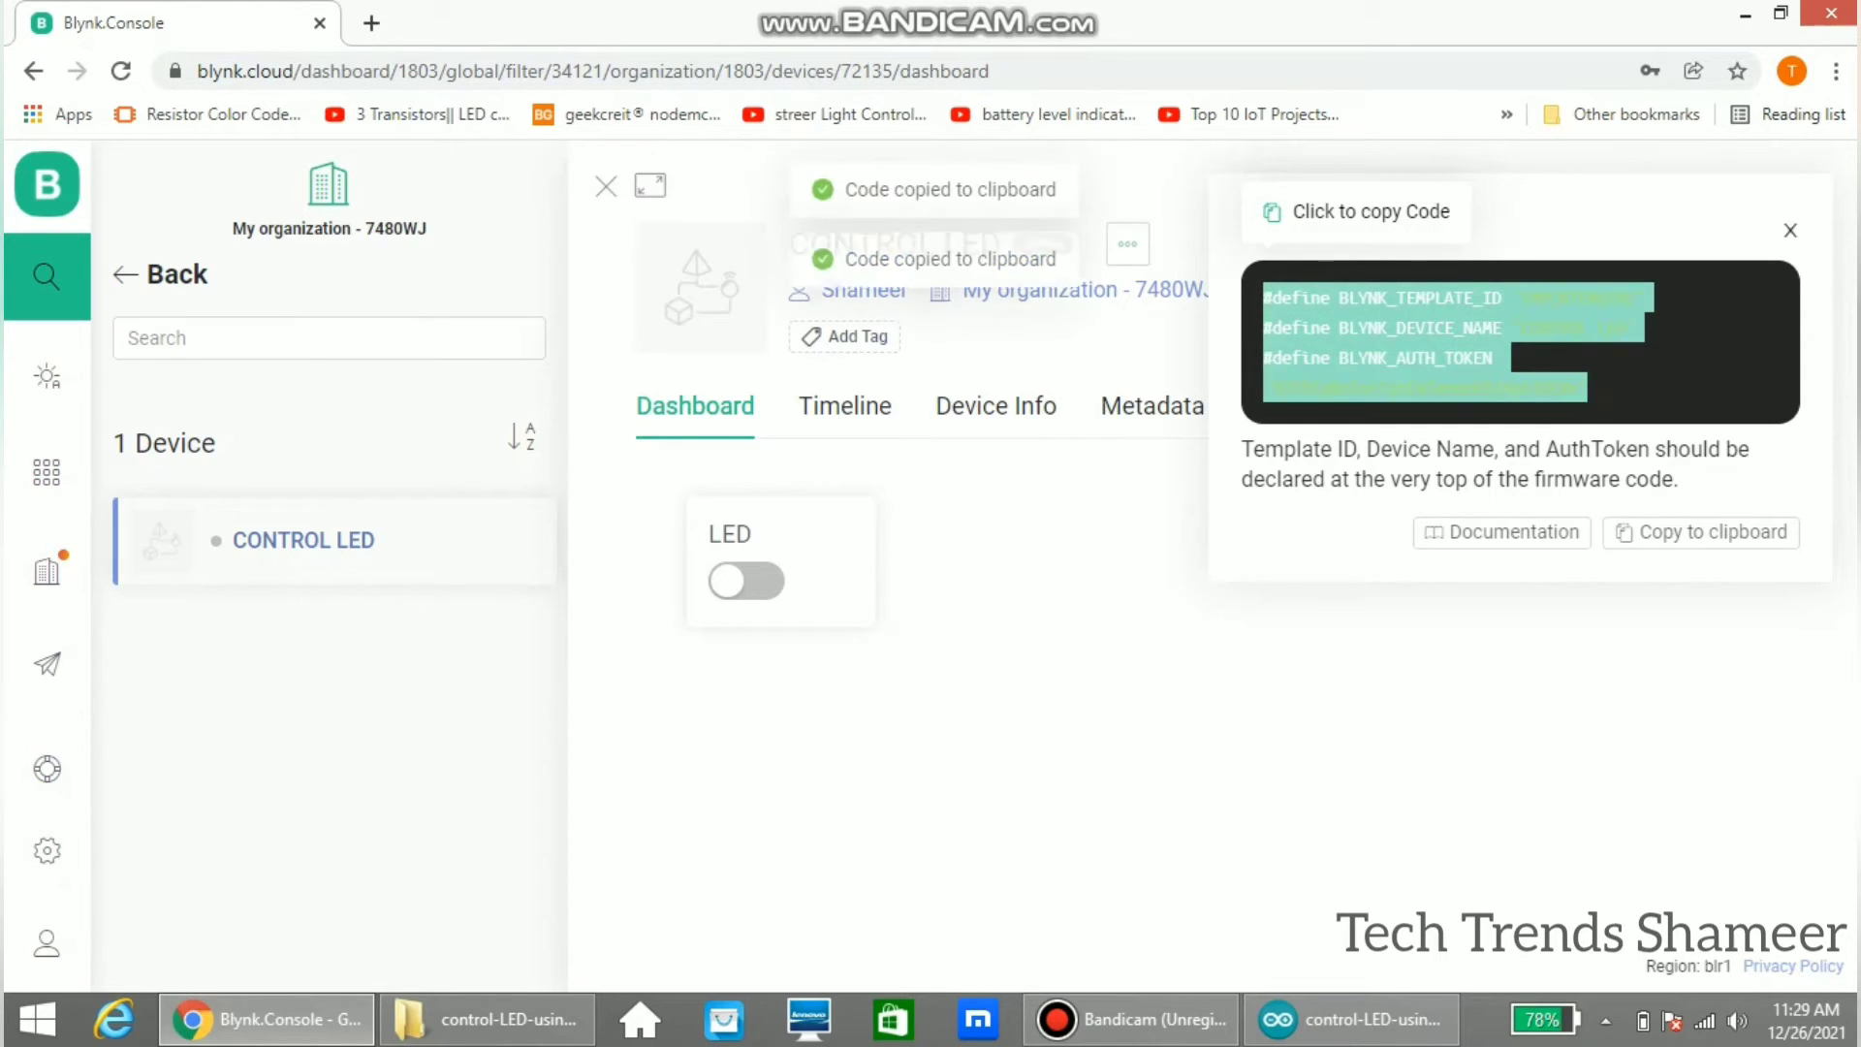
left_click(1352, 1020)
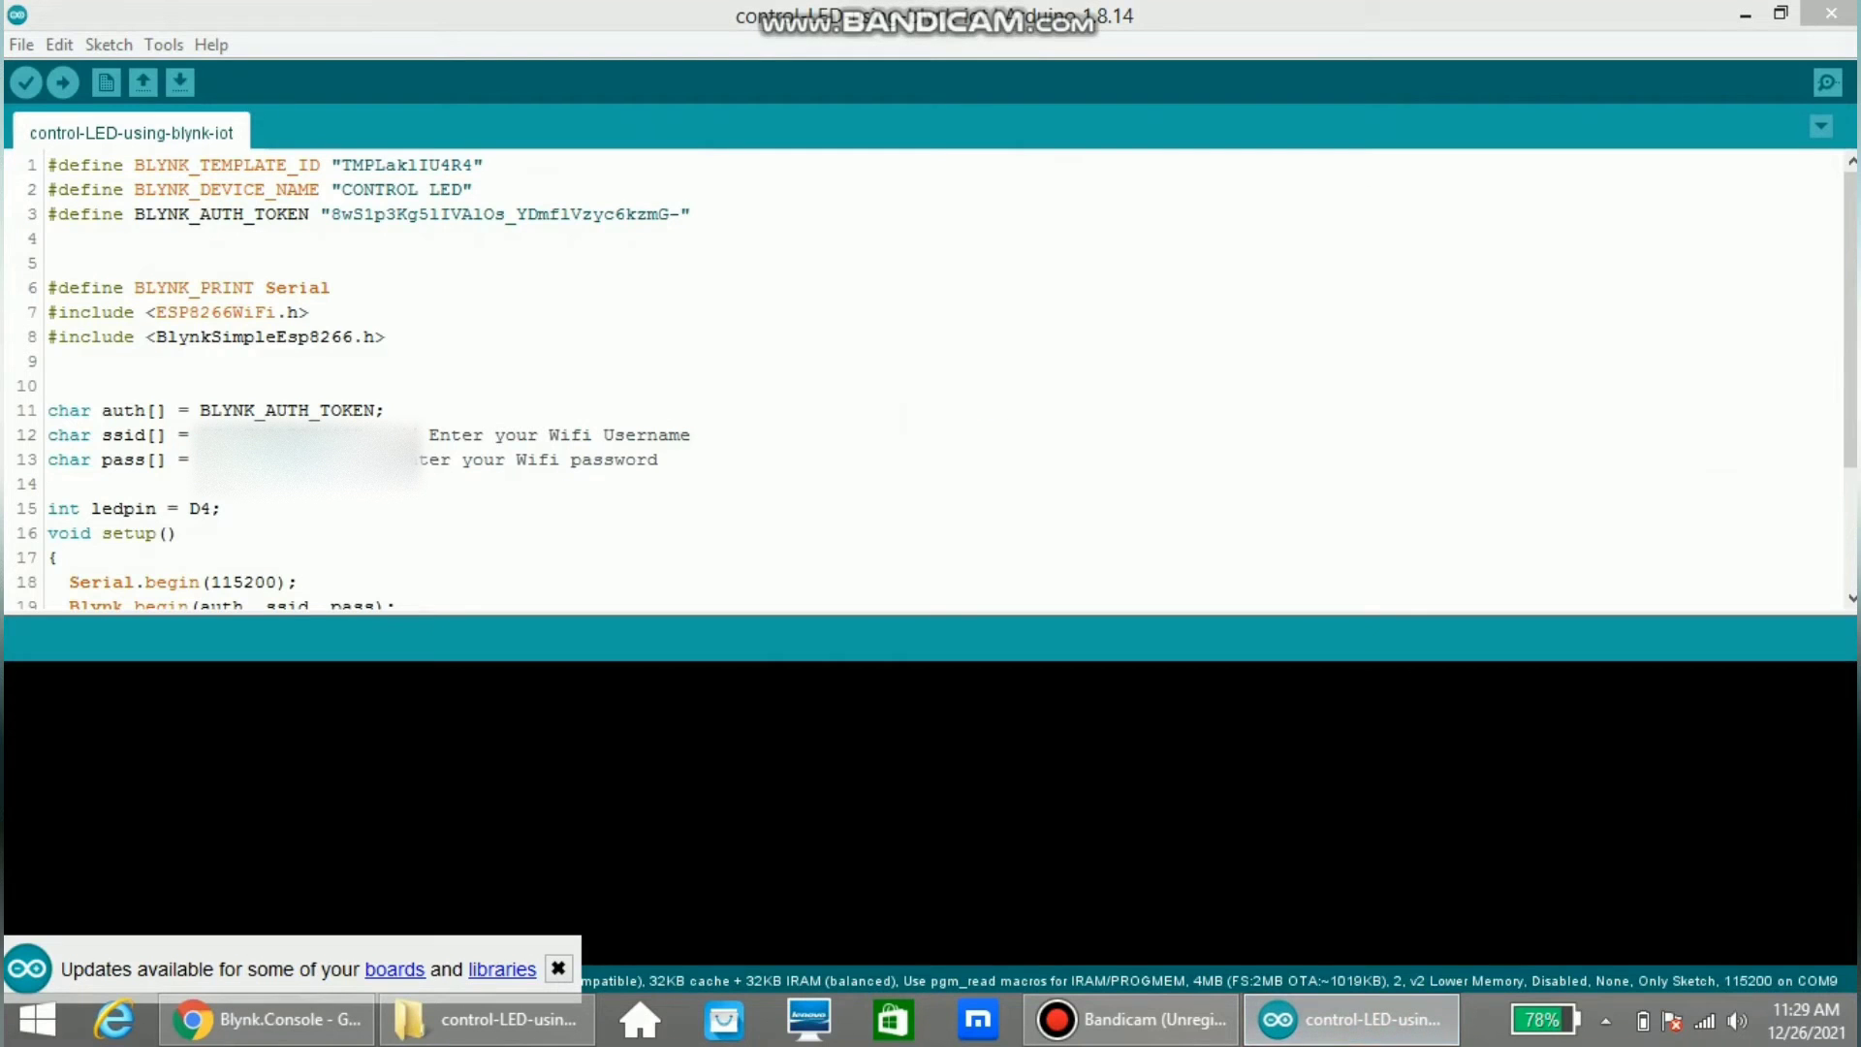
Step: Replace the old Blynk definition lines with the new credentials, save the sketch and check board settings
left_click_drag(47, 163, 690, 213)
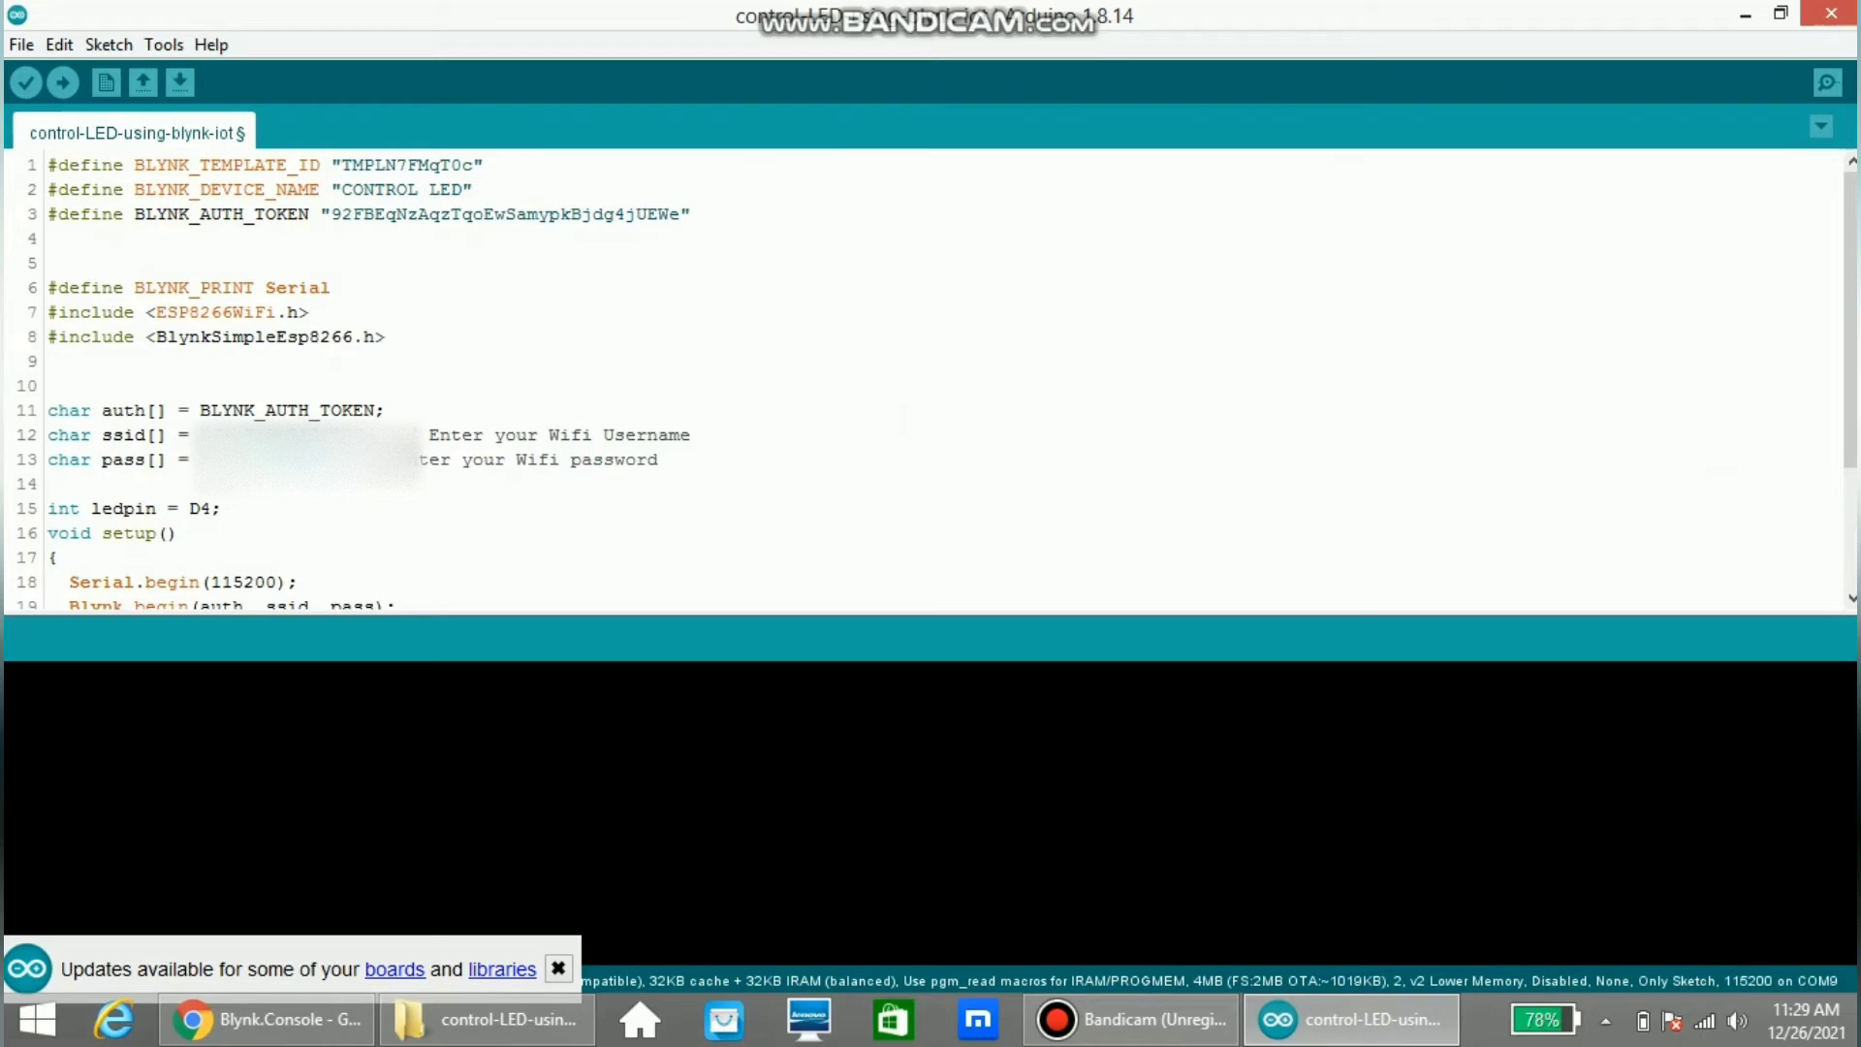
key("ctrl+s")
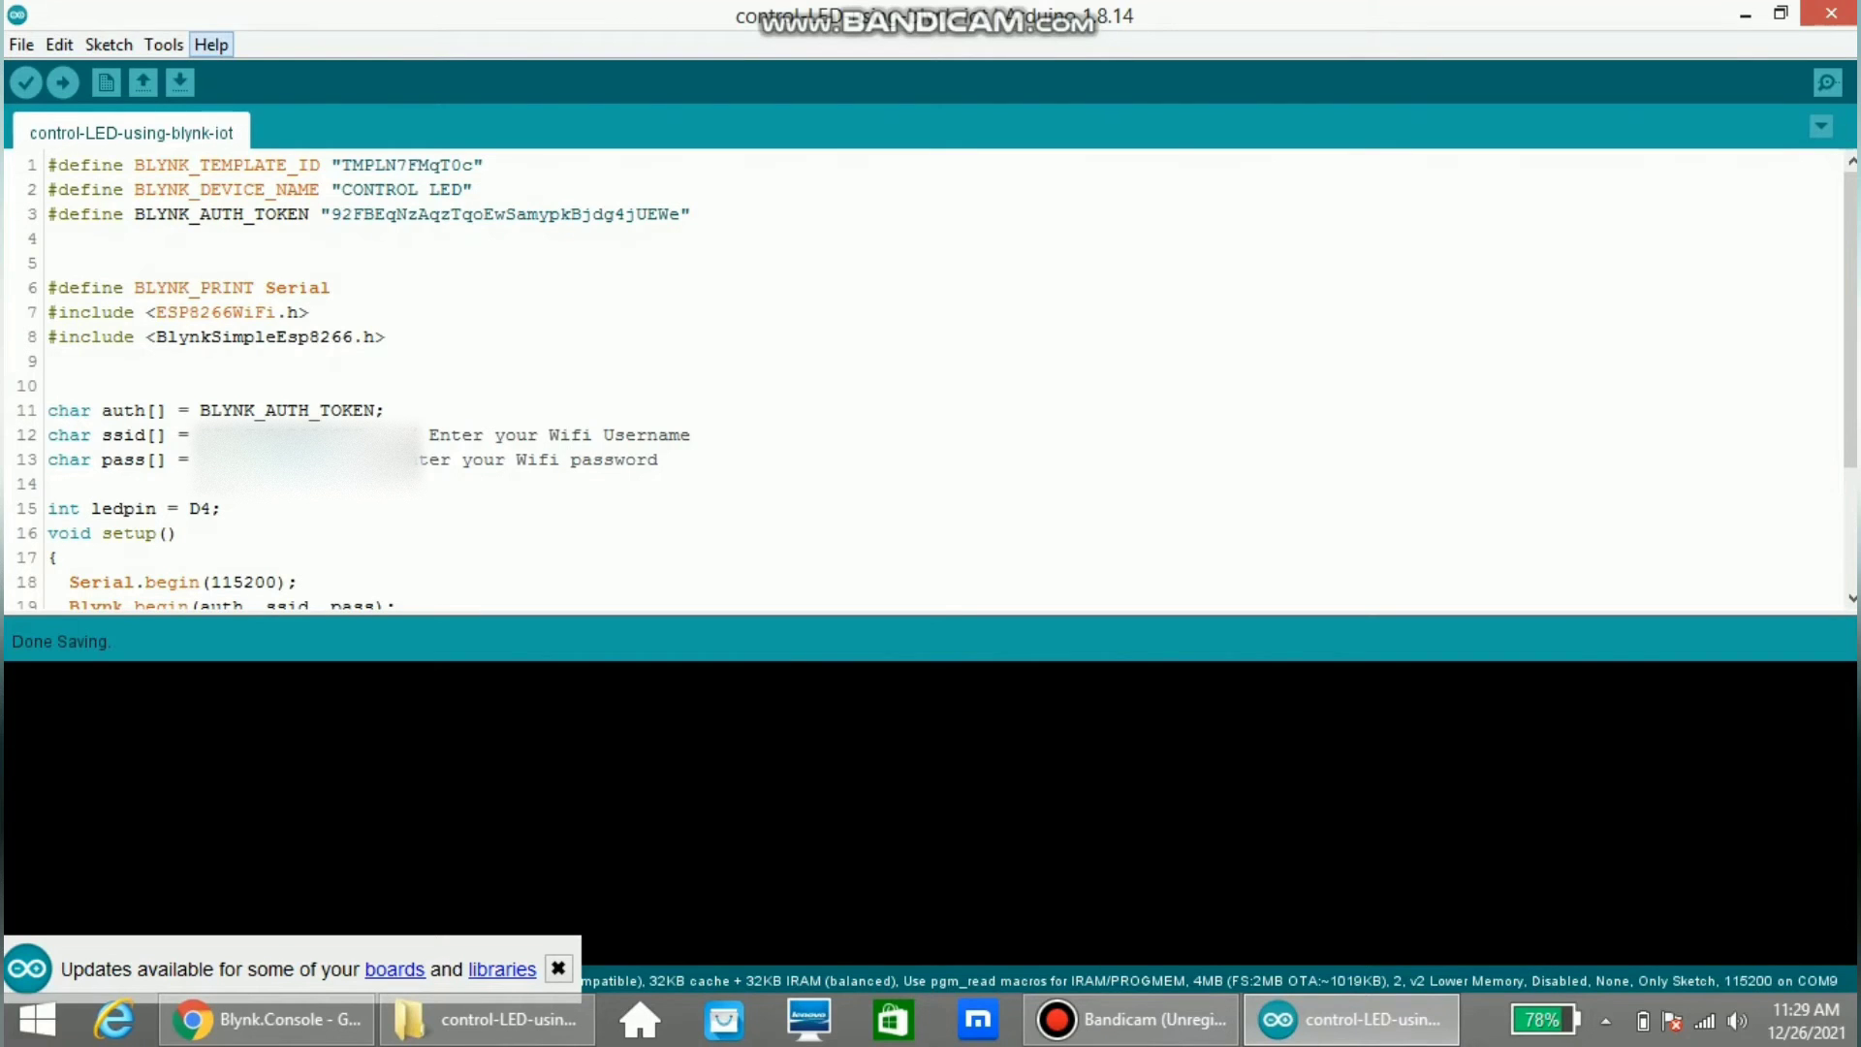
left_click(163, 45)
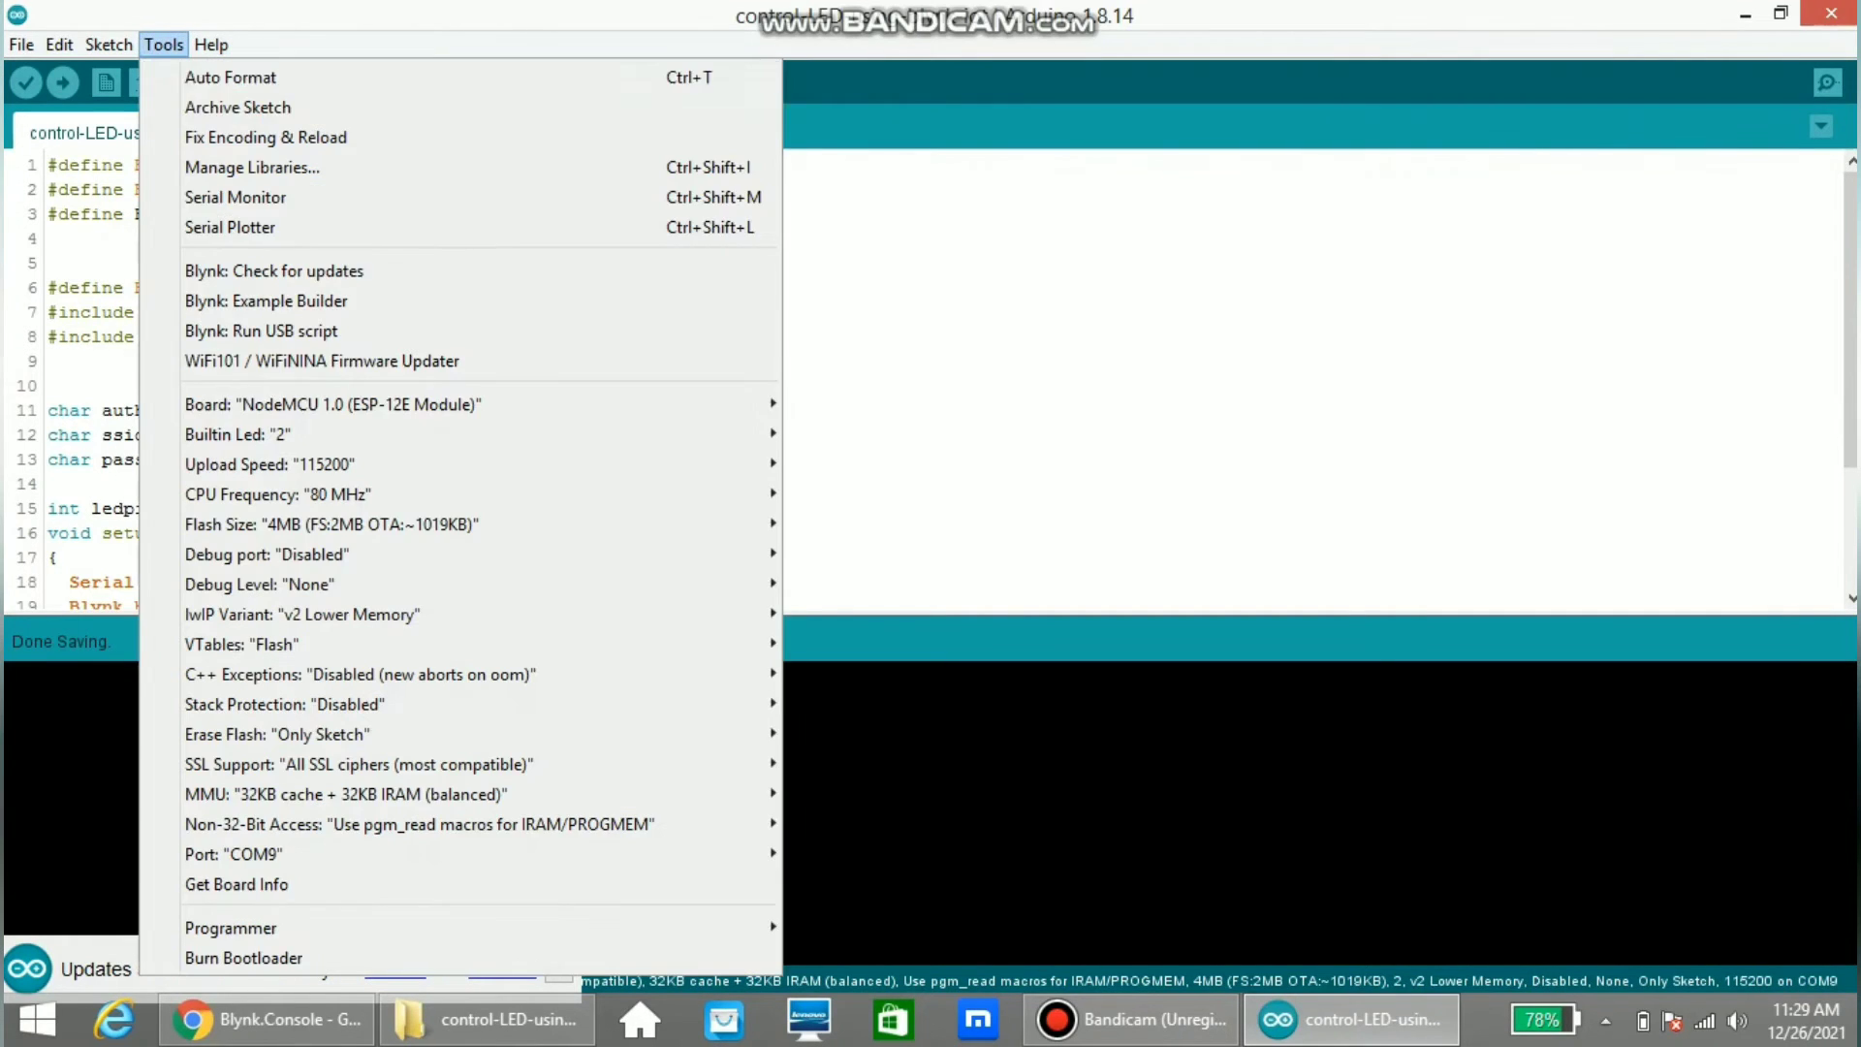
mouse_move(345, 793)
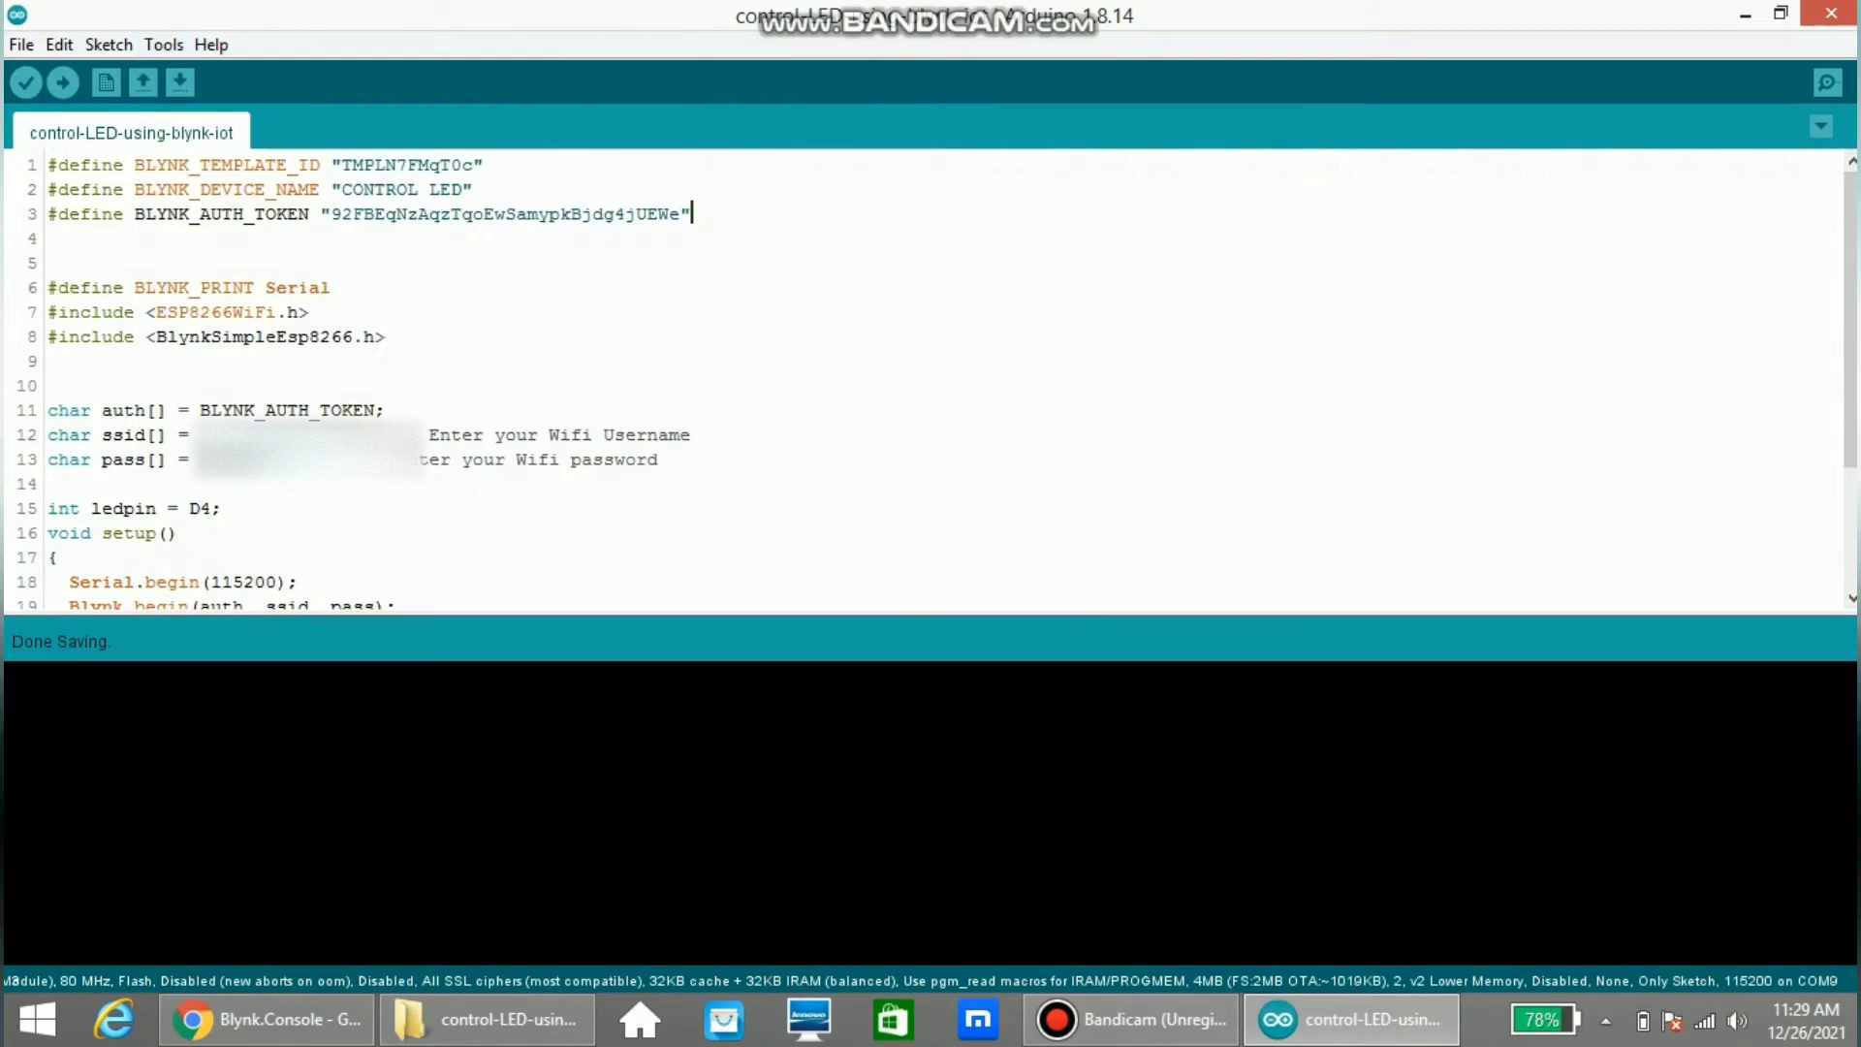
mouse_move(62, 81)
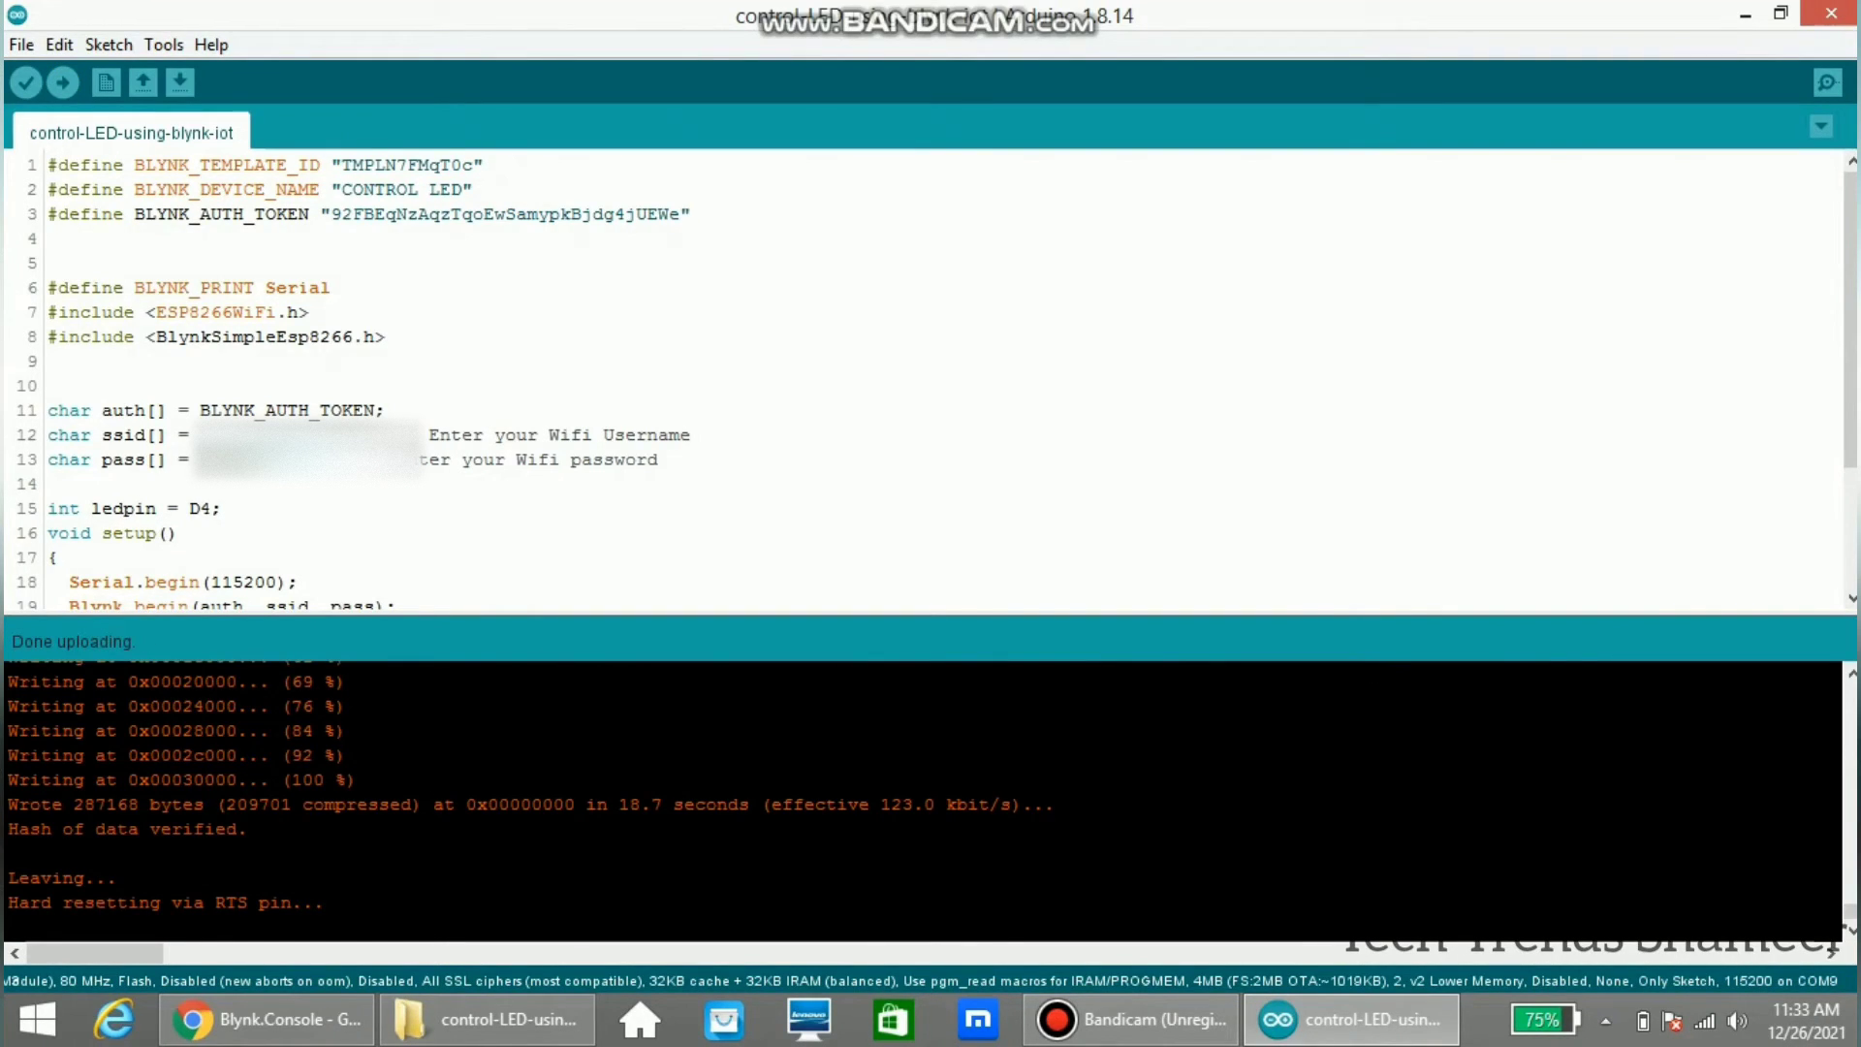
Step: Dismiss the New Device Created notice and toggle the online device's LED switch on and off
left_click(266, 1018)
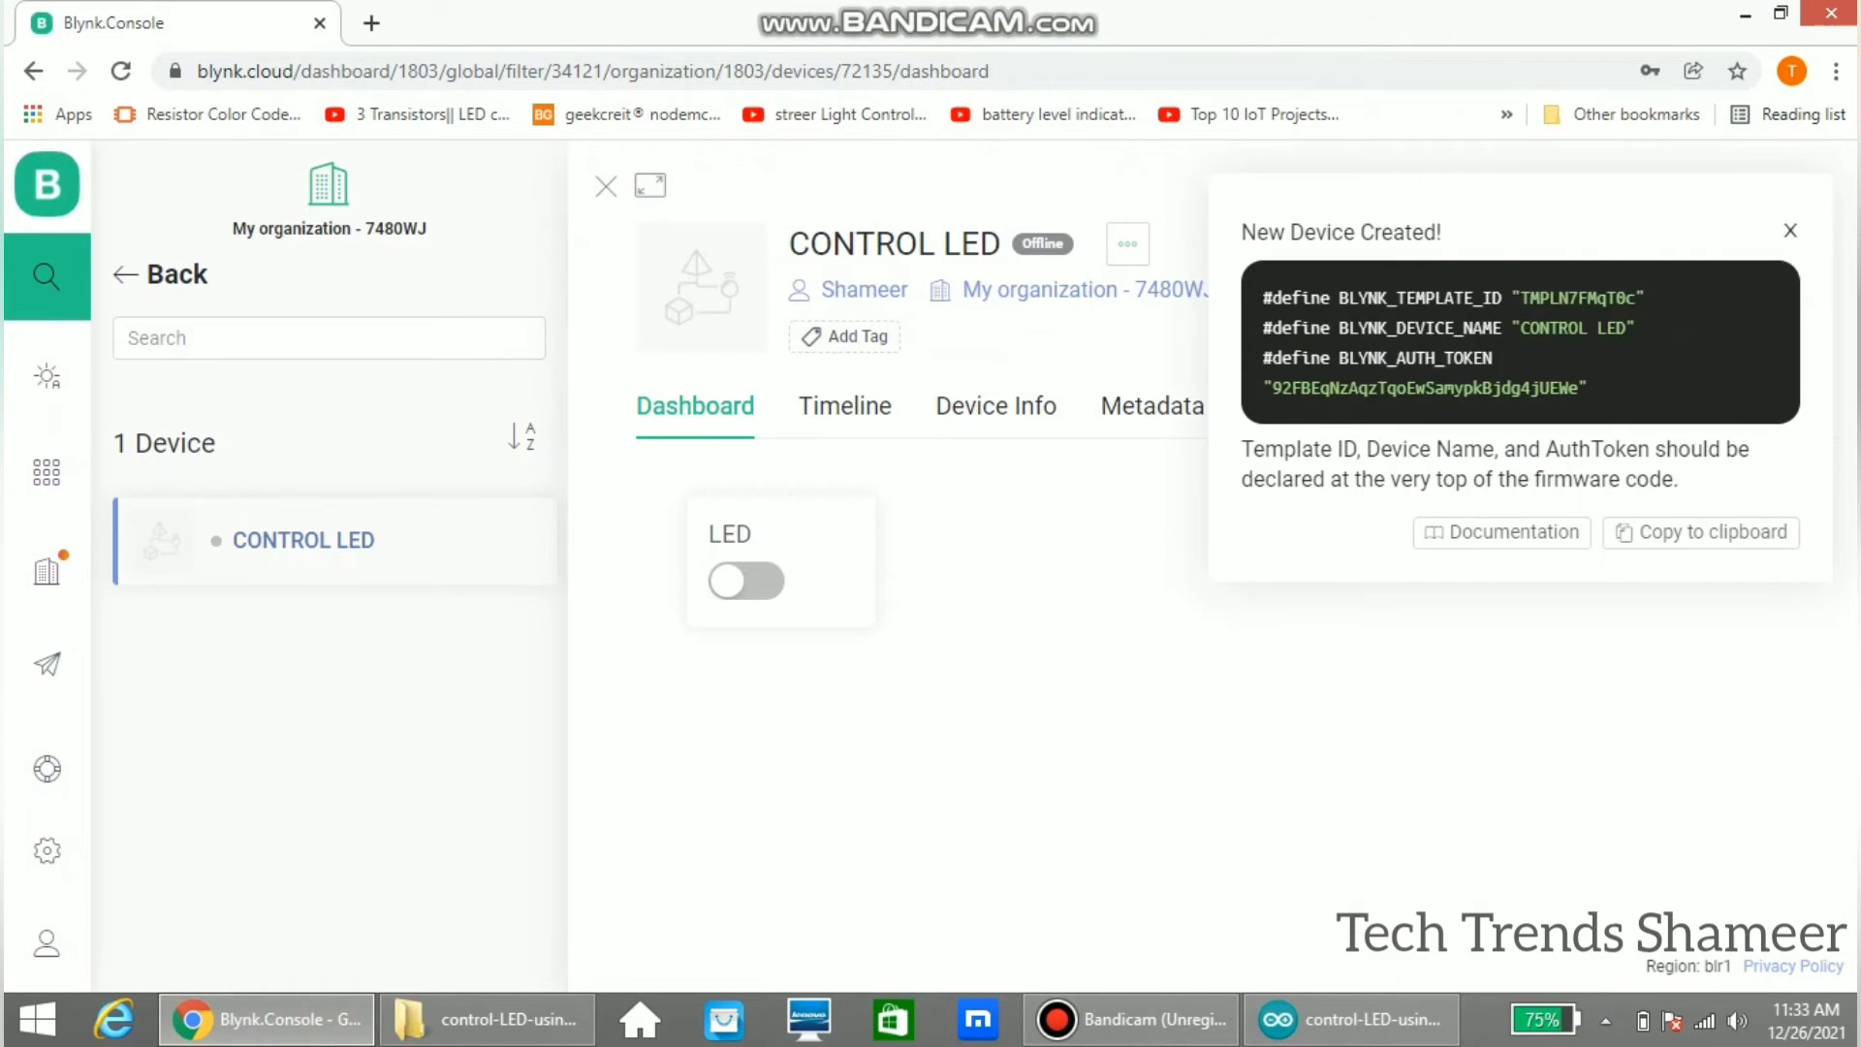
left_click(1790, 231)
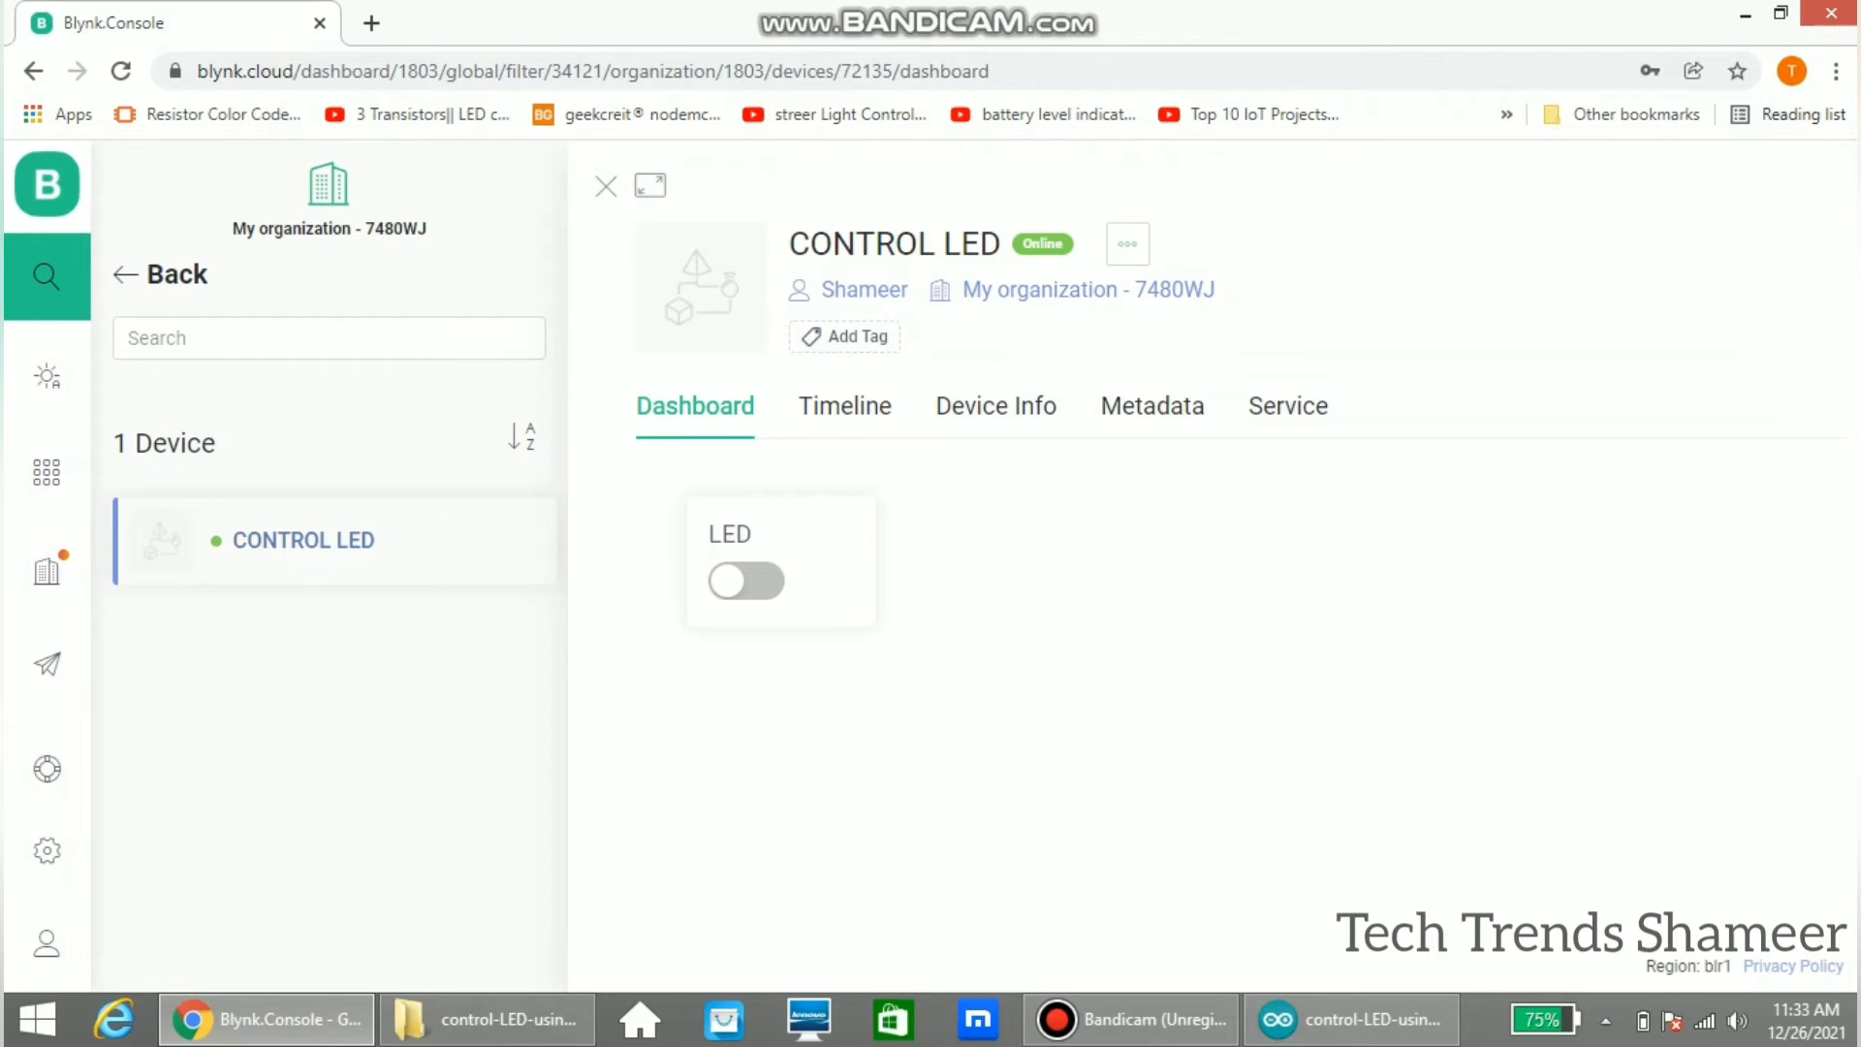
left_click(744, 580)
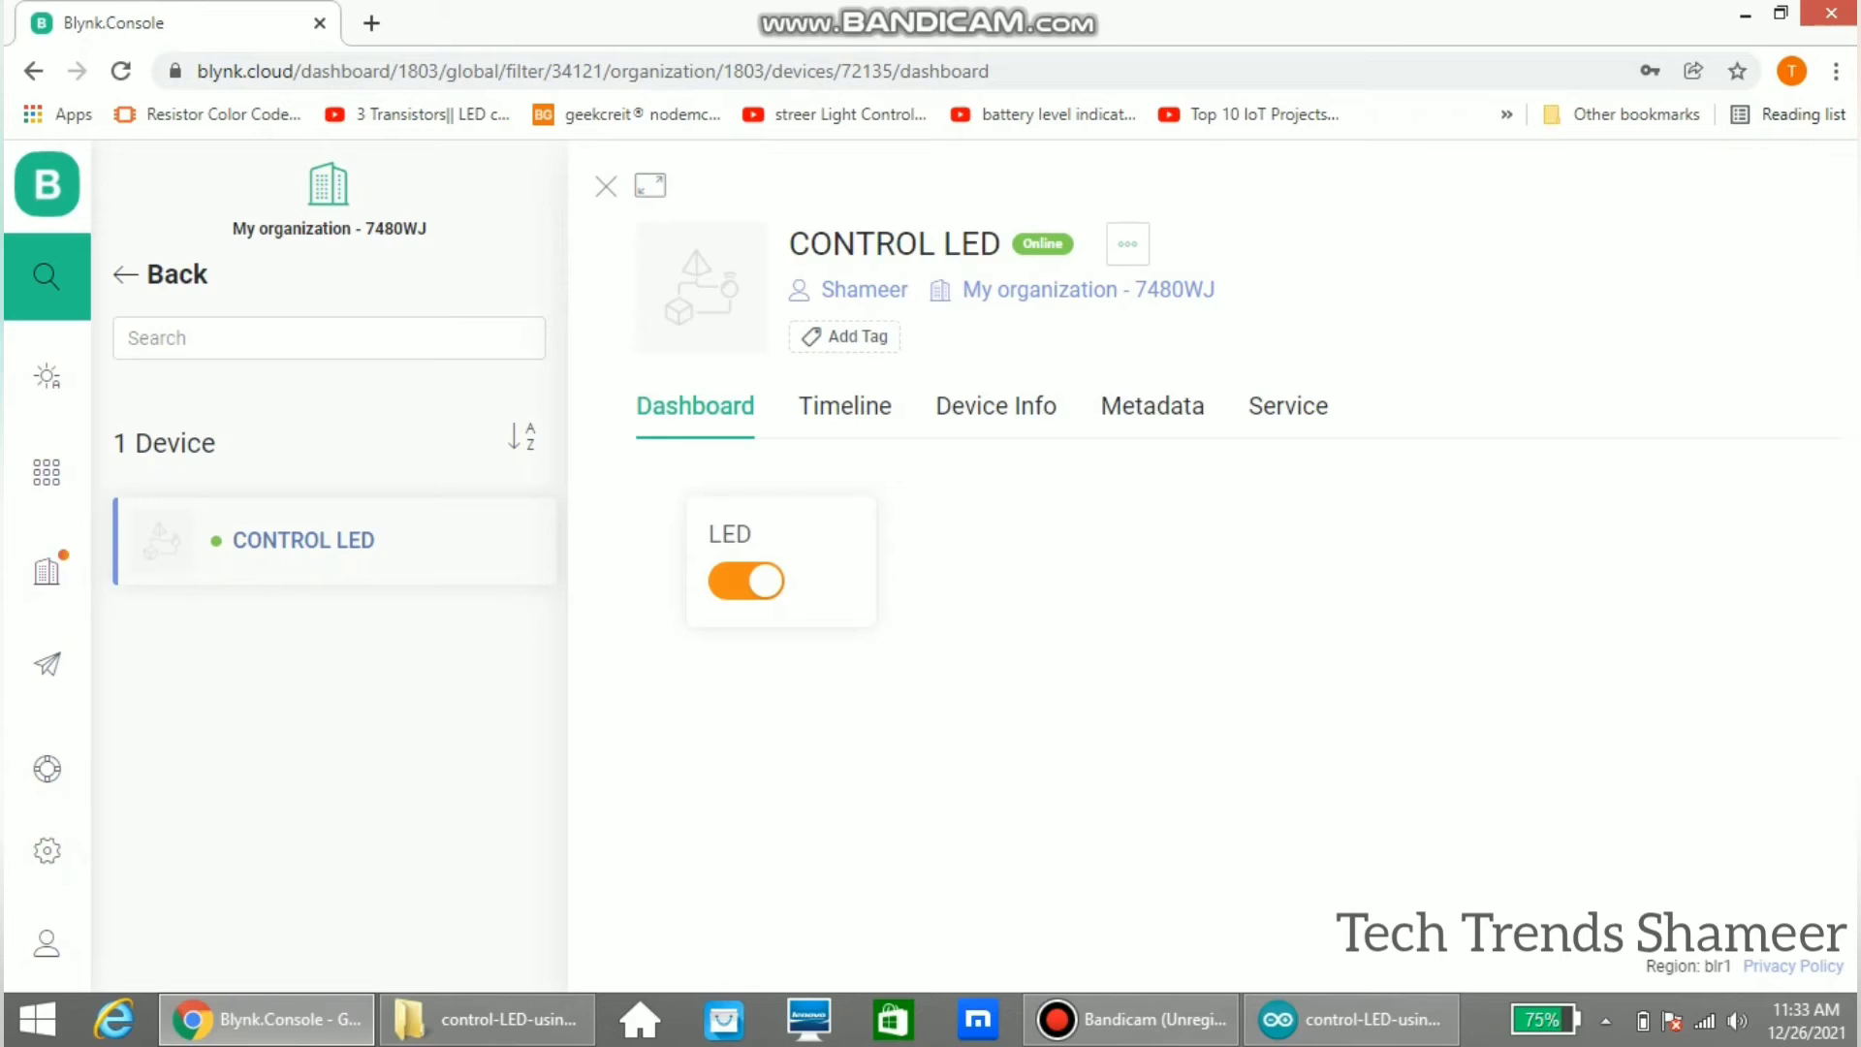
left_click(747, 580)
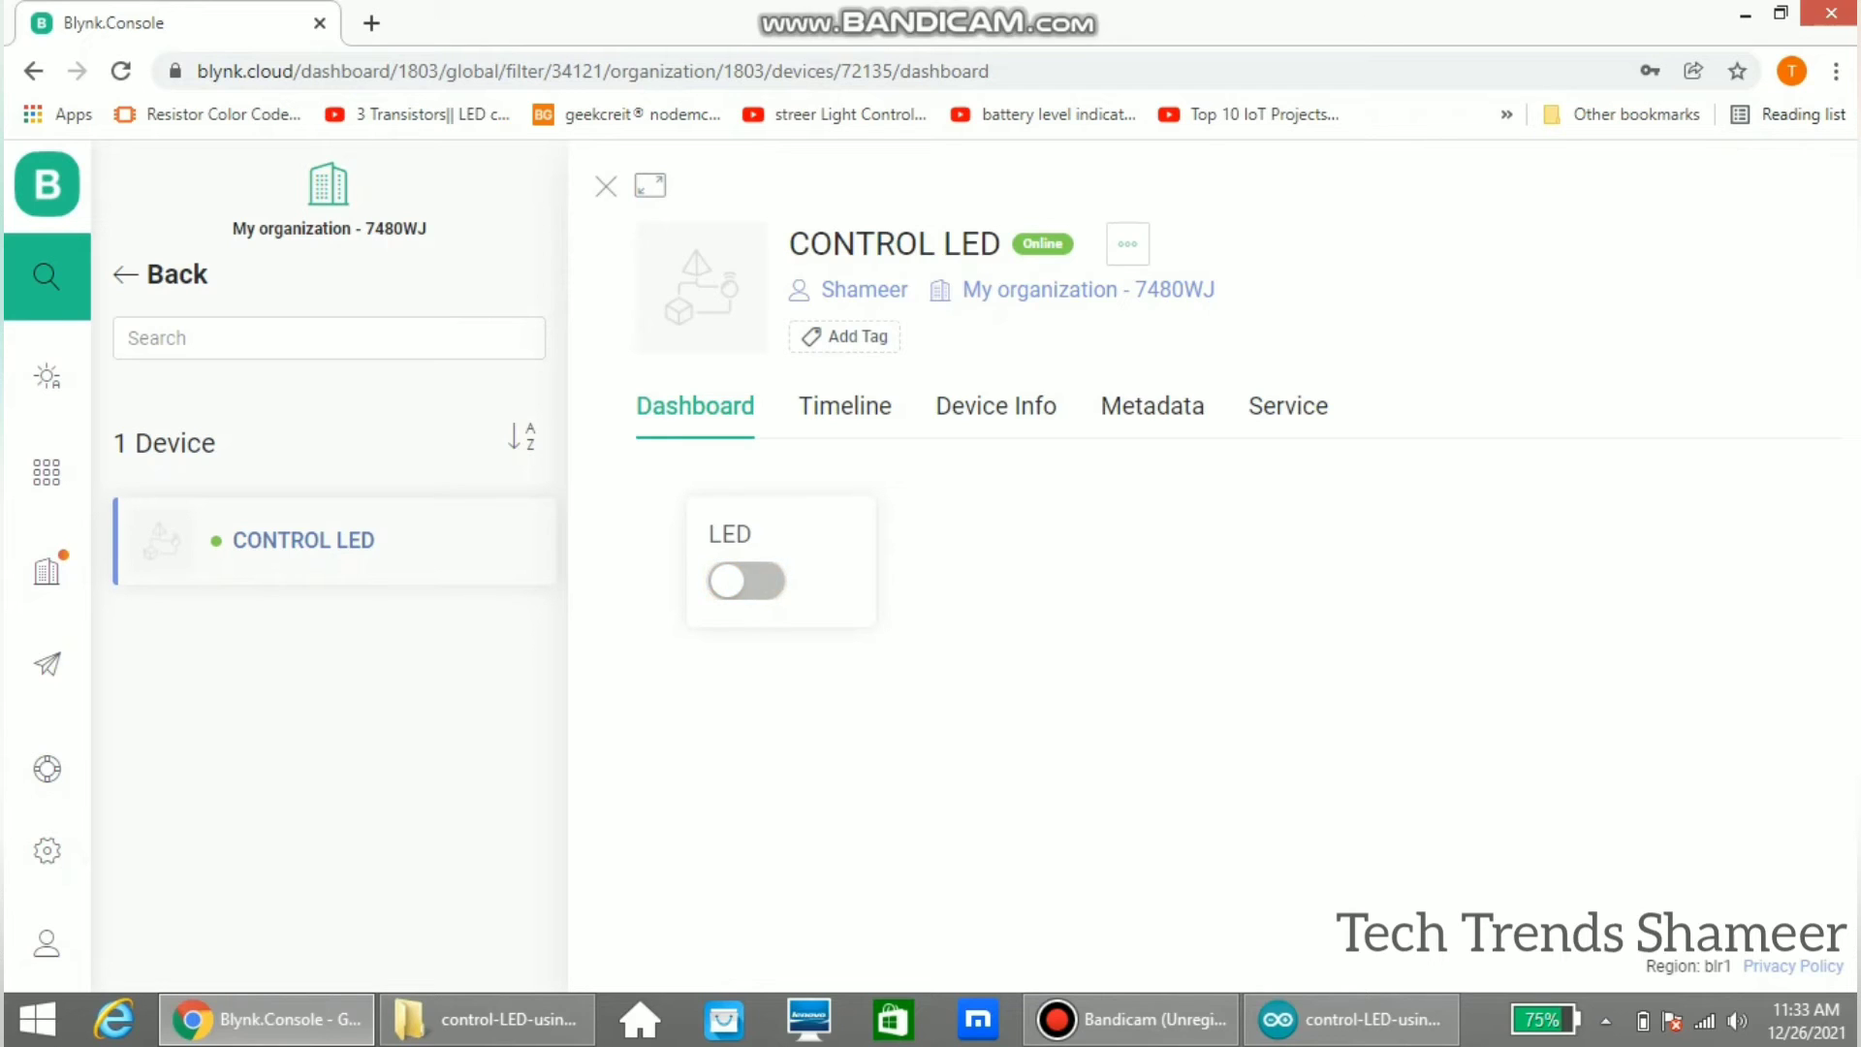
left_click(746, 580)
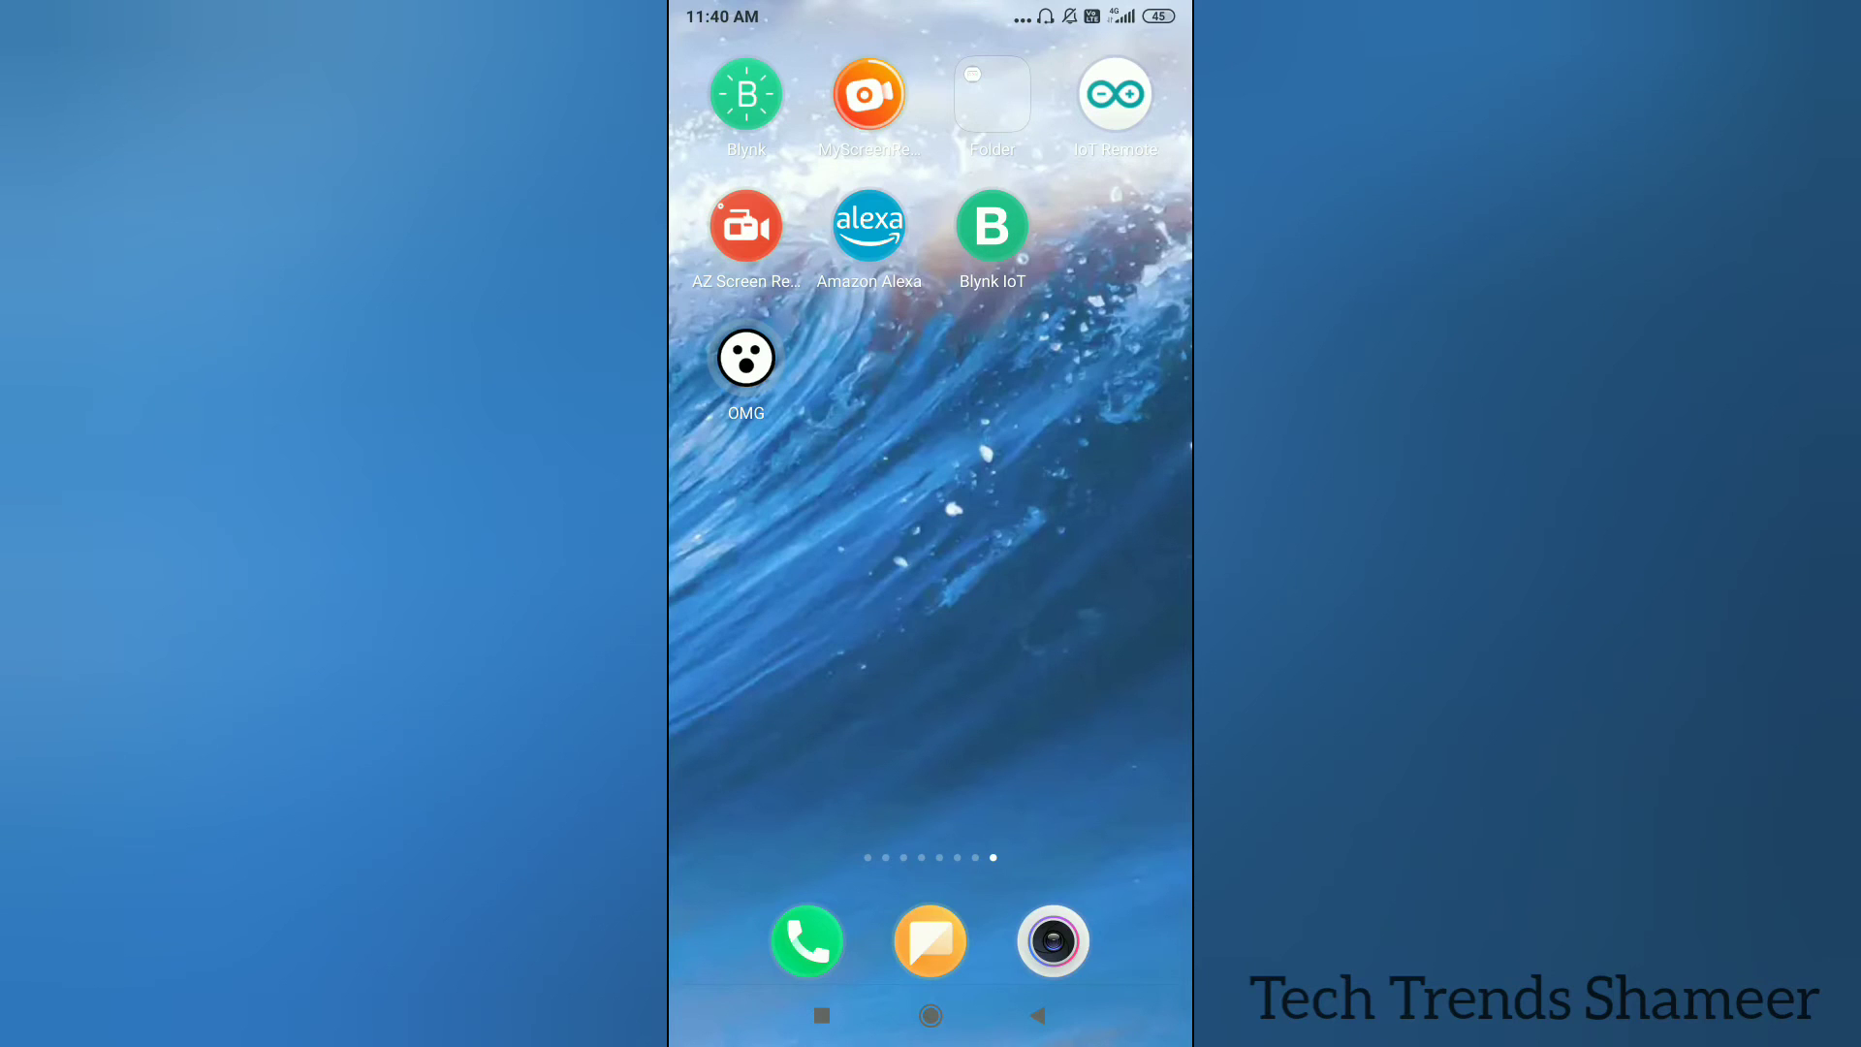
Step: Launch Blynk IoT and sign in with the account password
left_click(745, 93)
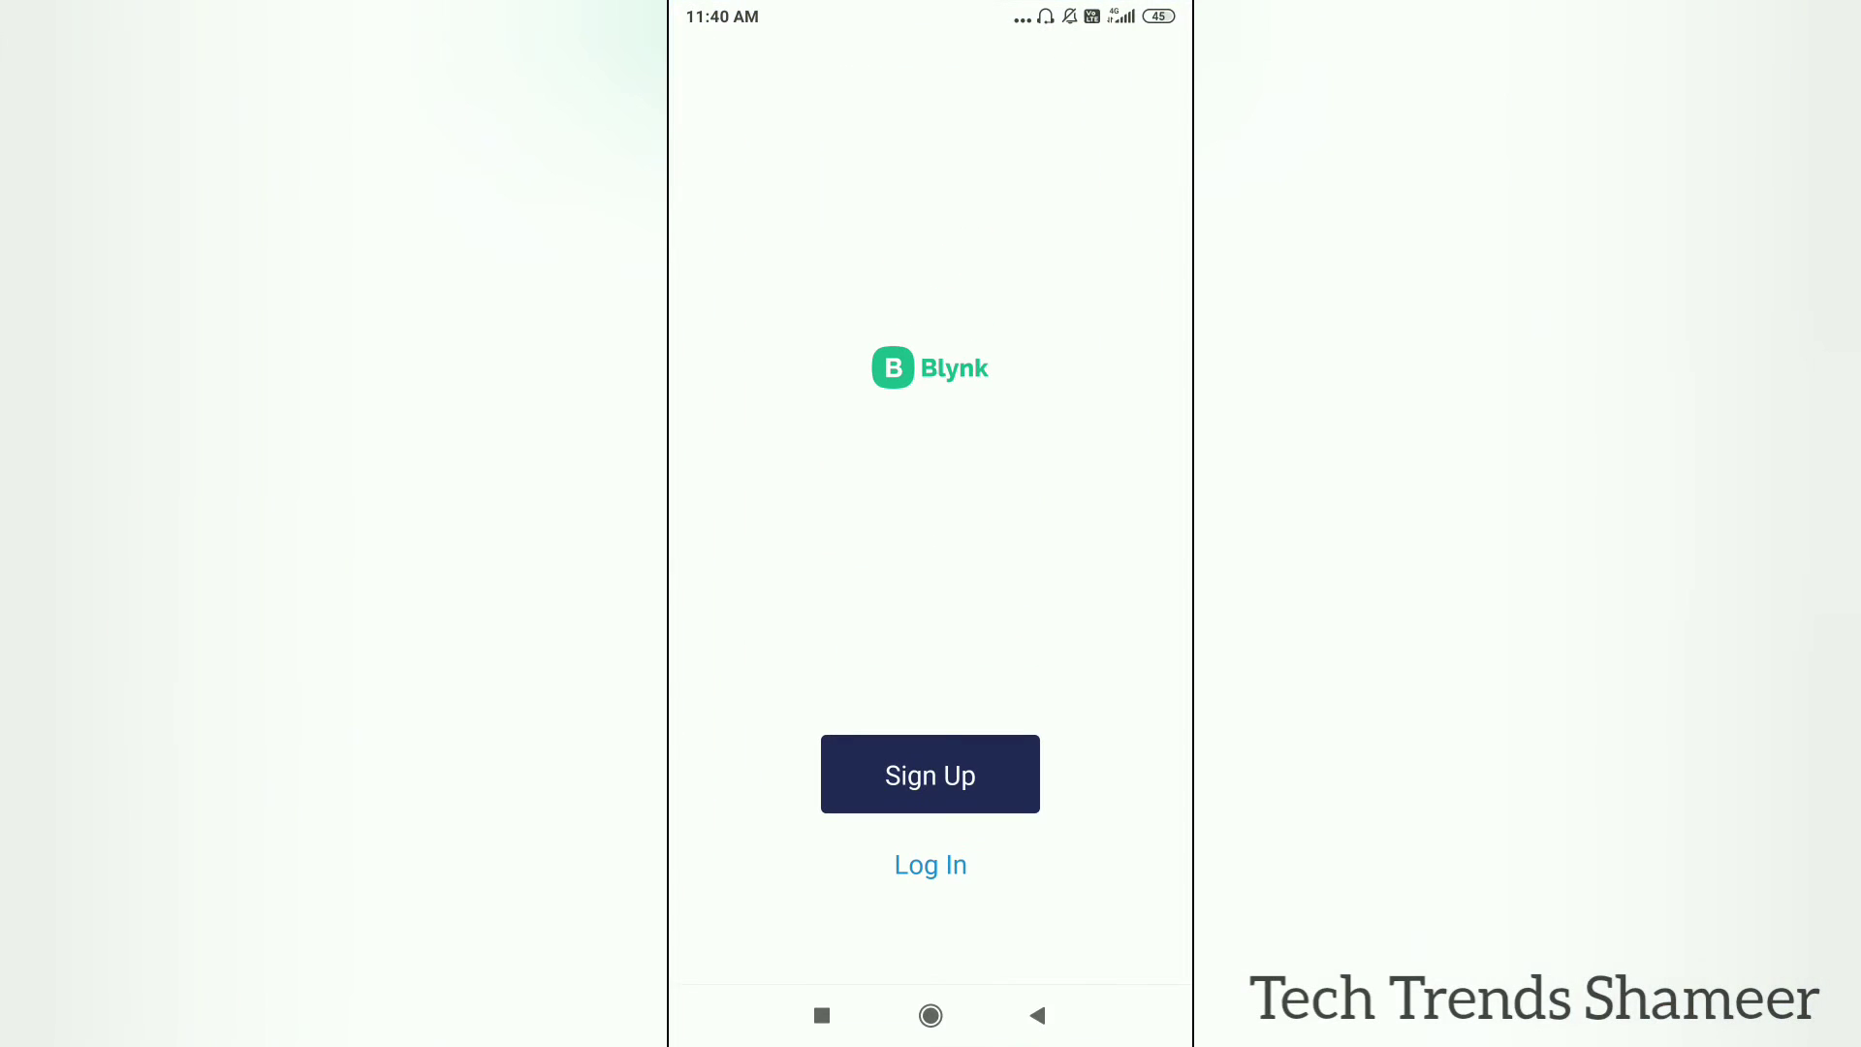
left_click(928, 865)
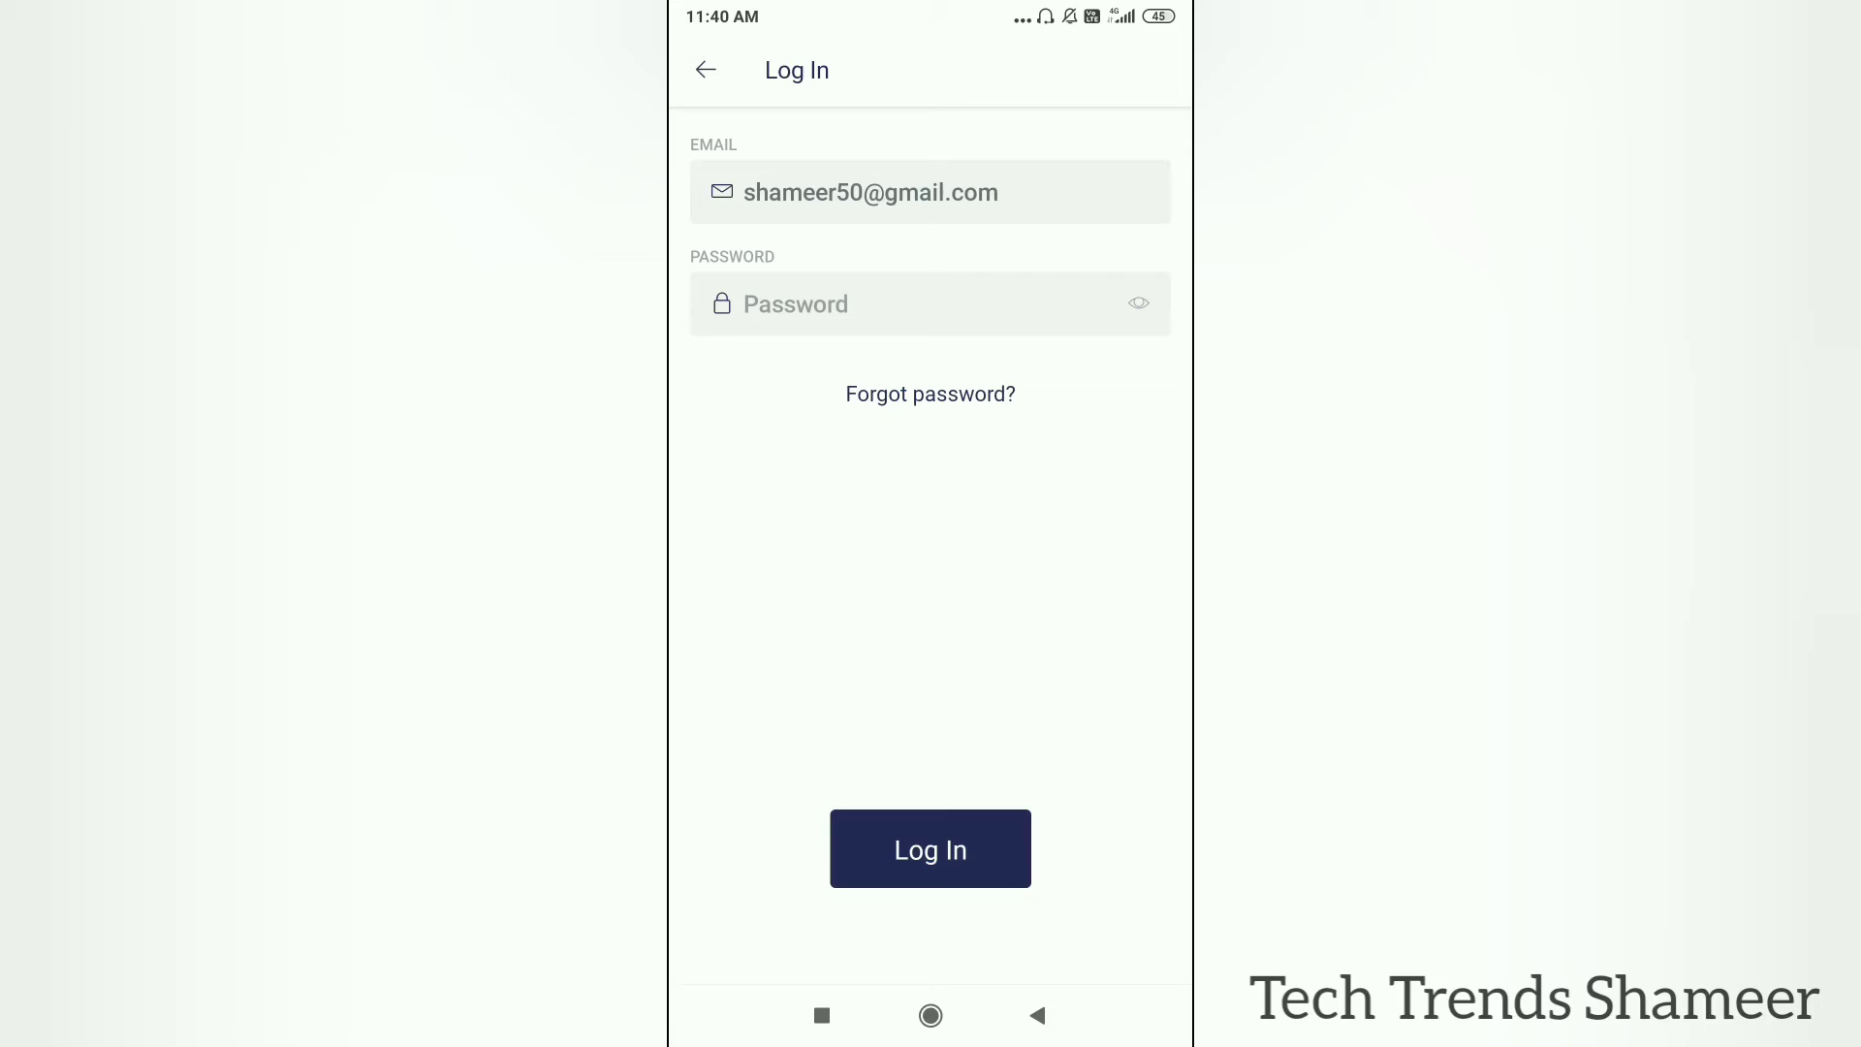
left_click(929, 304)
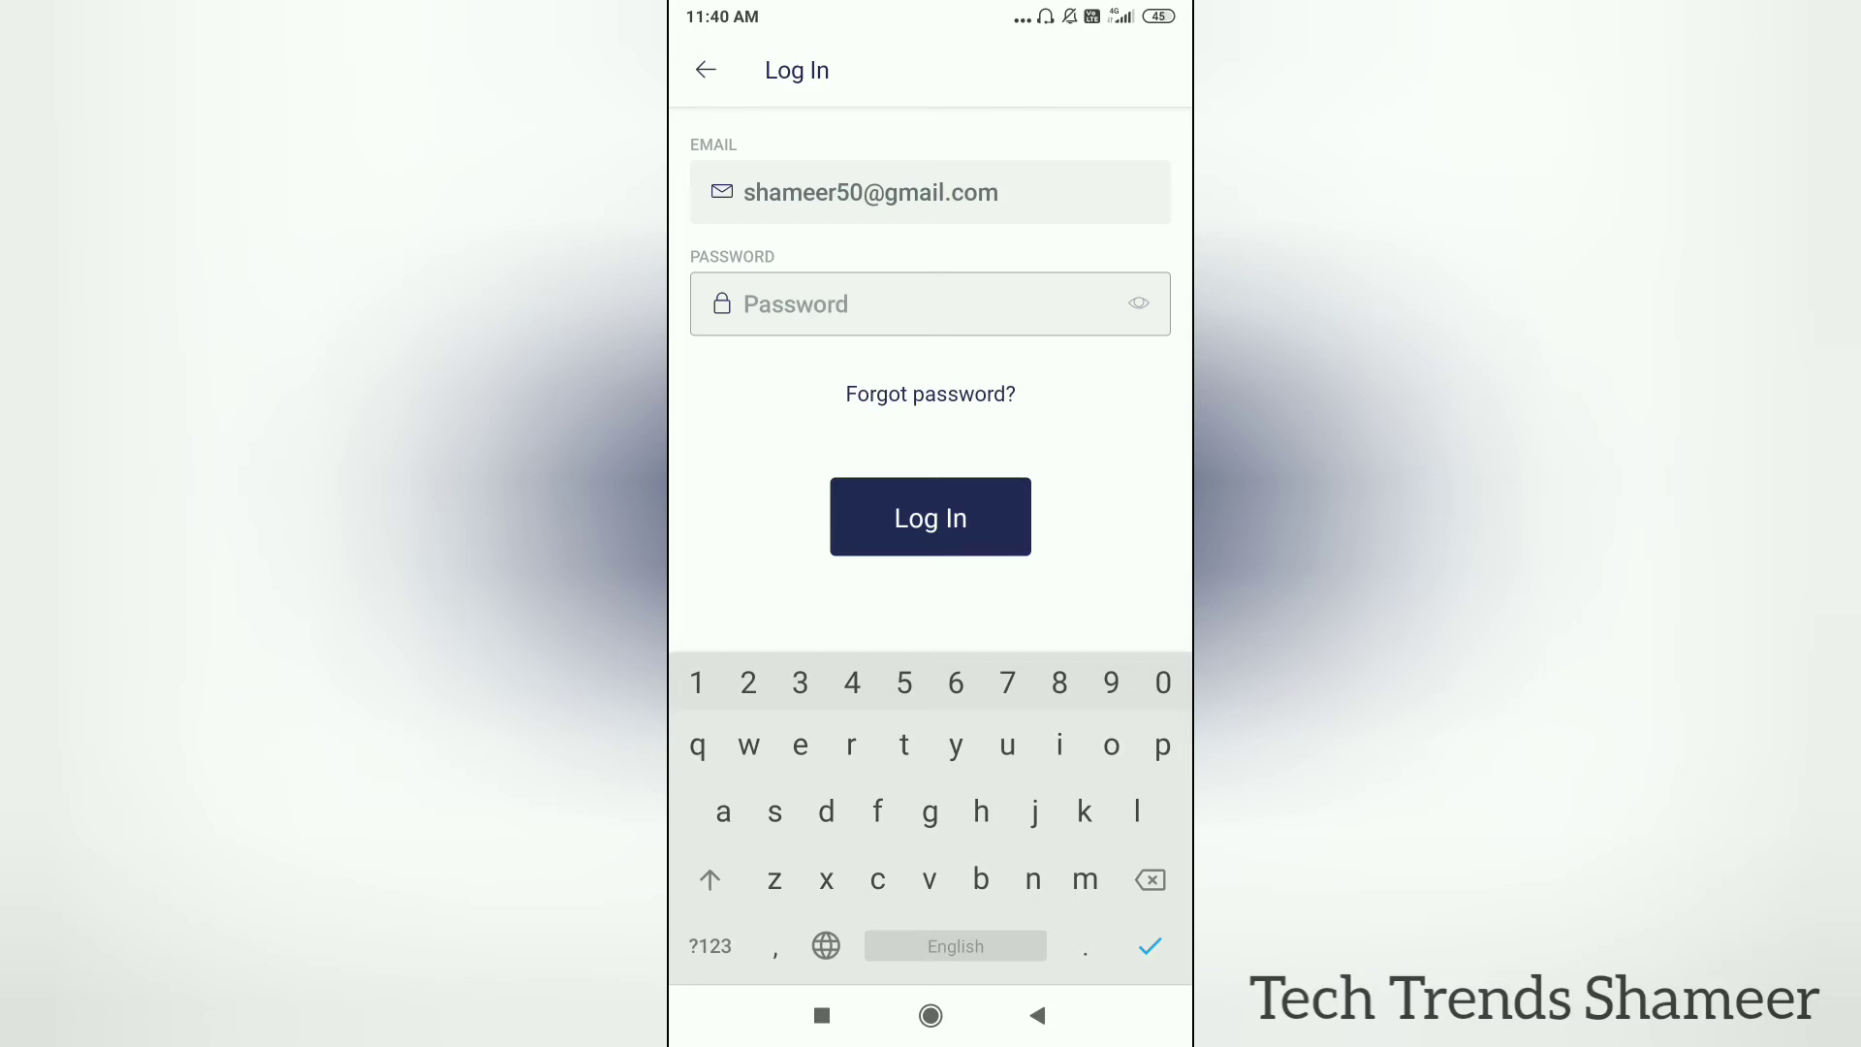
type("He")
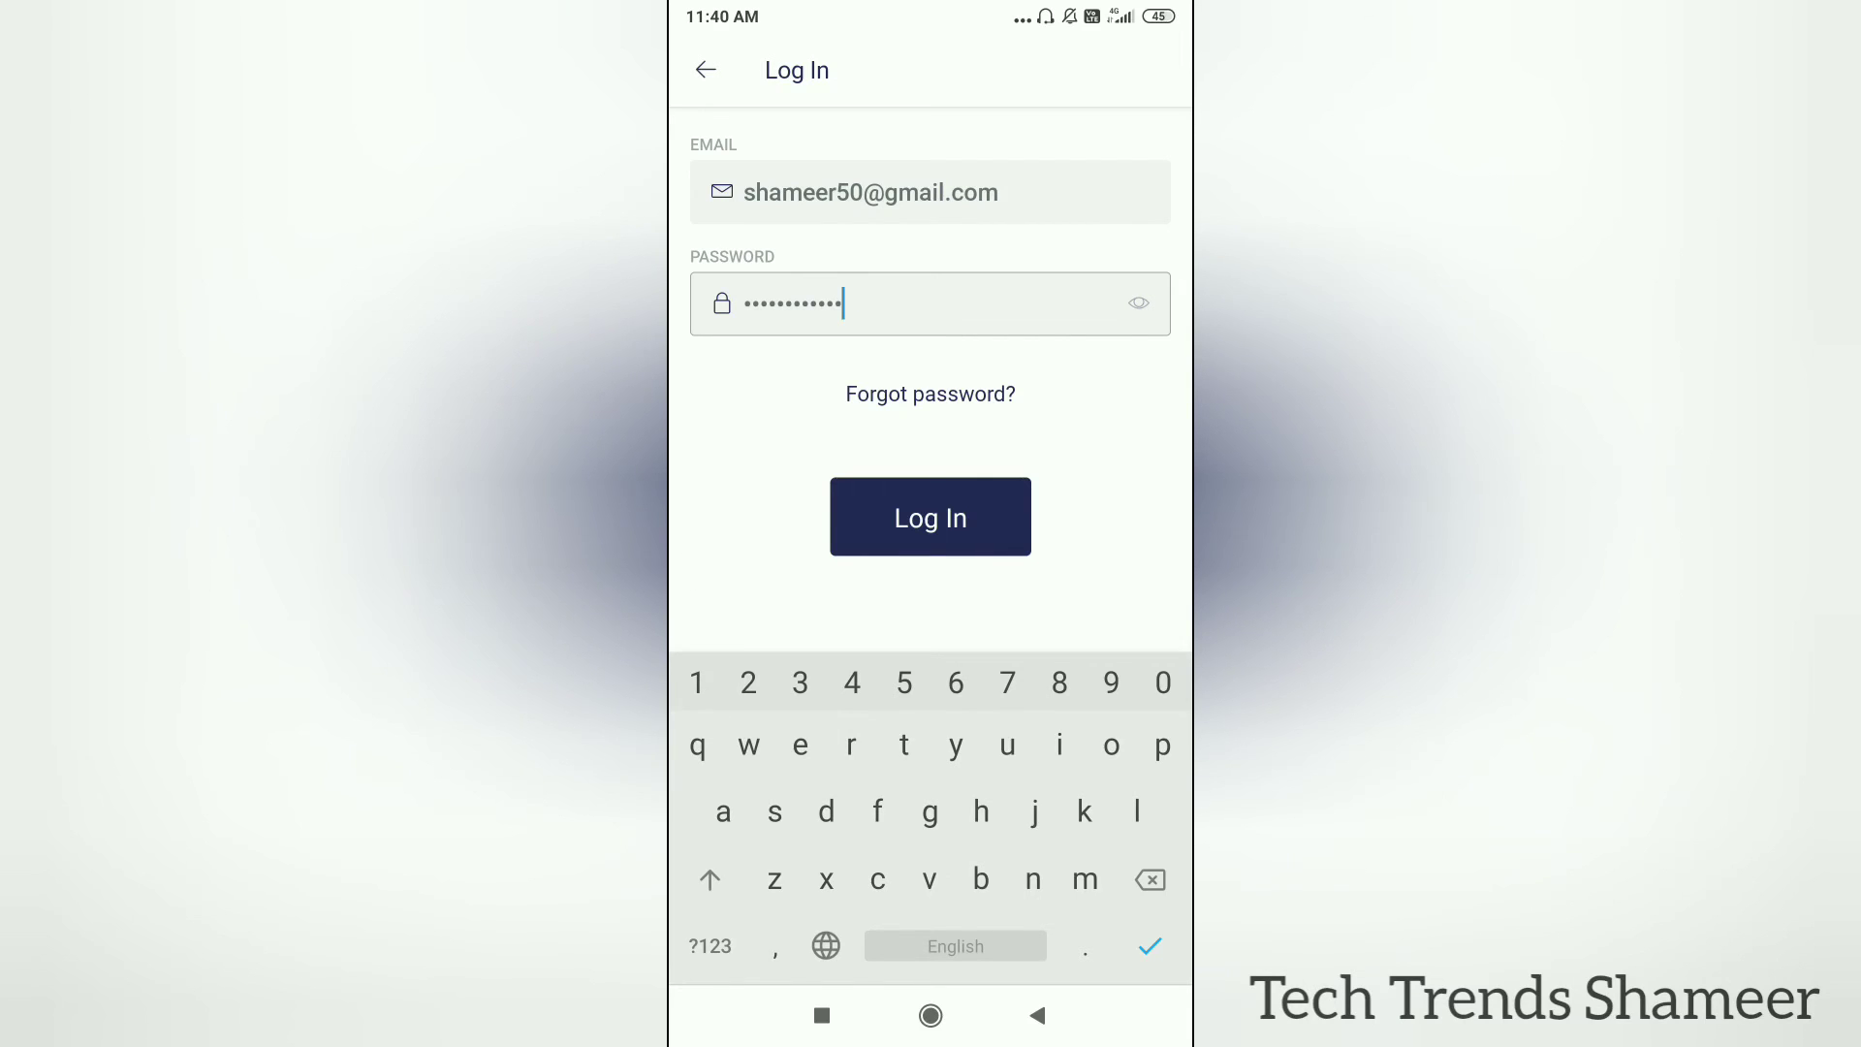
left_click(928, 515)
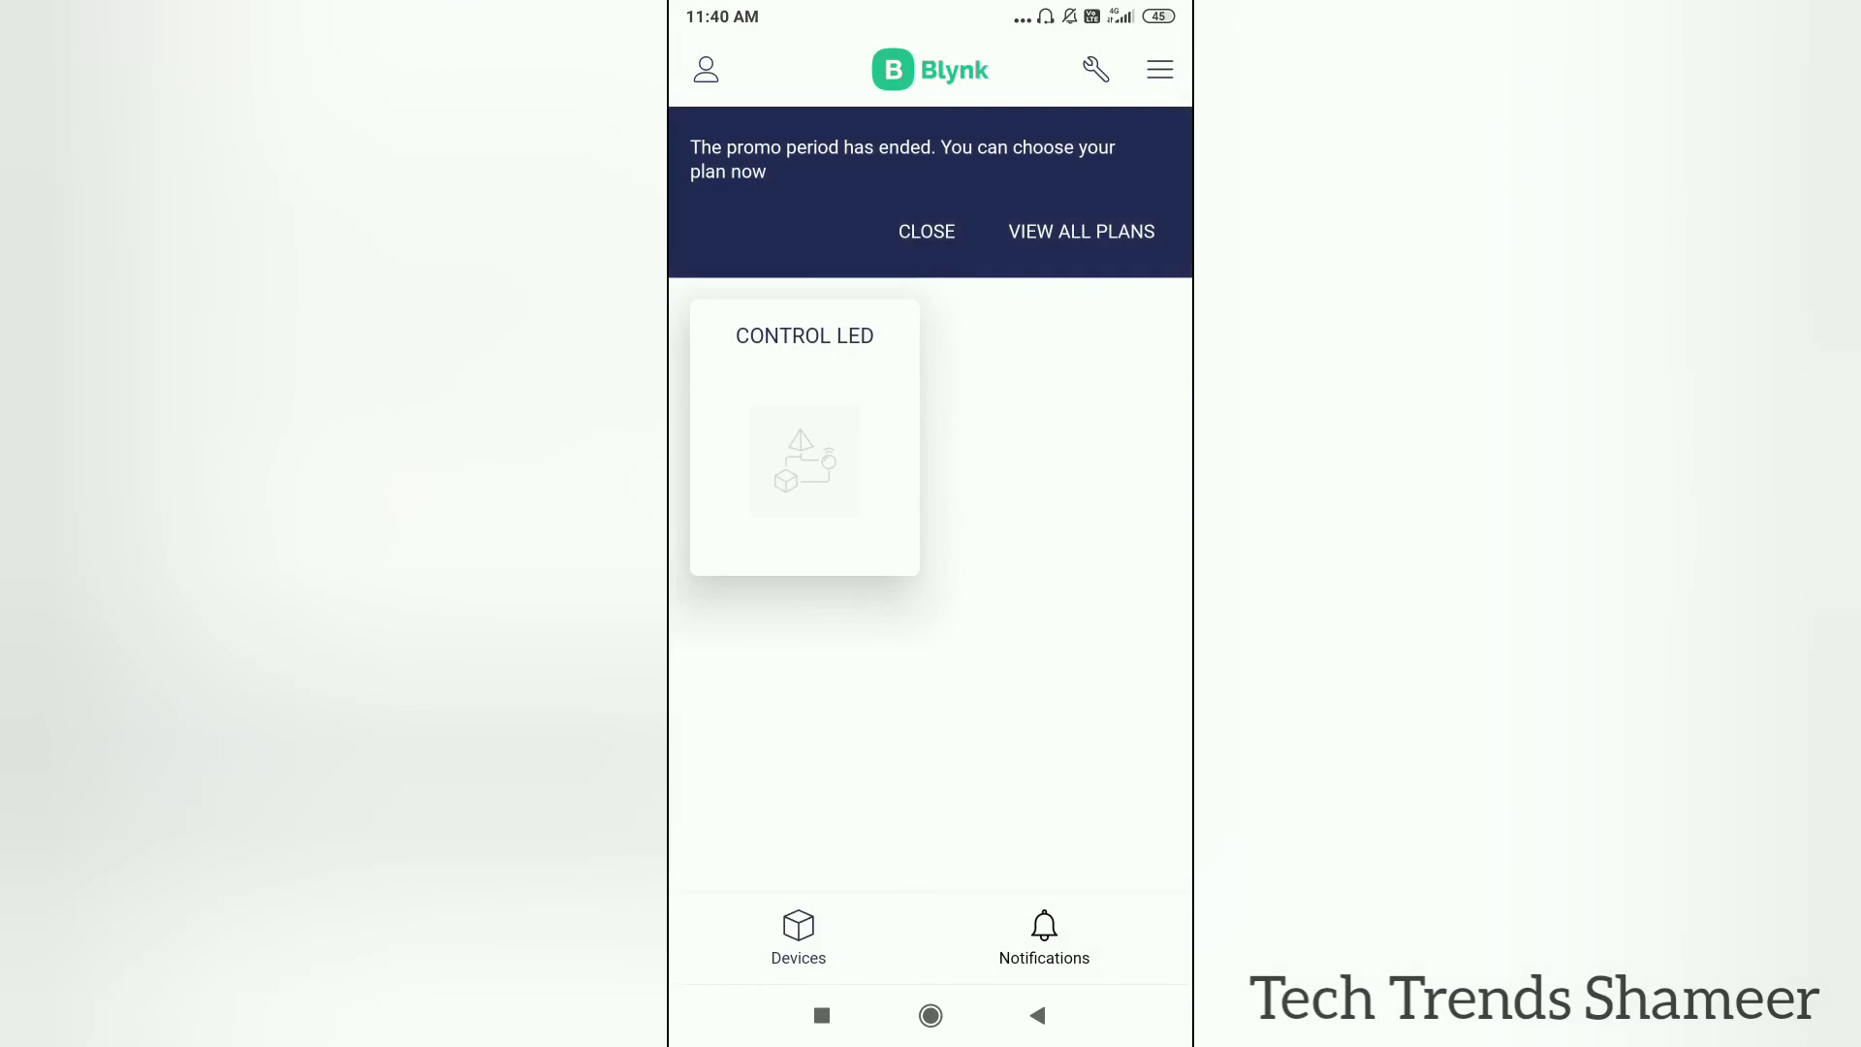
Step: Dismiss the promo notice and open the CONTROL LED device
left_click(926, 231)
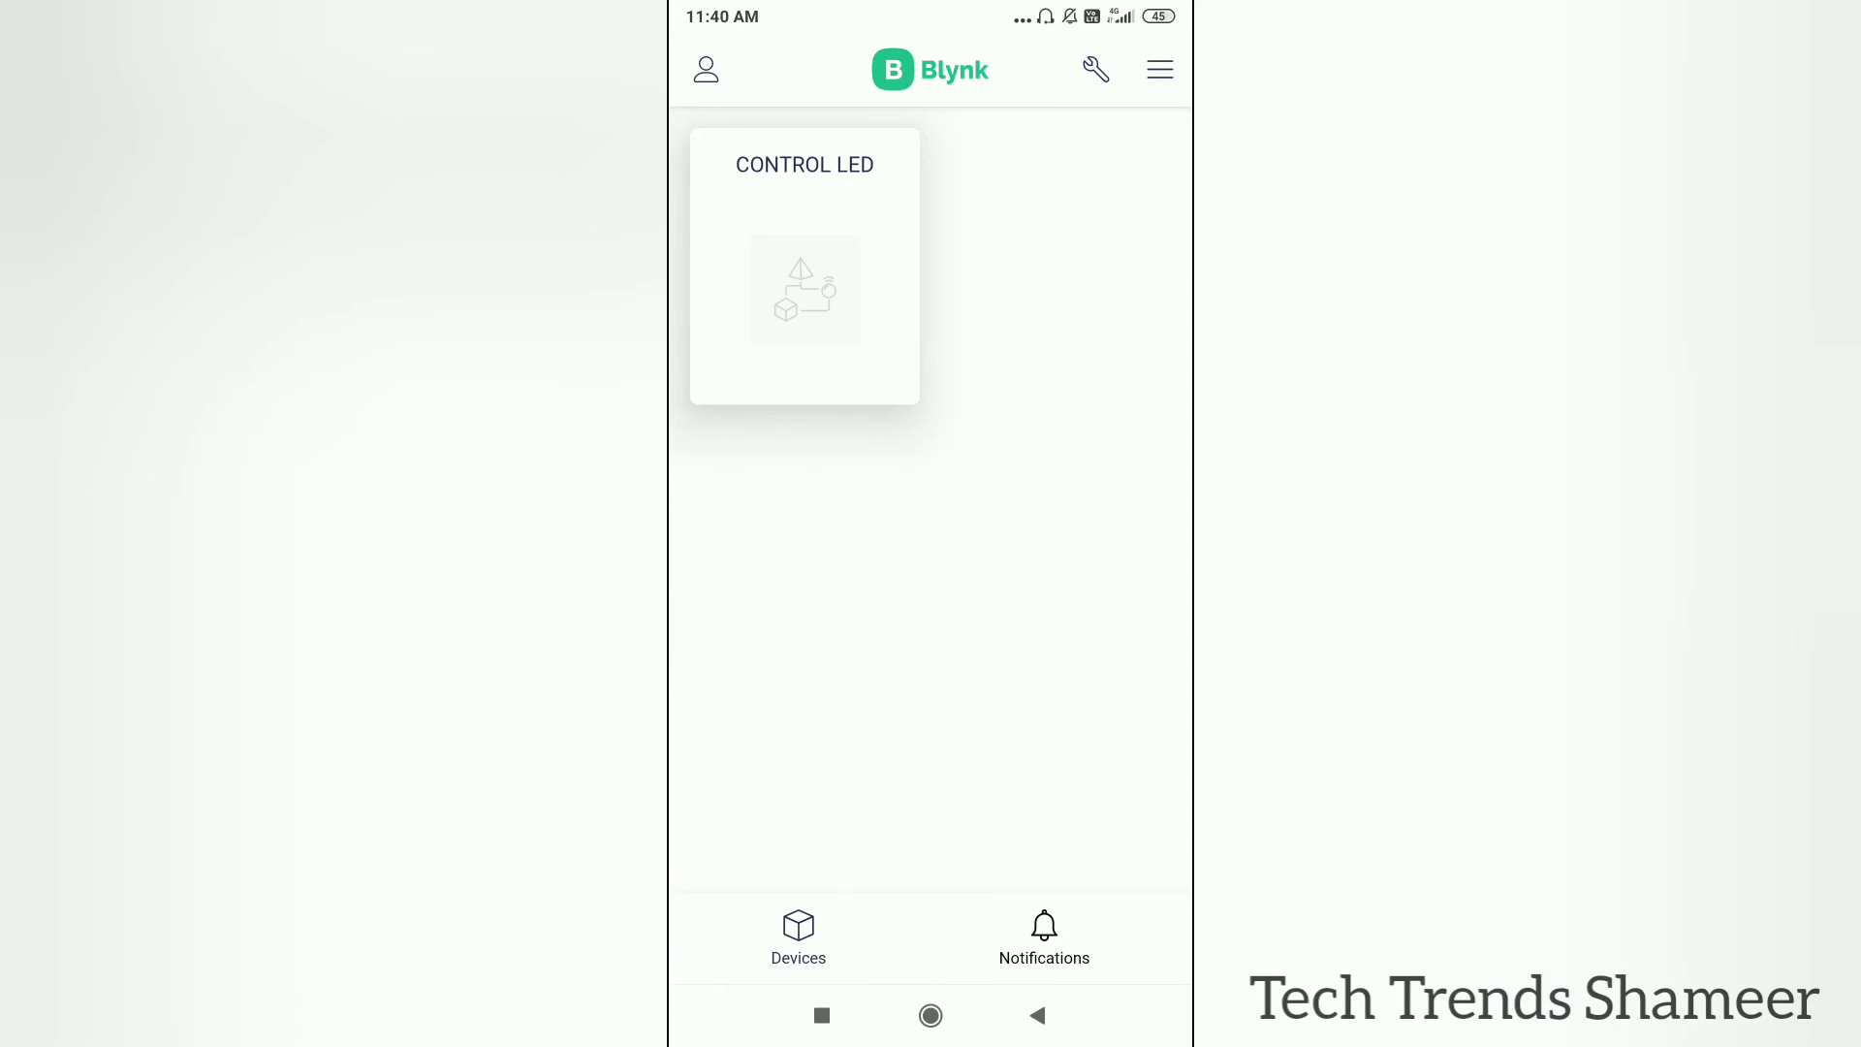
left_click(802, 266)
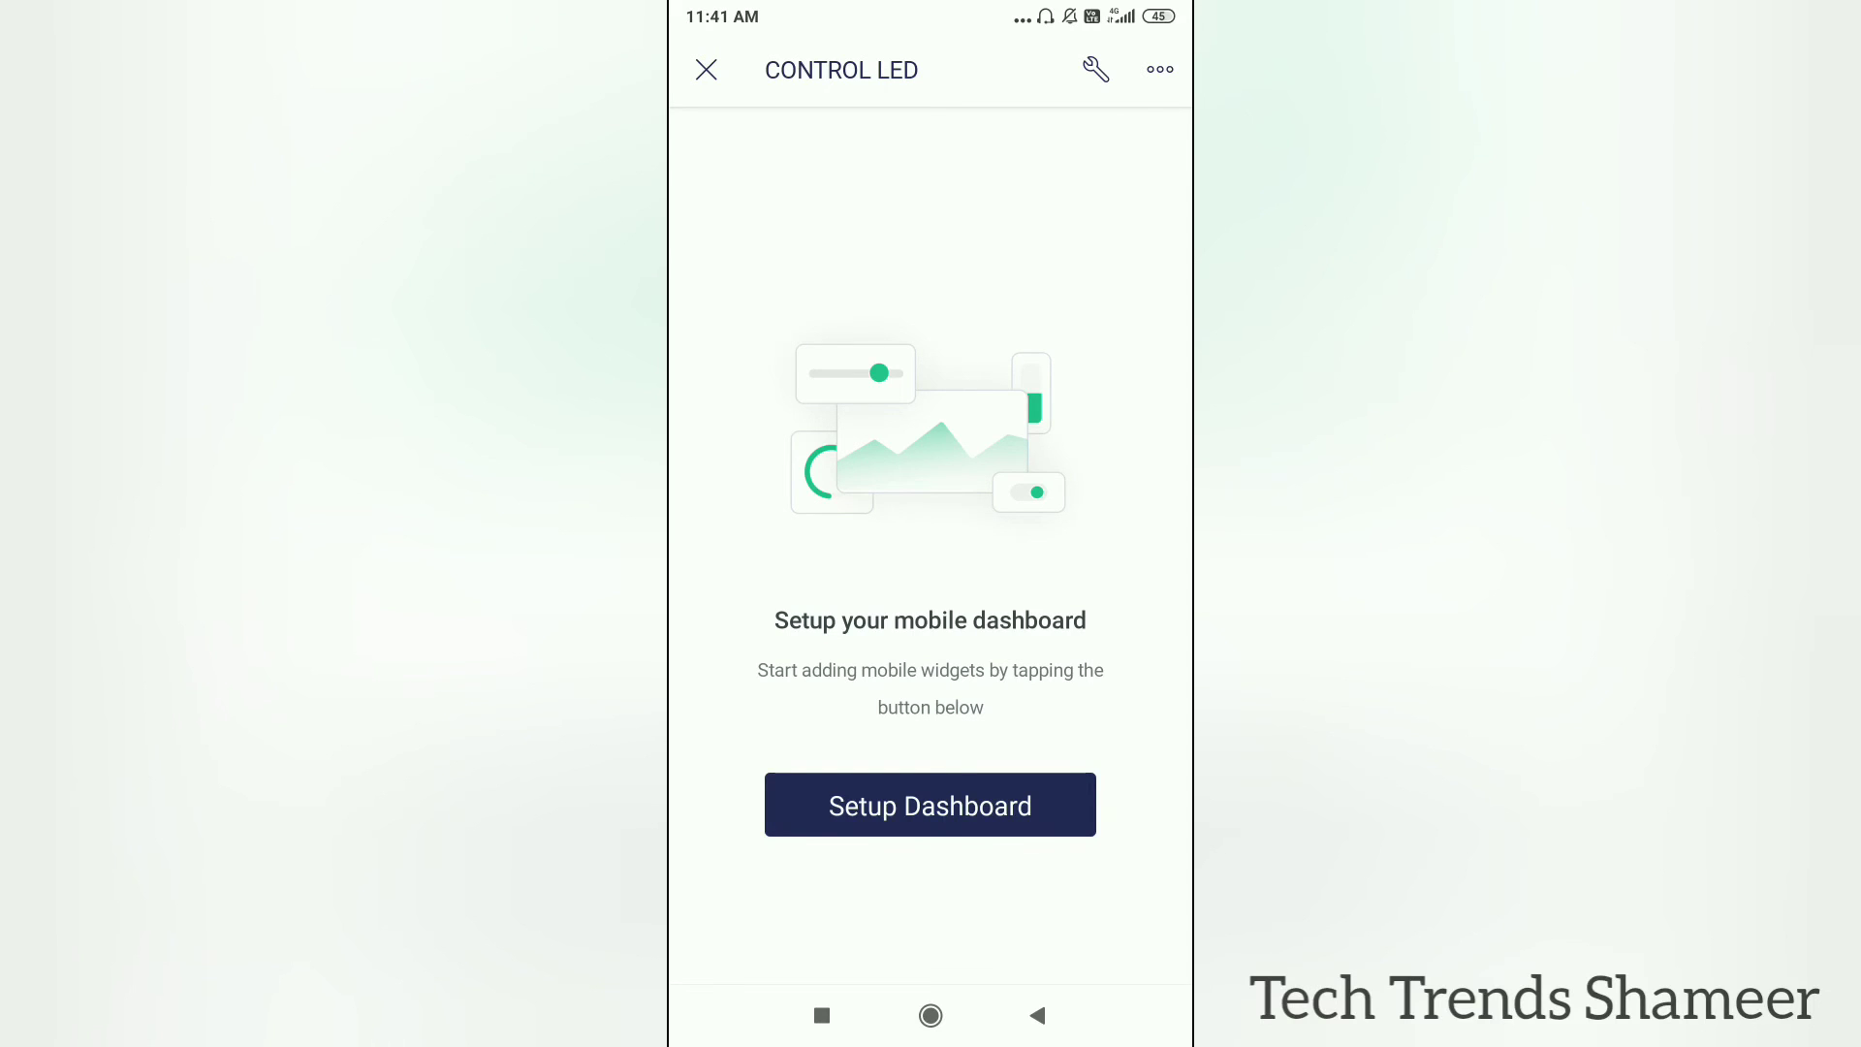
Step: Start dashboard setup and dismiss the Add Widgets tutorial
left_click(929, 804)
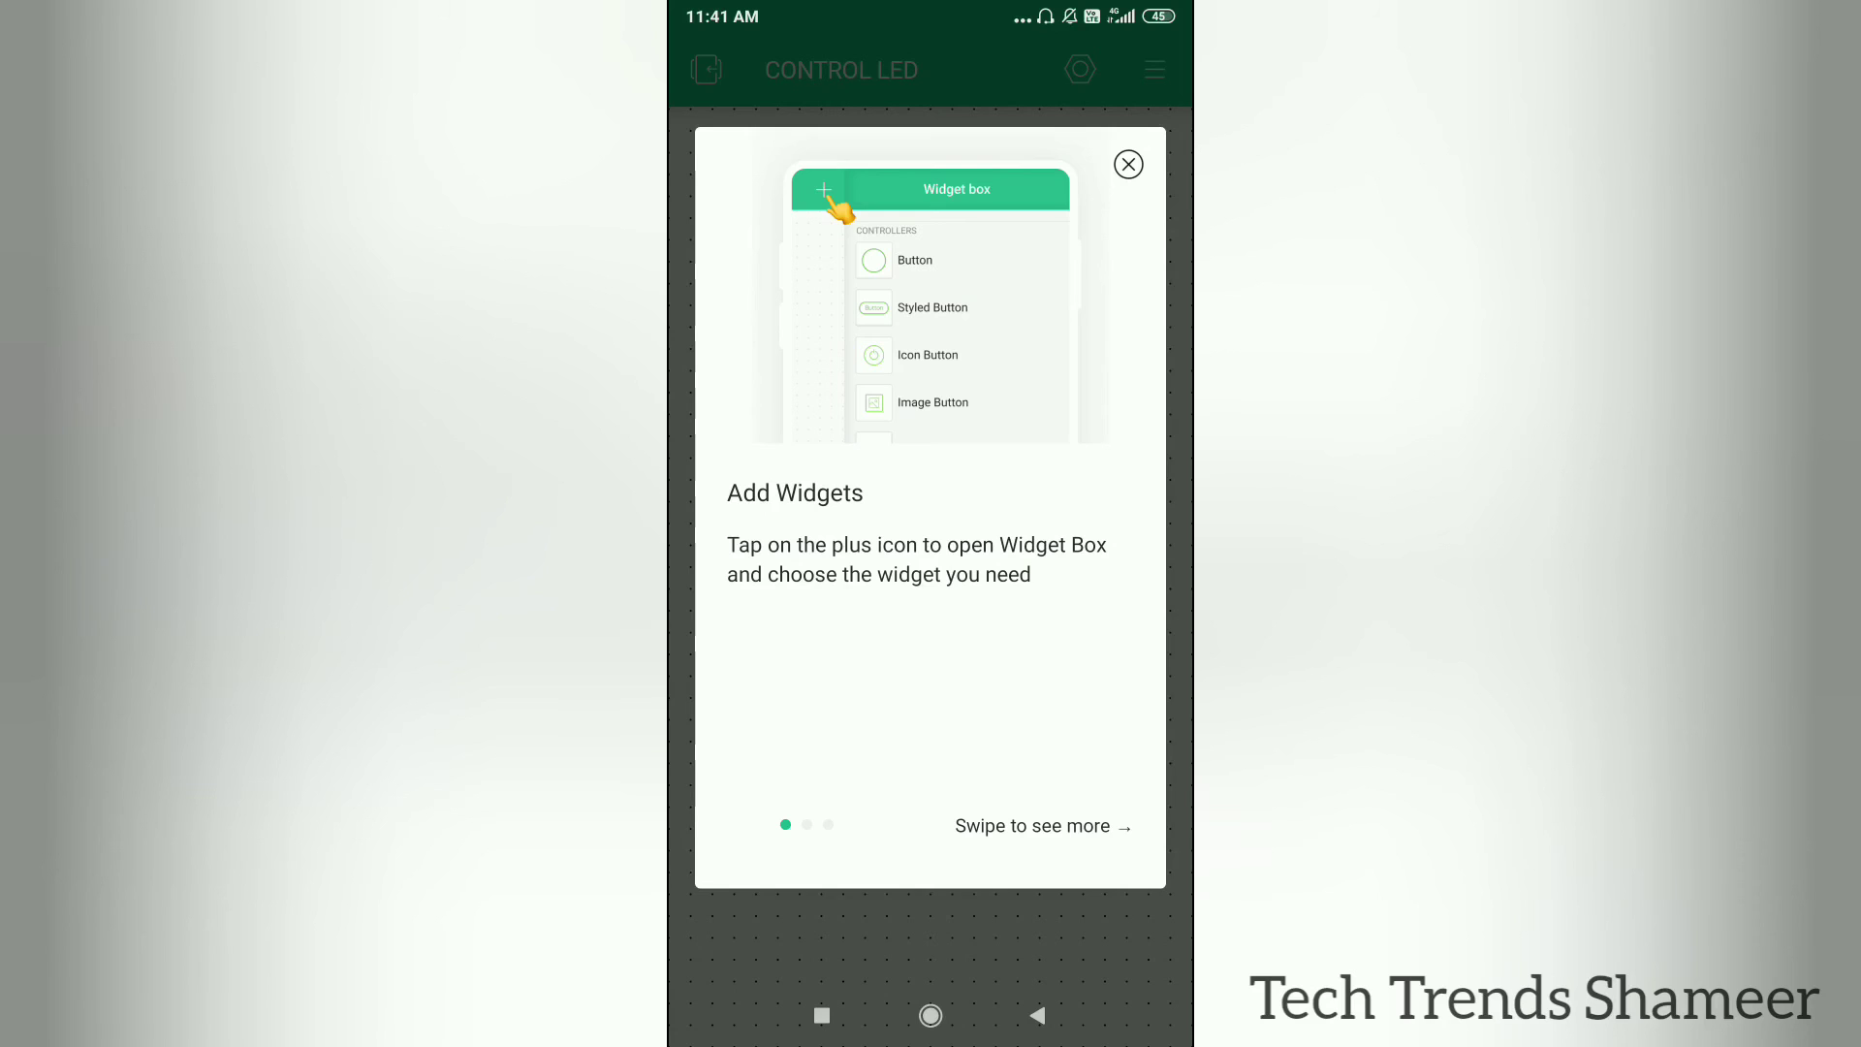
left_click(1128, 163)
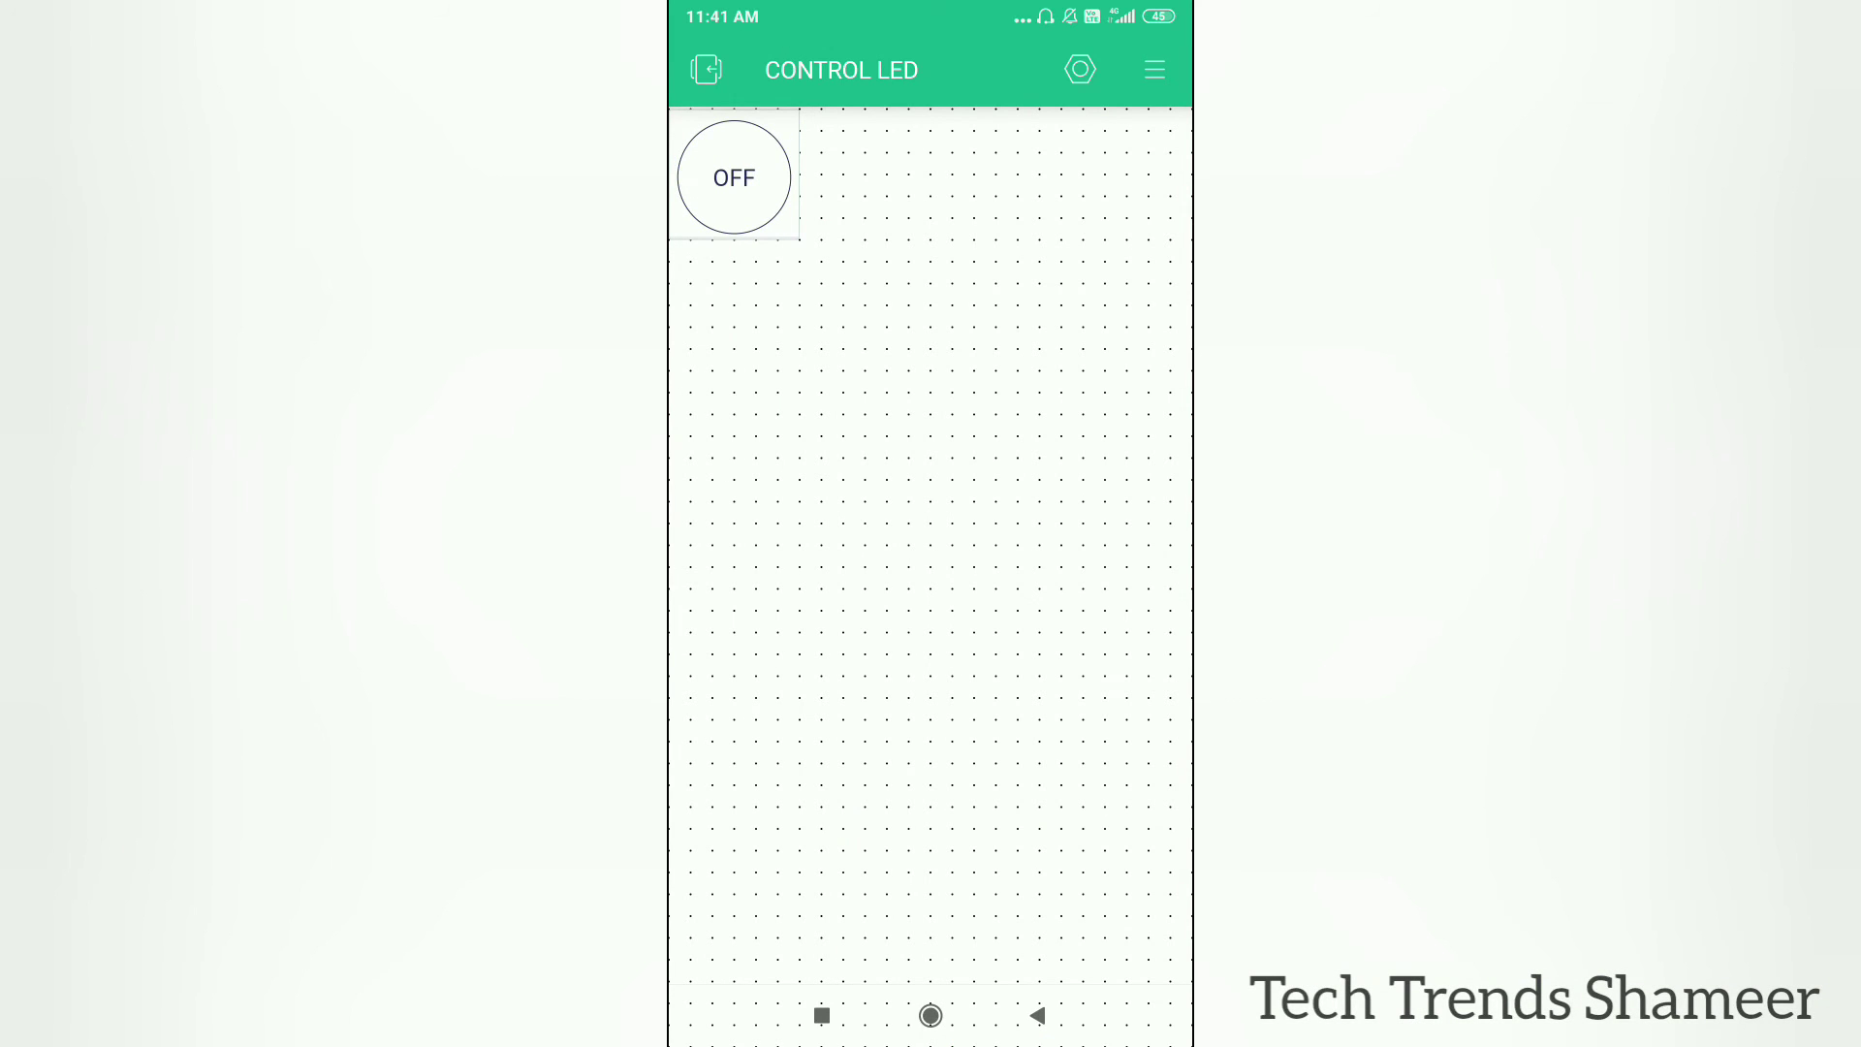
Step: Title the button 'Led', link it to the LED datastream in SWITCH mode and return to the dashboard
left_click(733, 177)
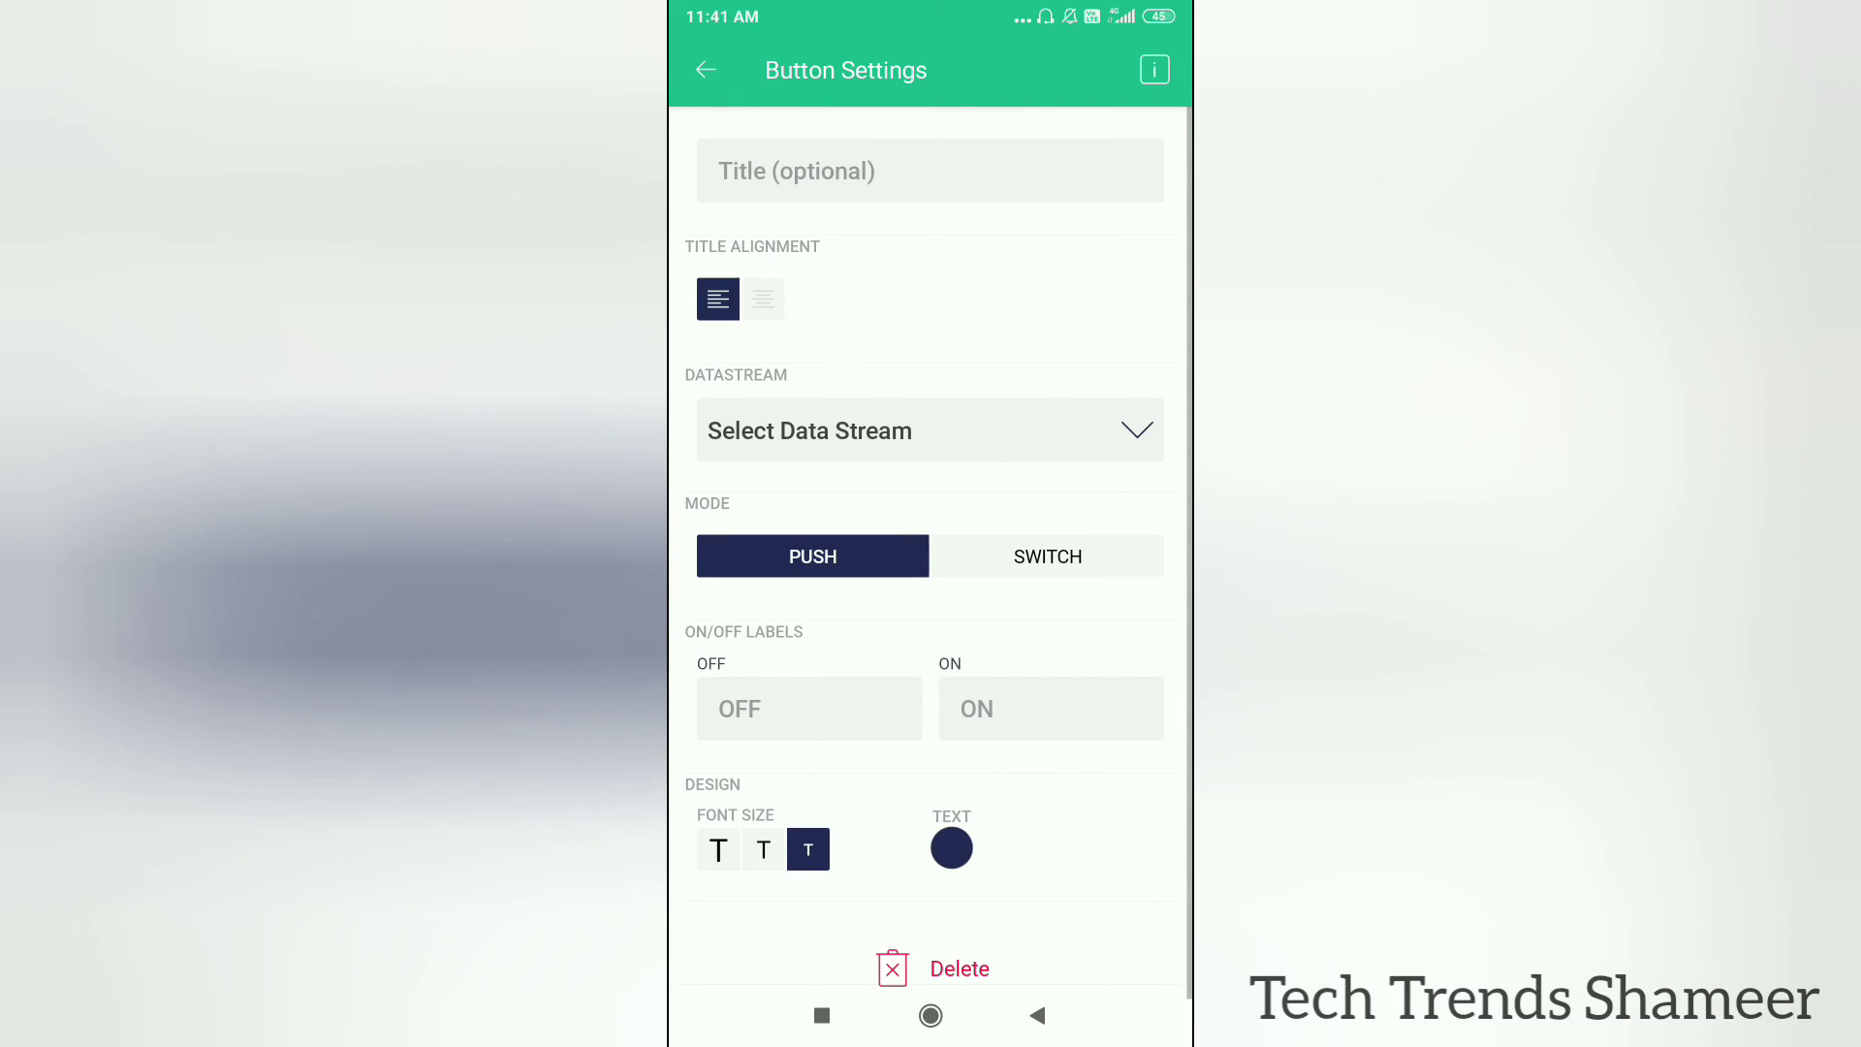
left_click(929, 170)
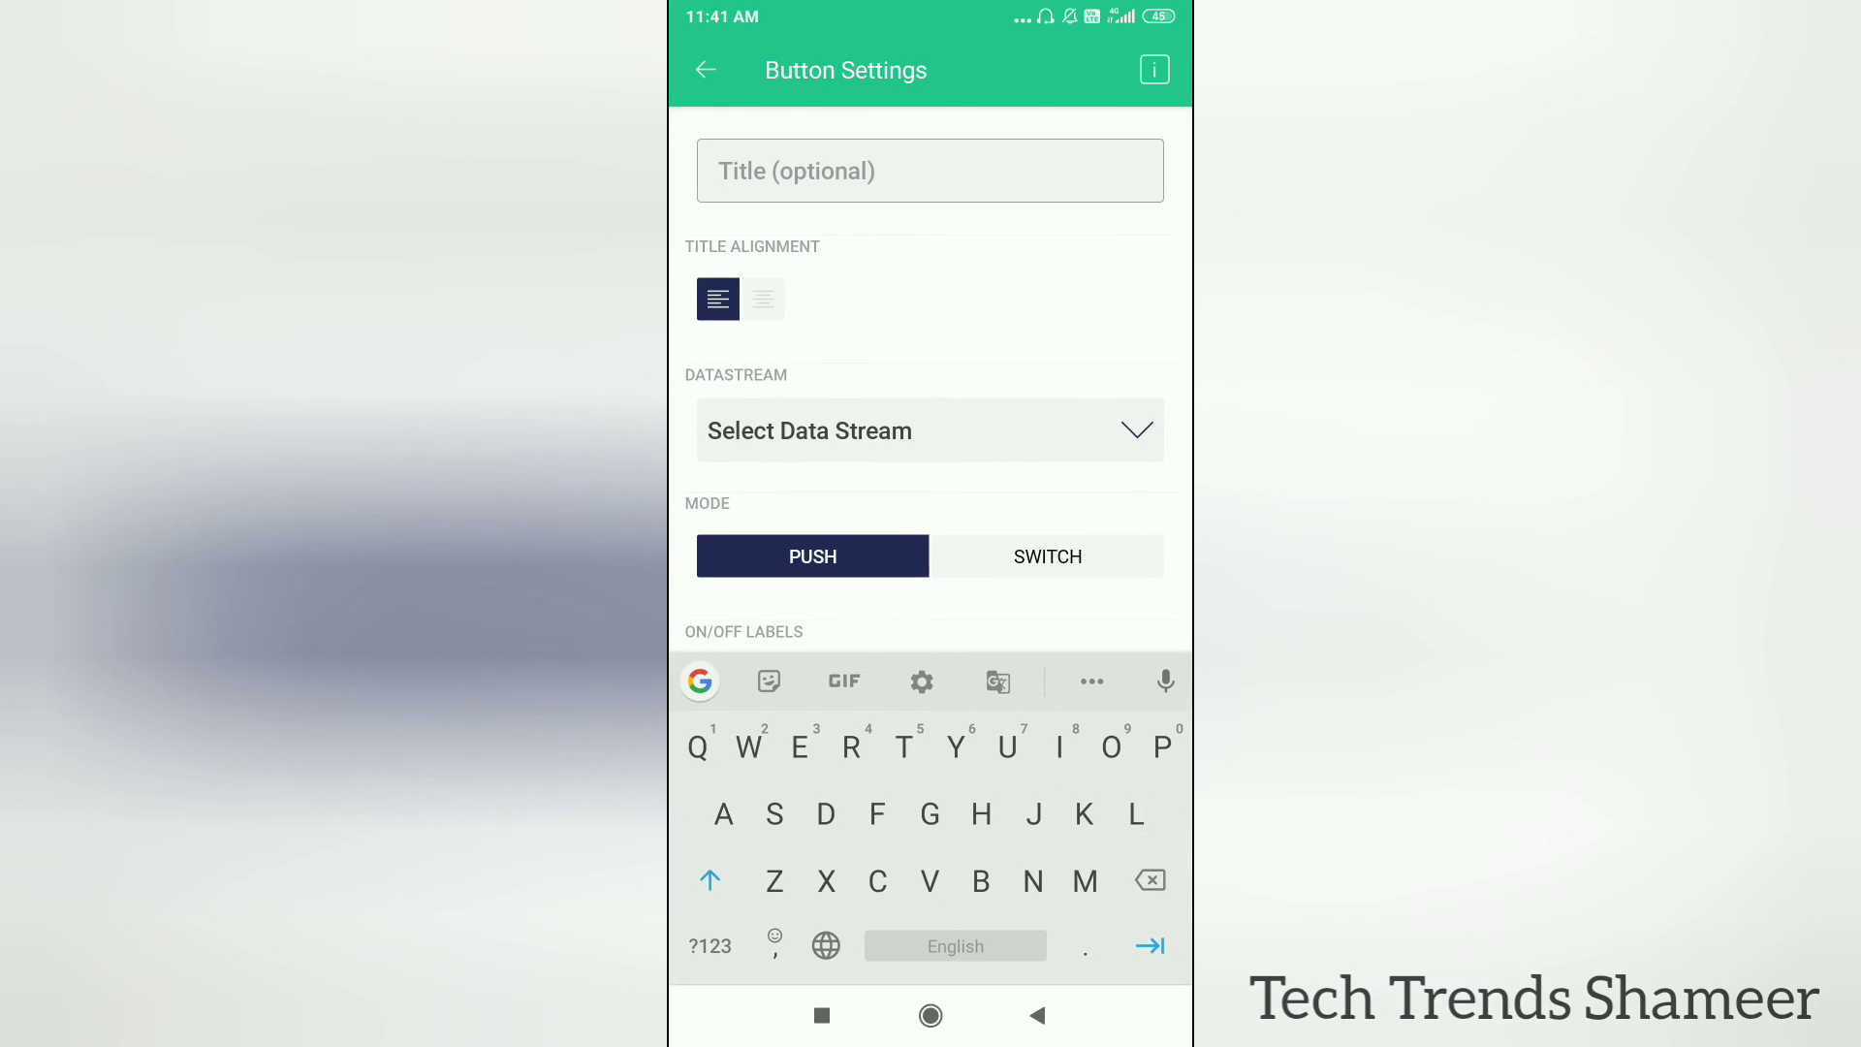
type("Led")
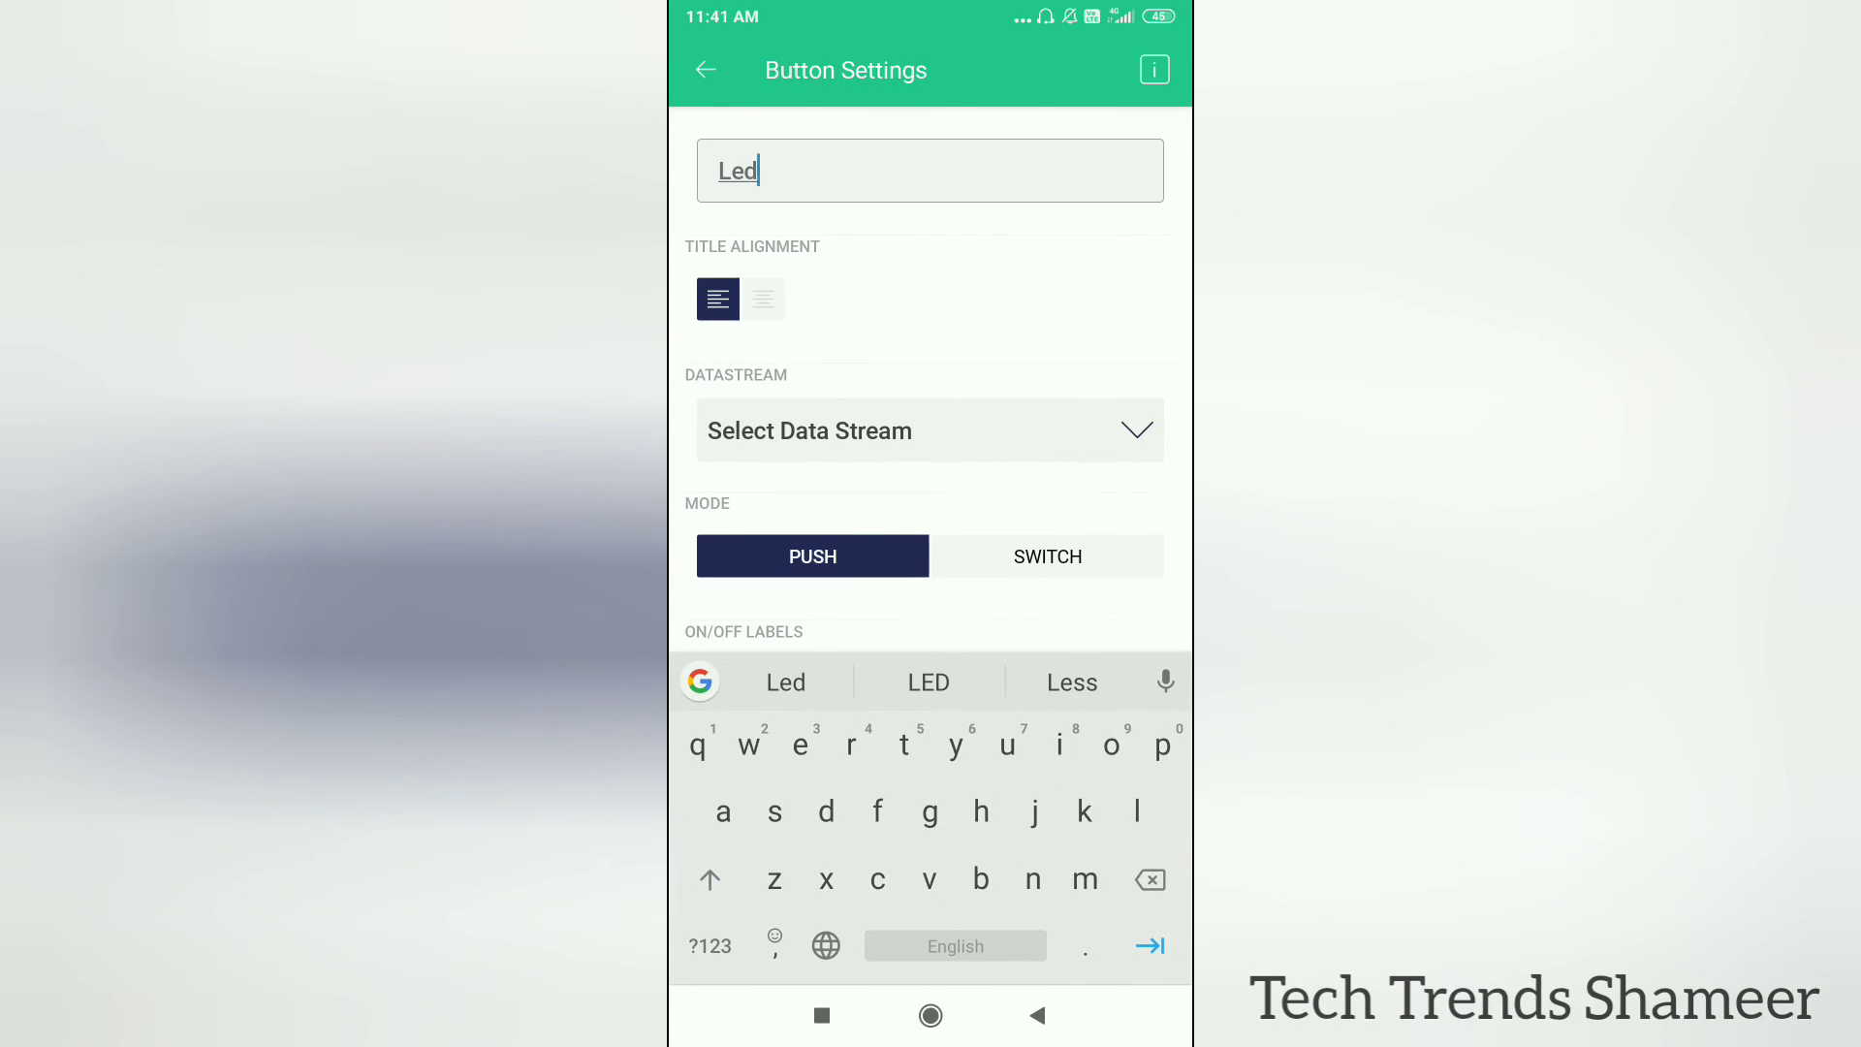
left_click(929, 431)
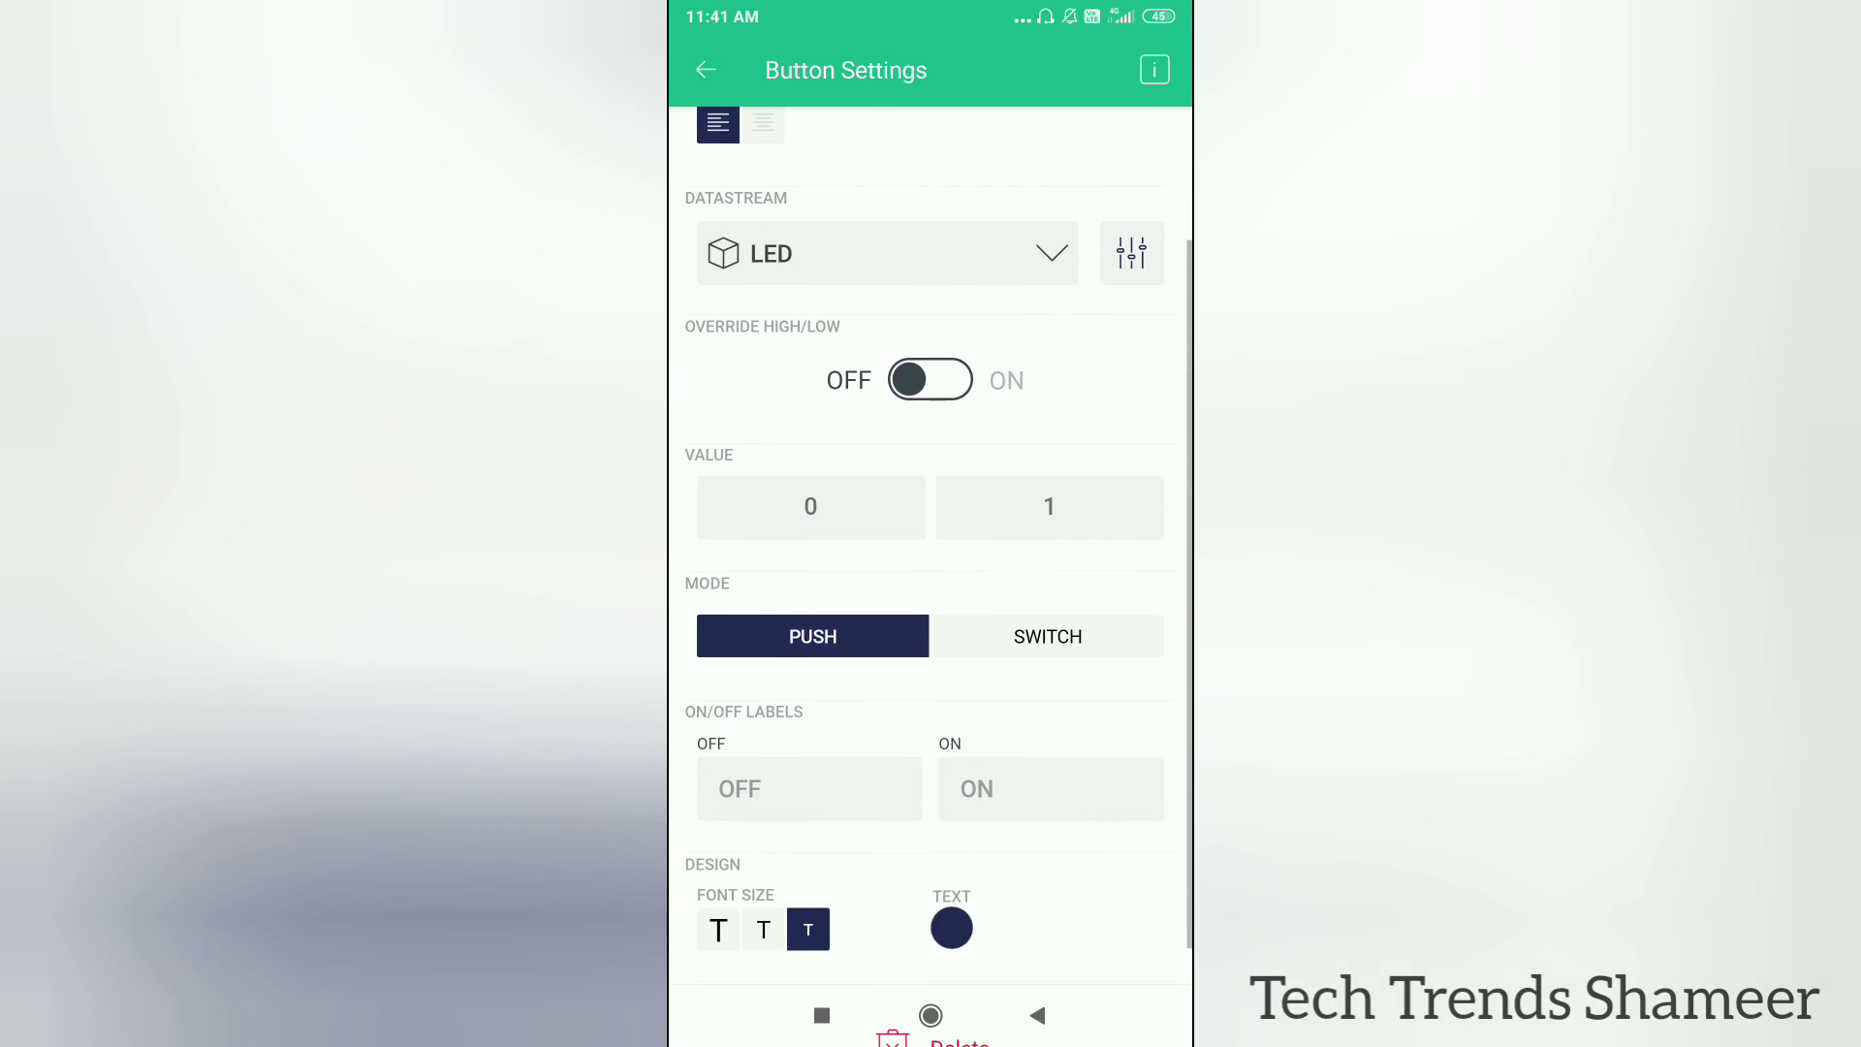
left_click(1049, 636)
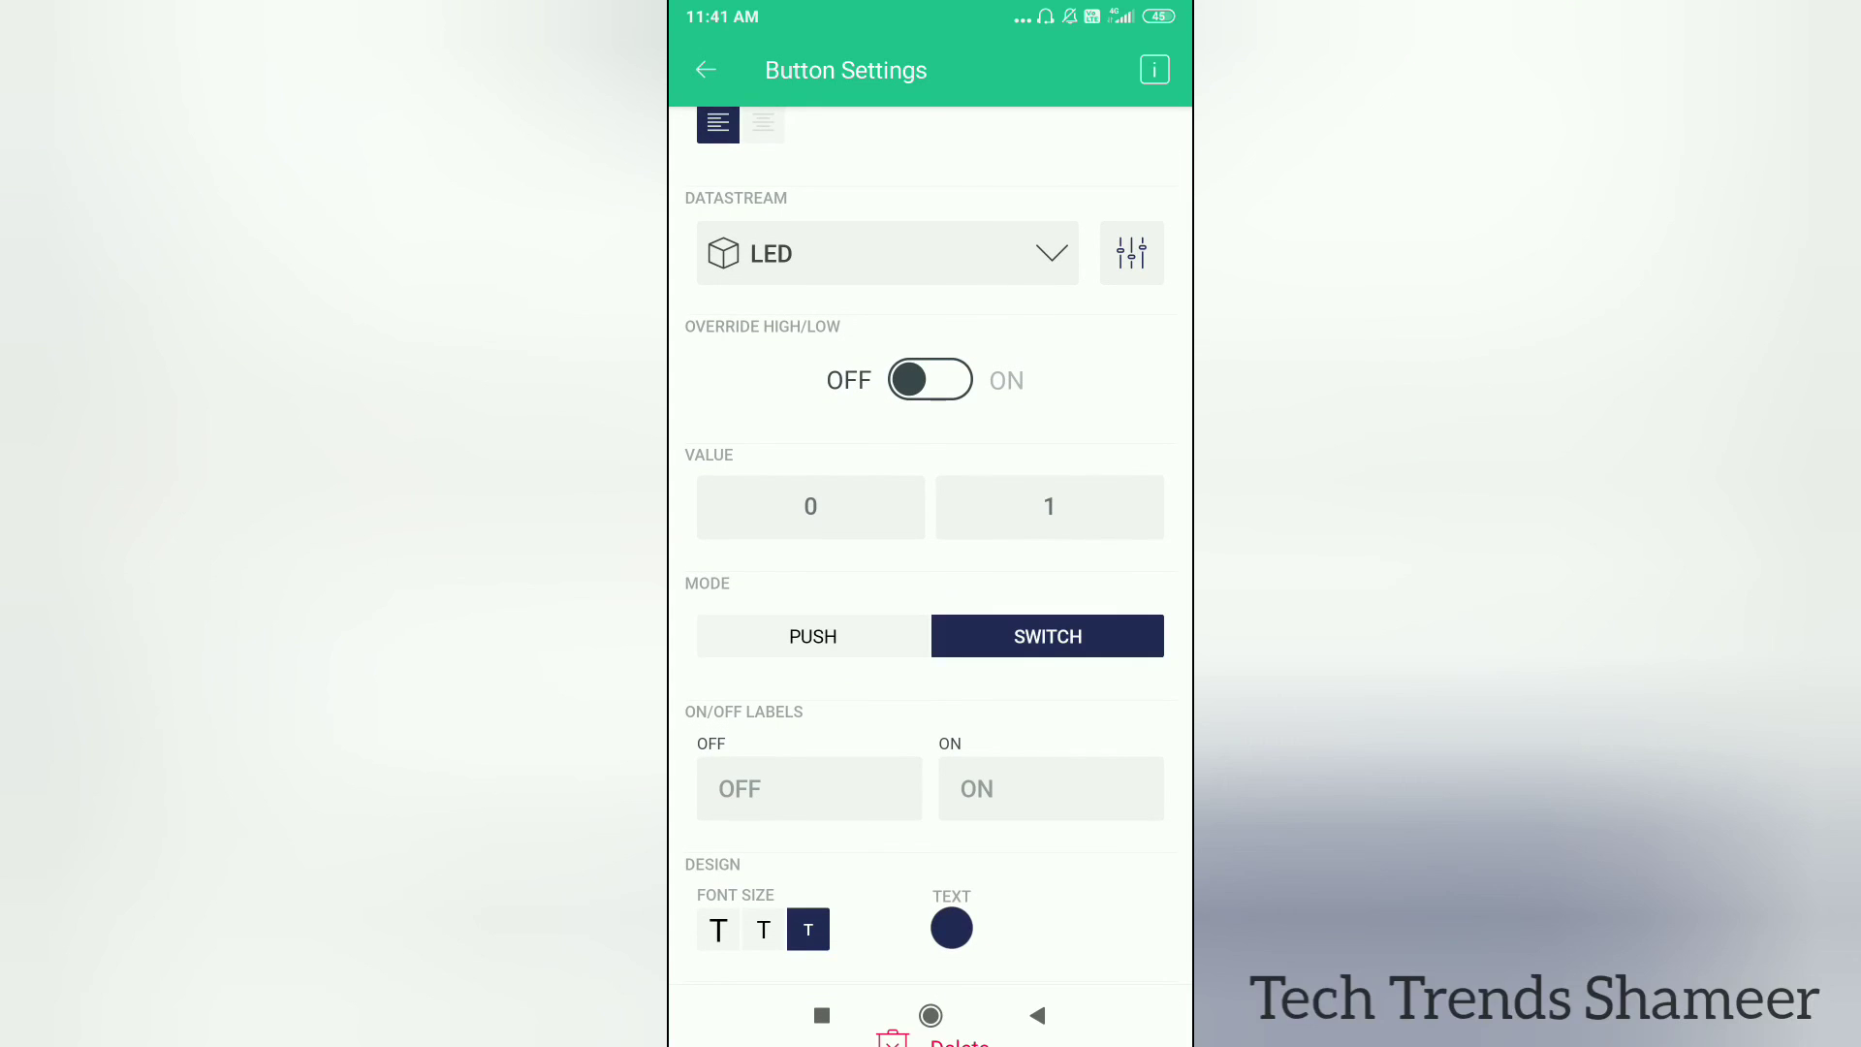
left_click(704, 70)
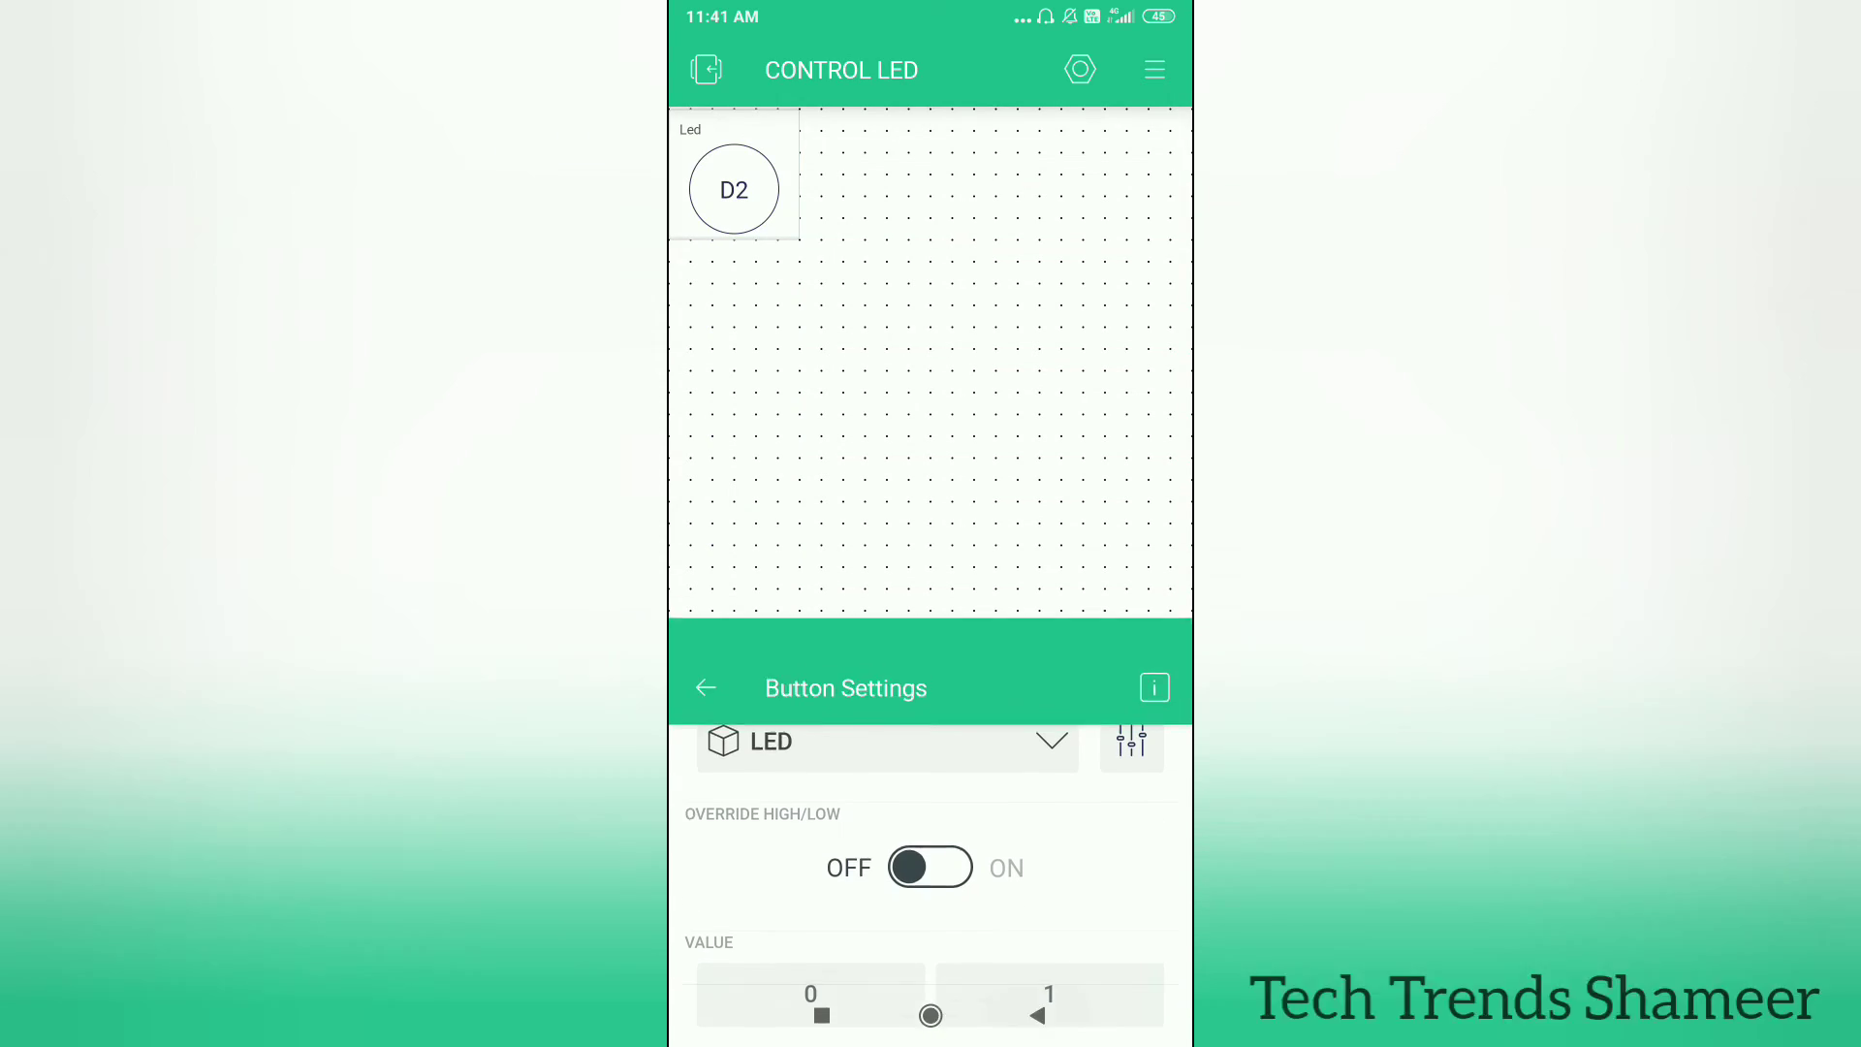
left_click(706, 687)
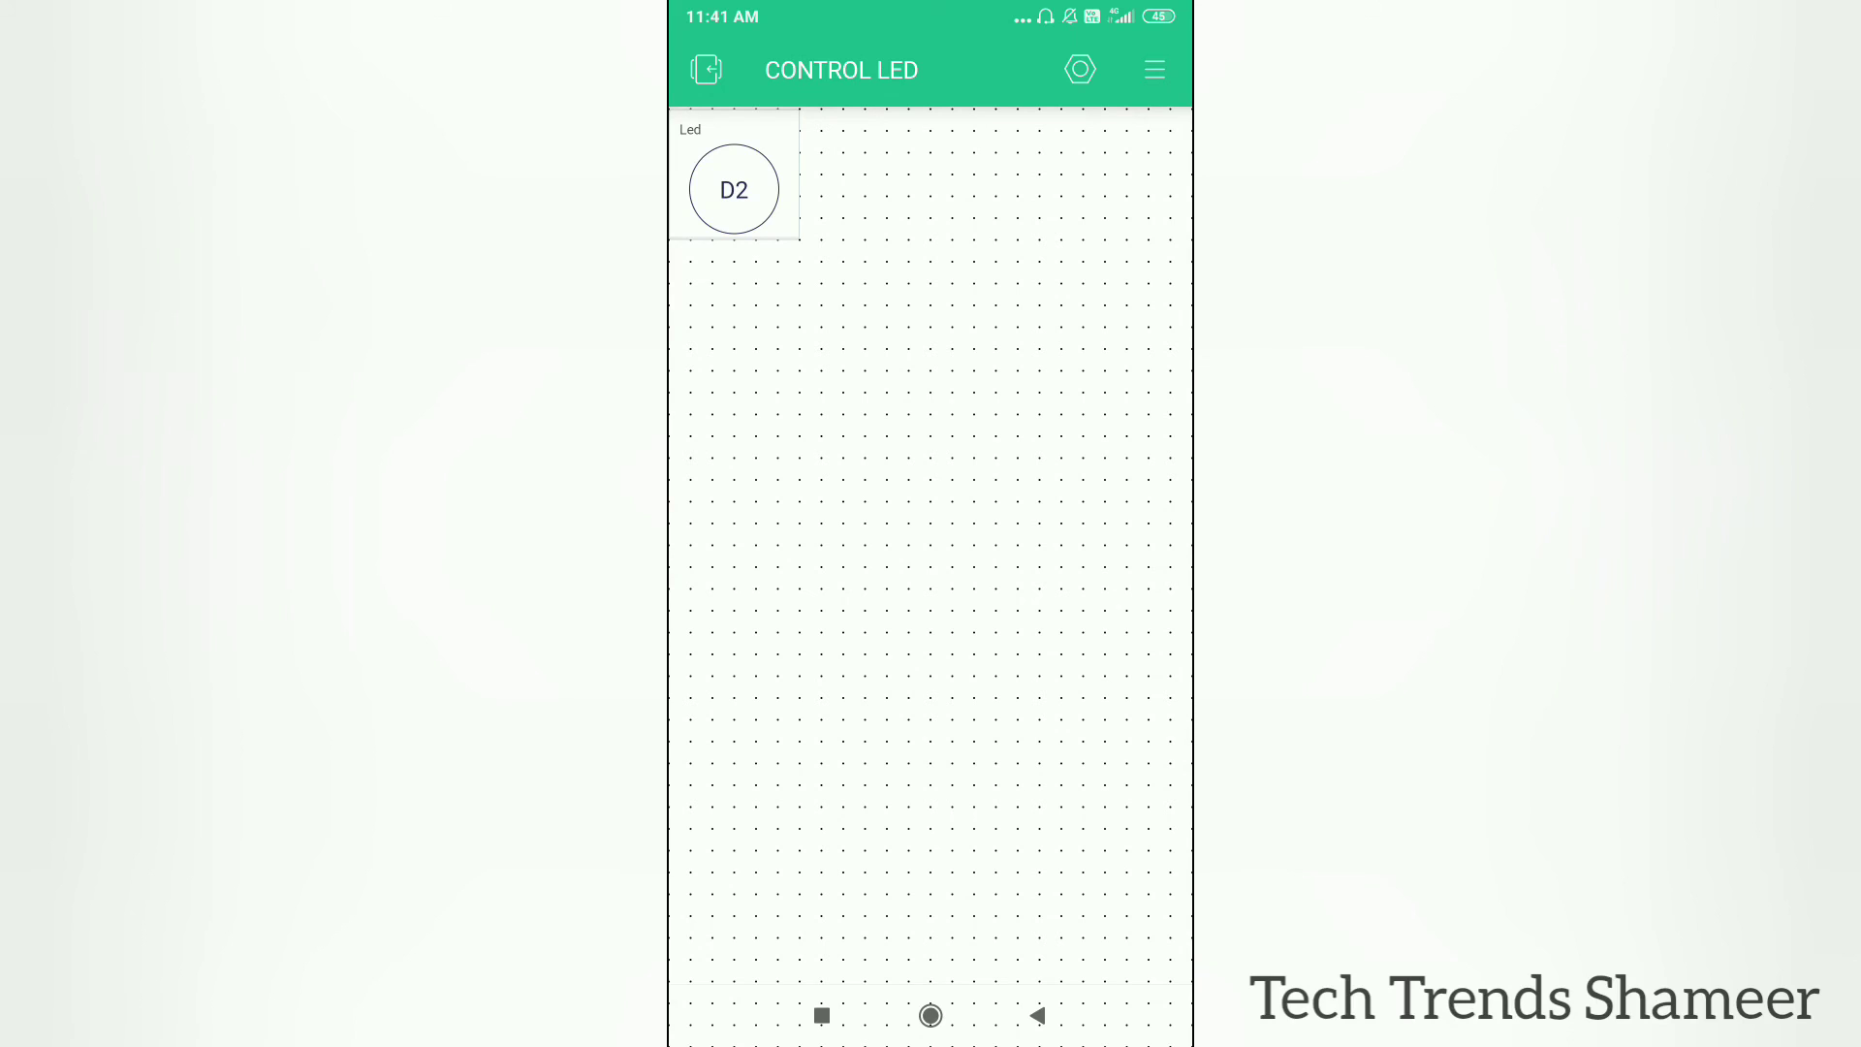